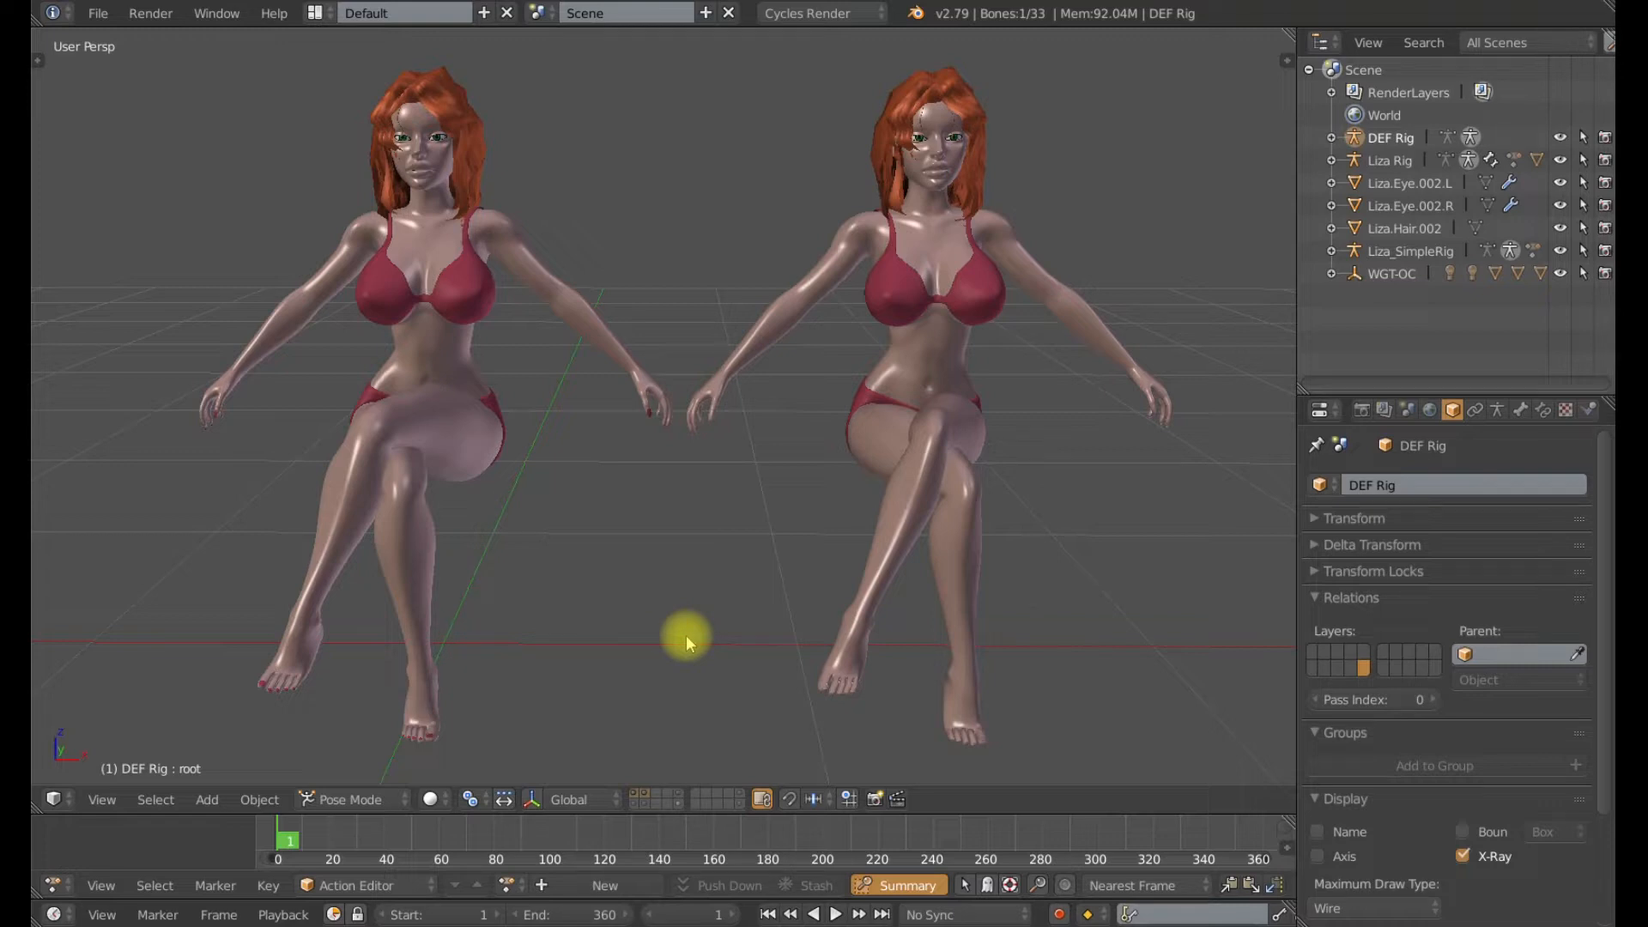
pyautogui.moveTo(828, 665)
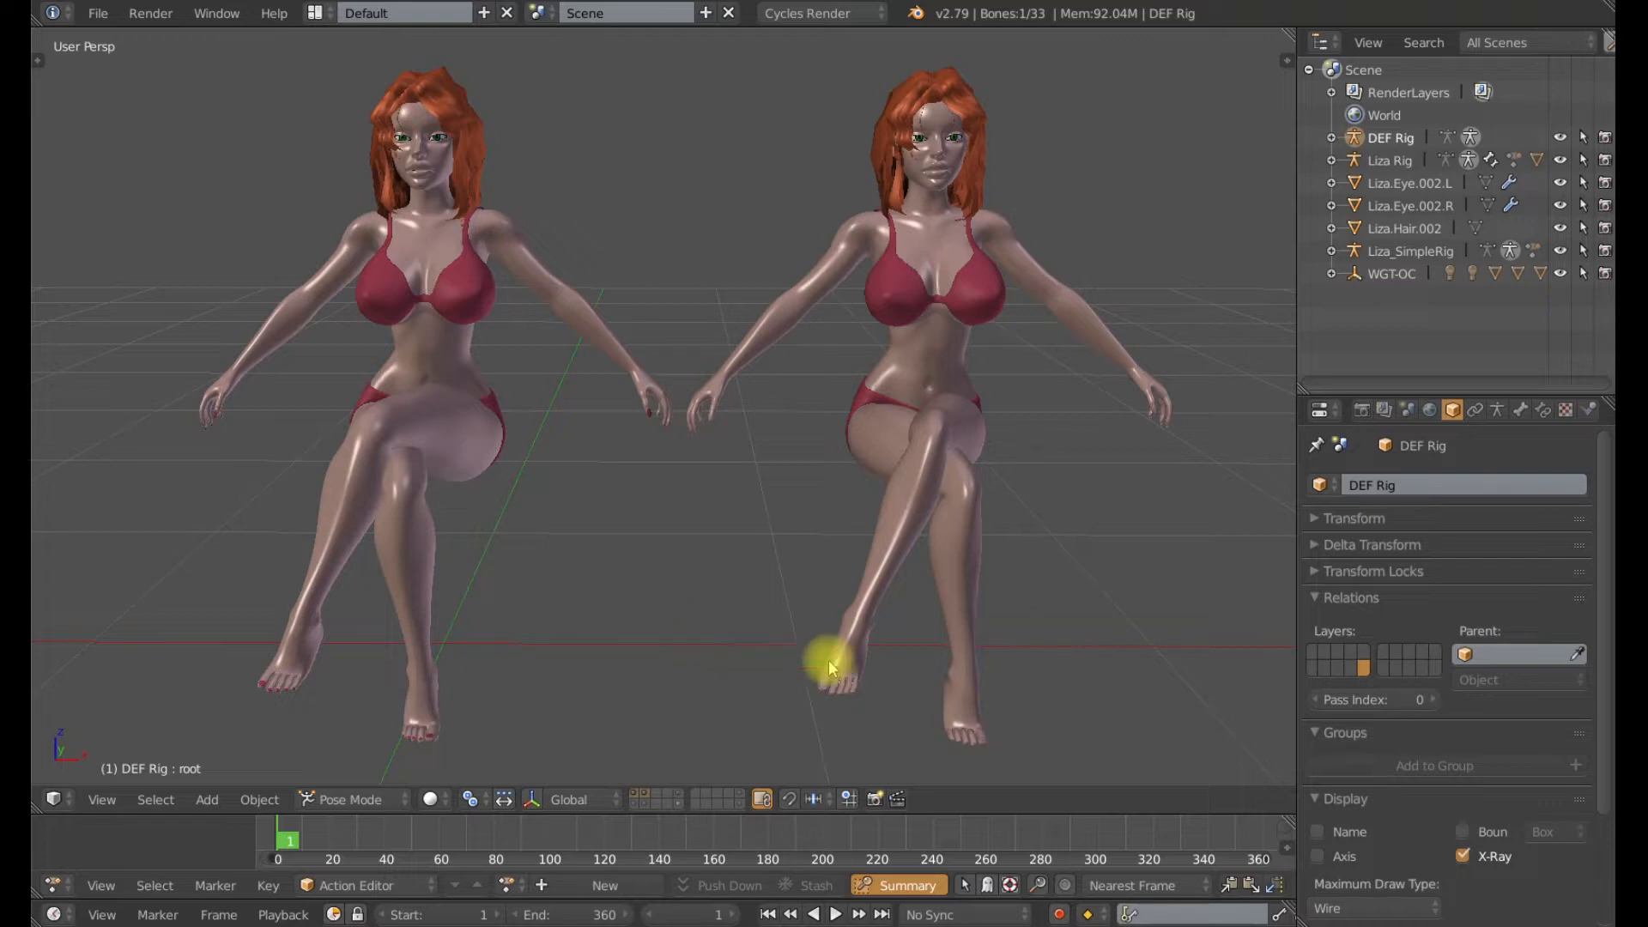
pyautogui.moveTo(730, 720)
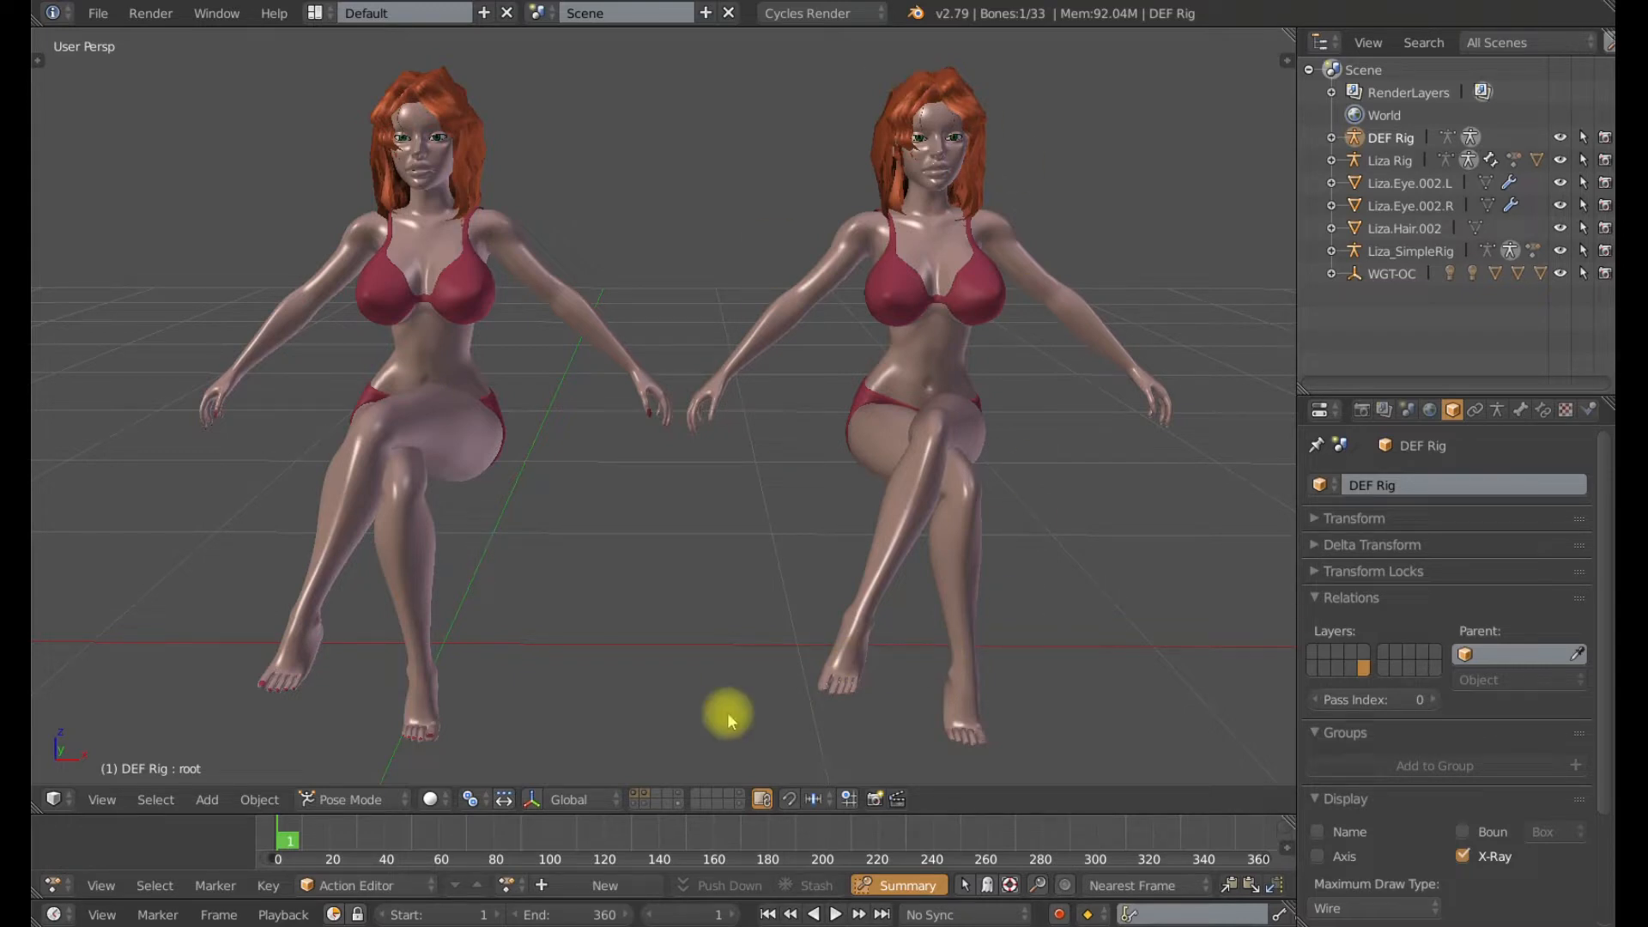
pyautogui.moveTo(791, 641)
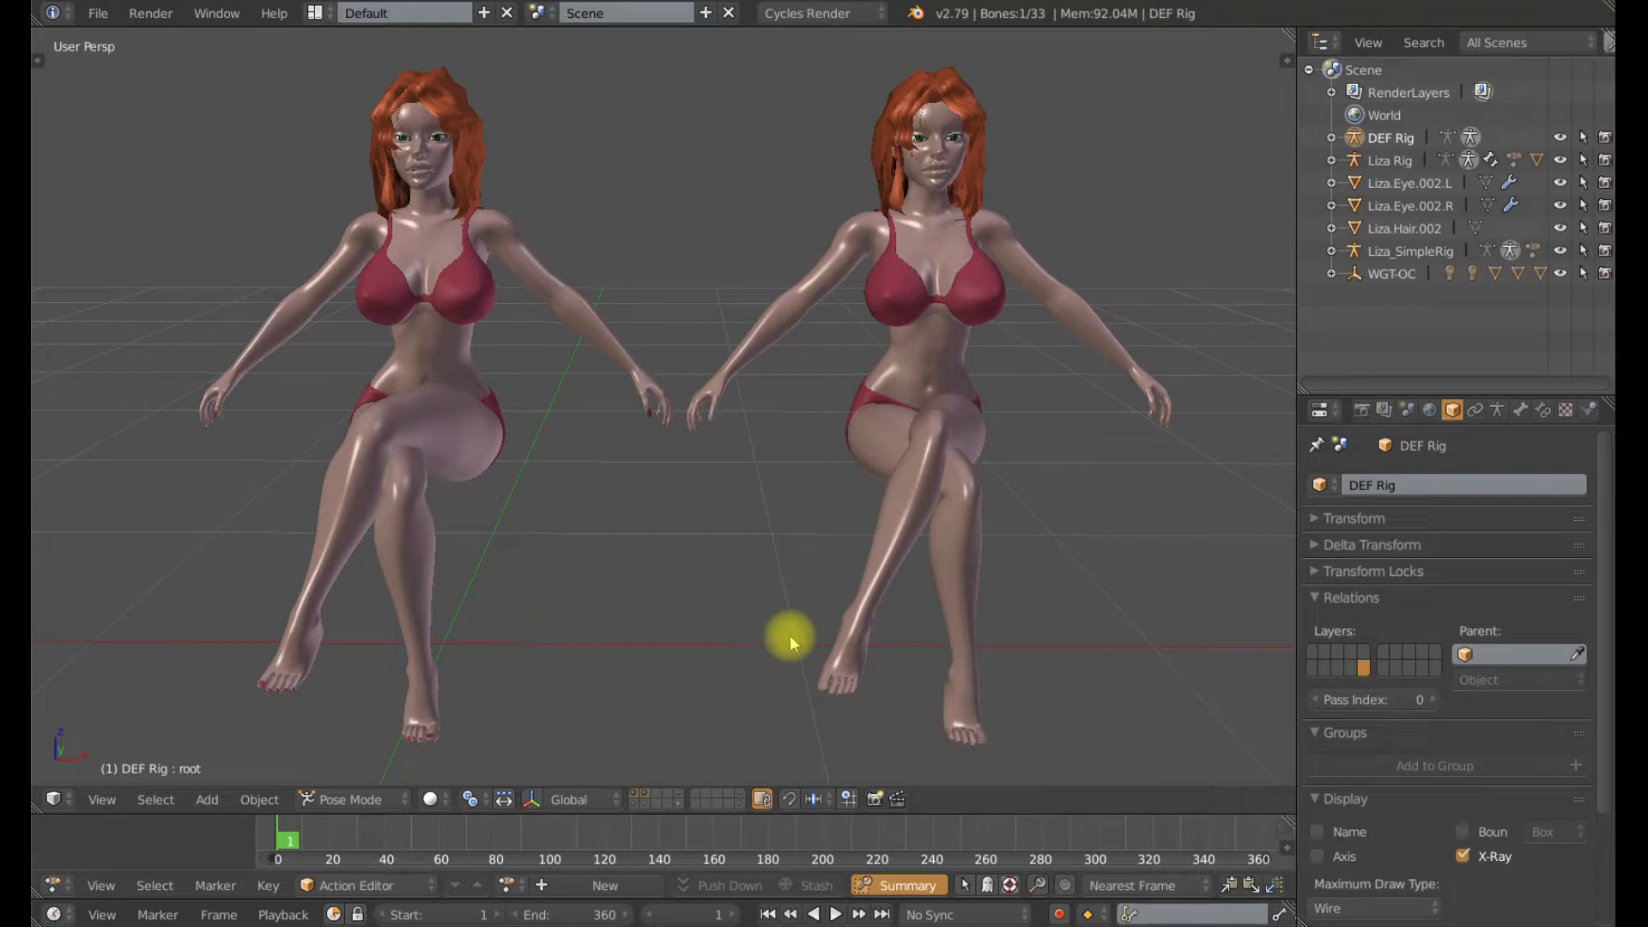
pyautogui.moveTo(544, 544)
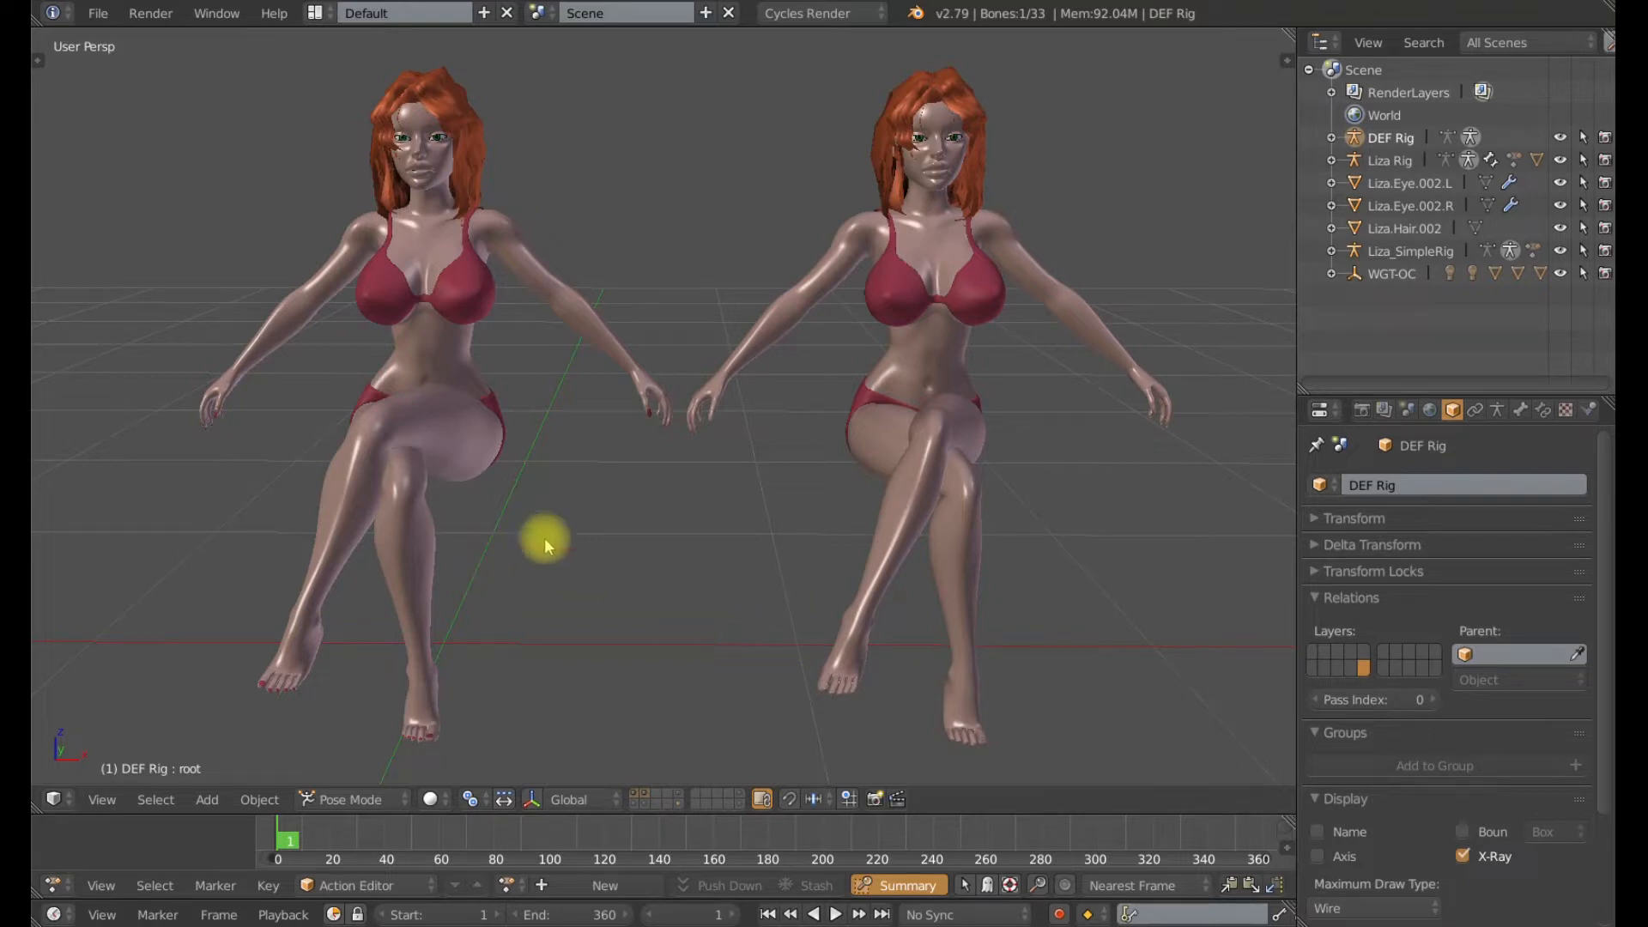
pyautogui.moveTo(668, 586)
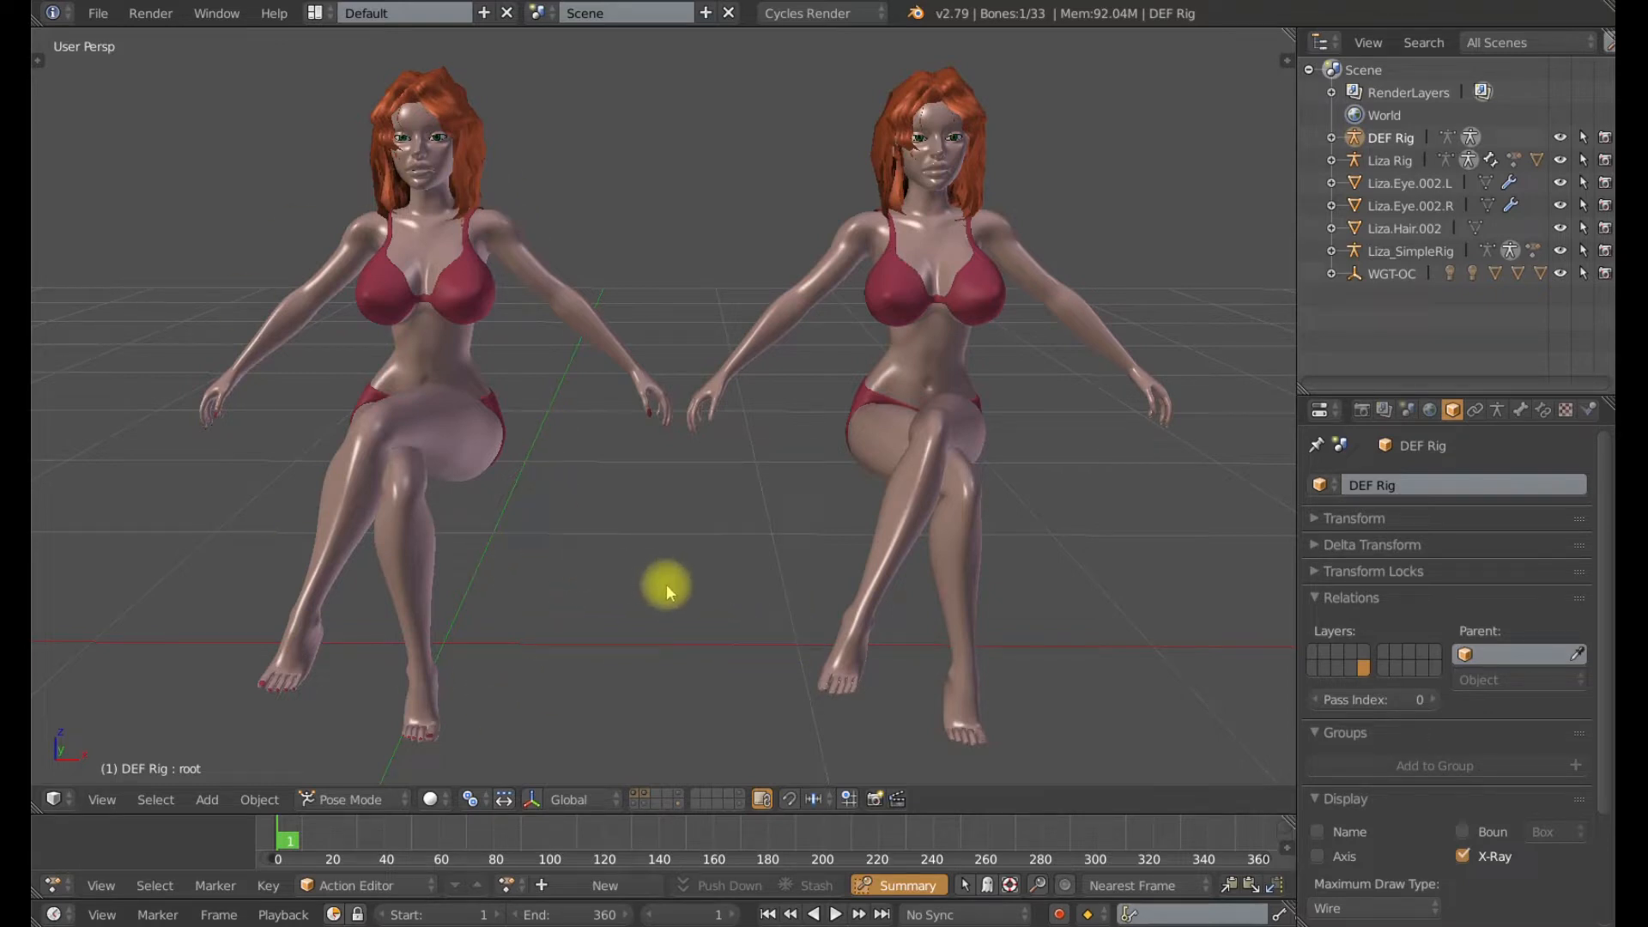
pyautogui.moveTo(704, 576)
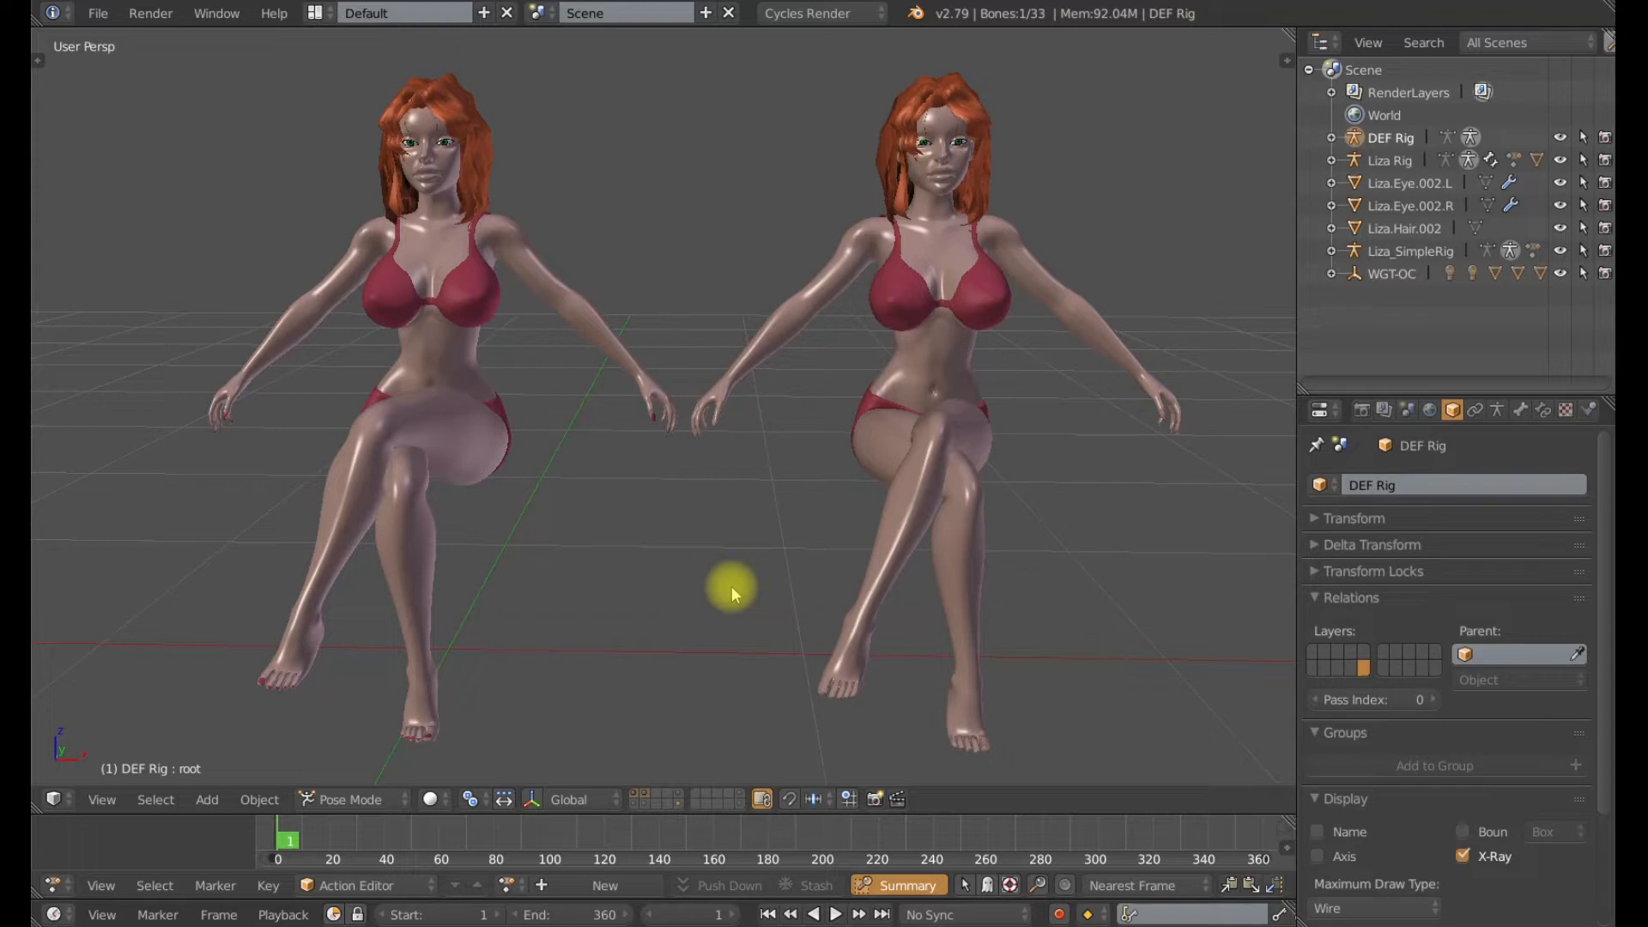
pyautogui.moveTo(596, 585)
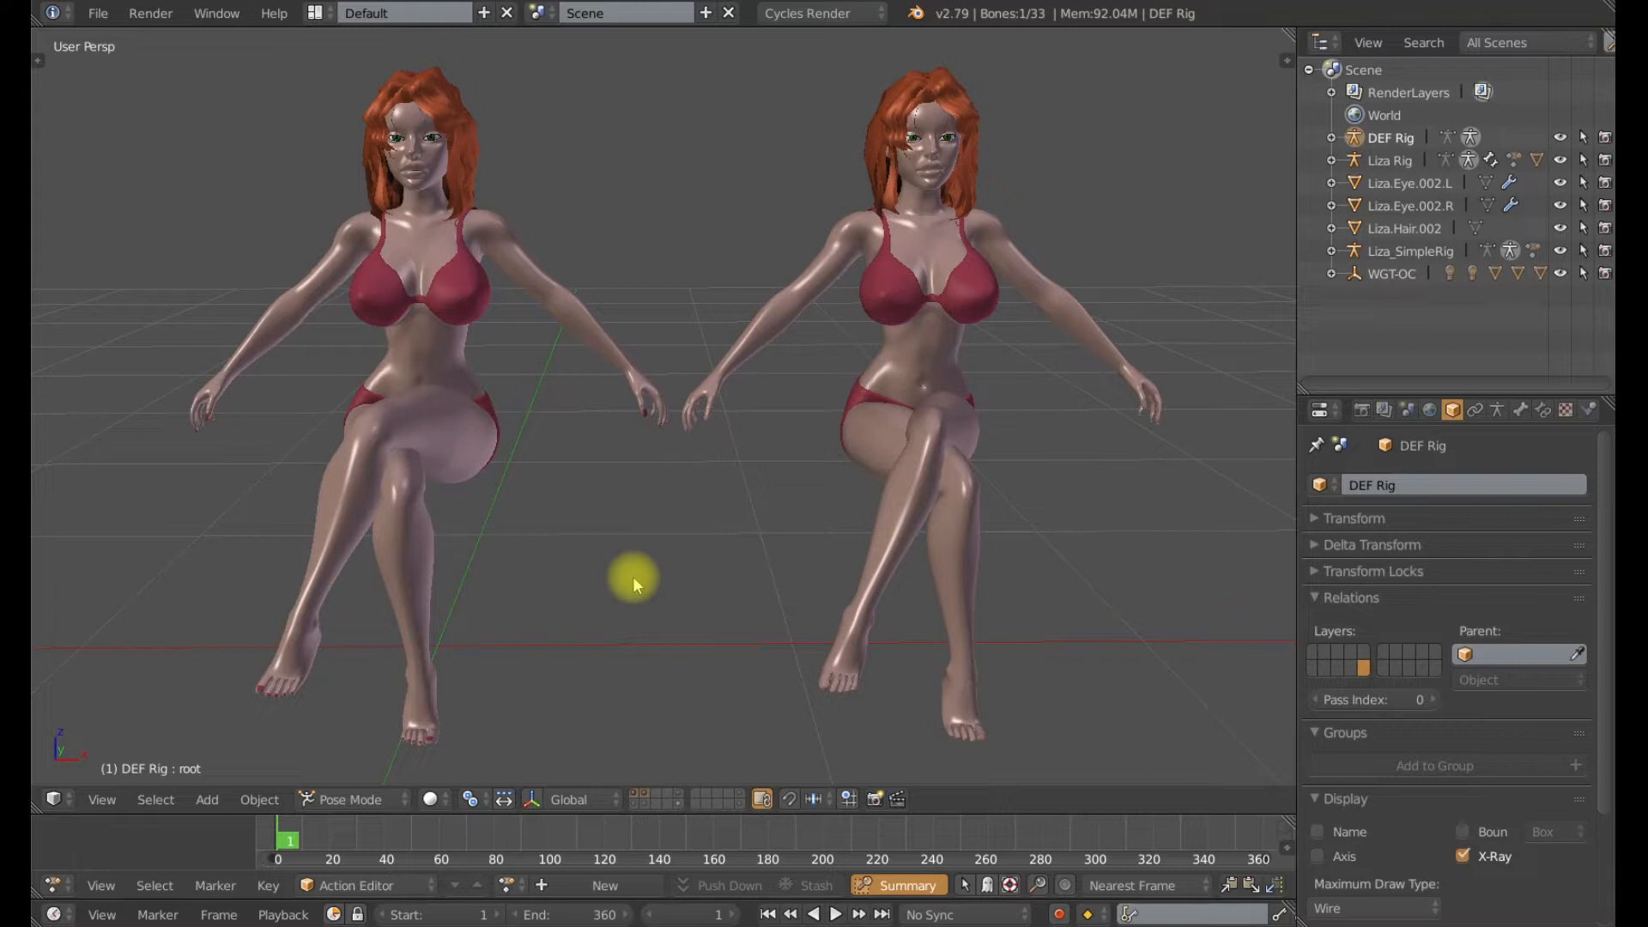
pyautogui.moveTo(568, 576)
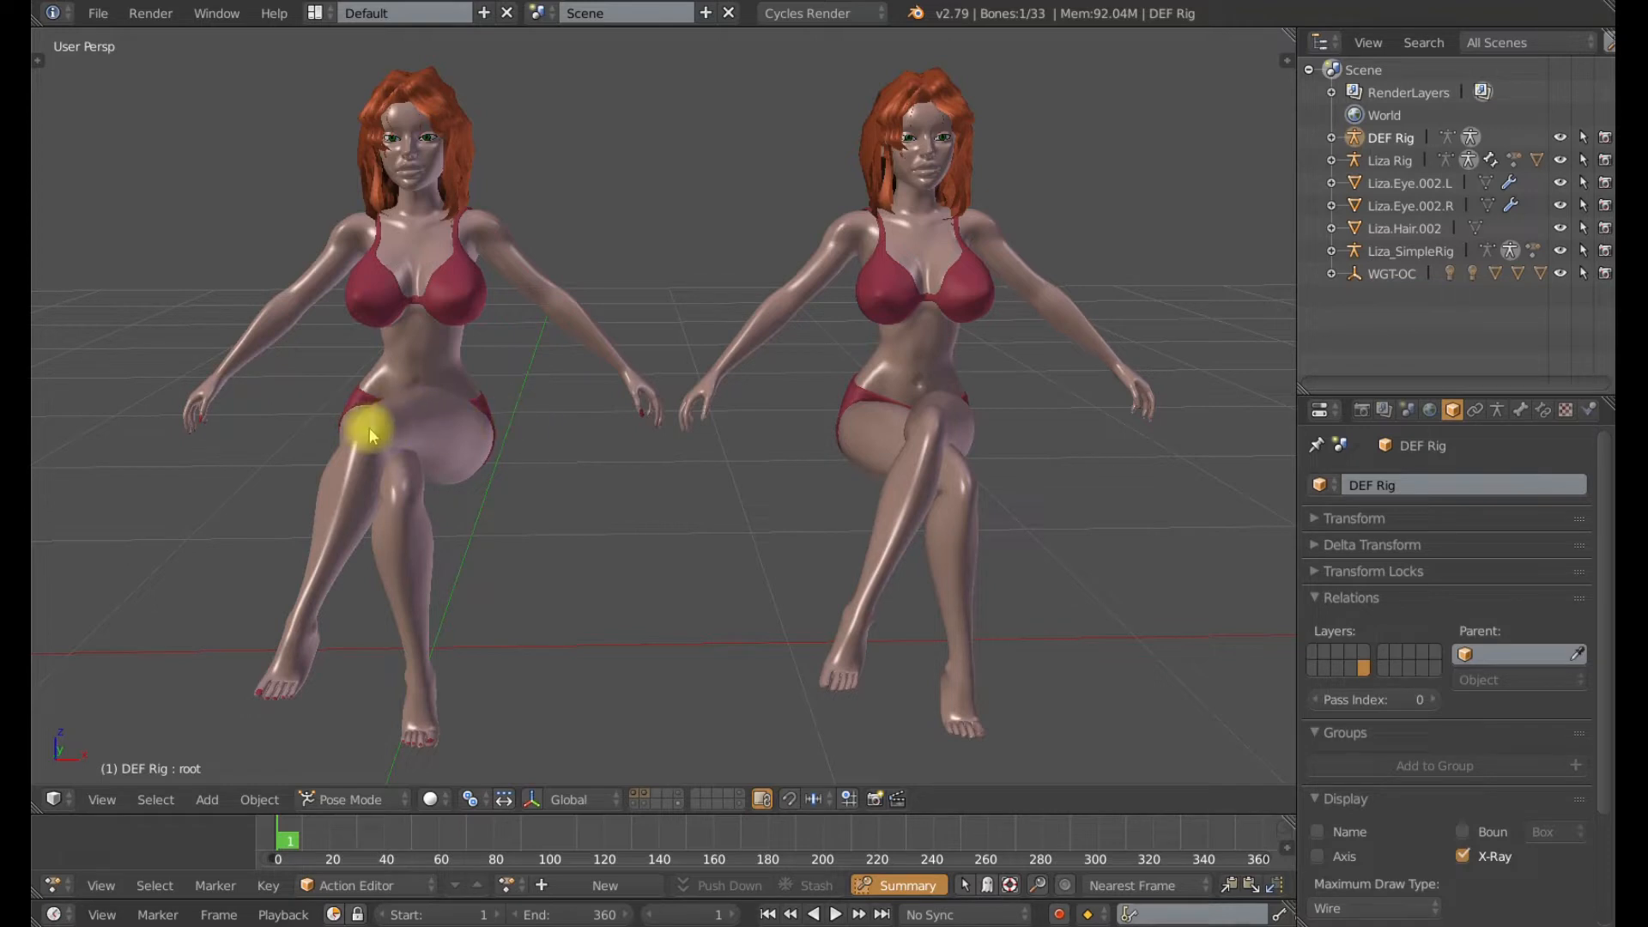
pyautogui.moveTo(578, 515)
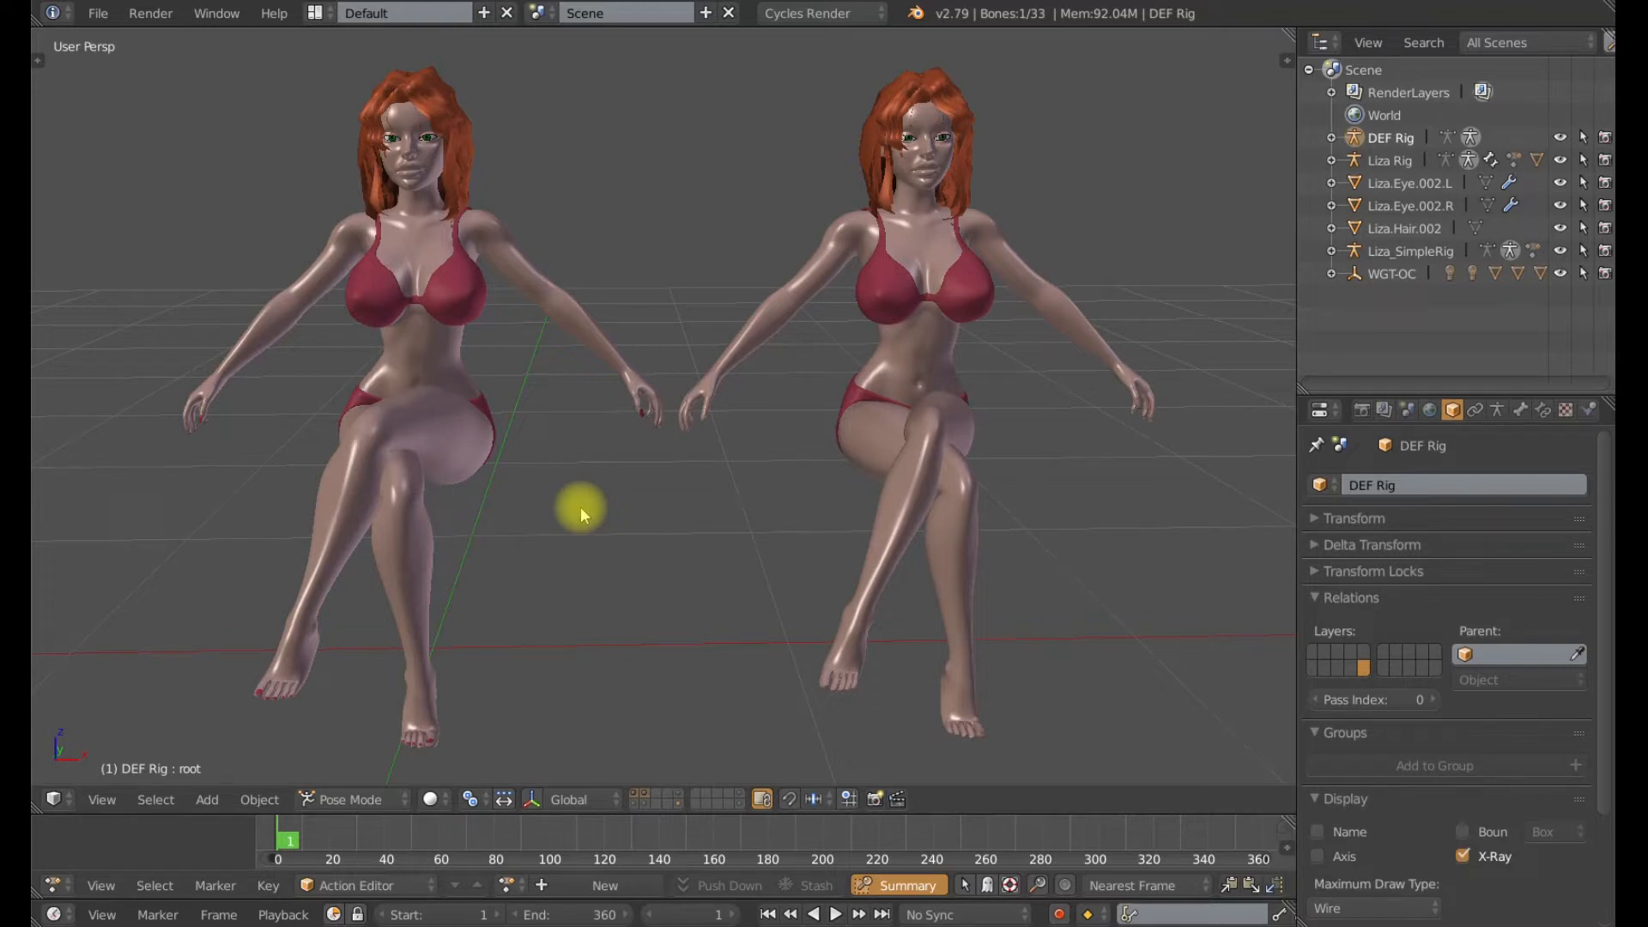
pyautogui.moveTo(557, 557)
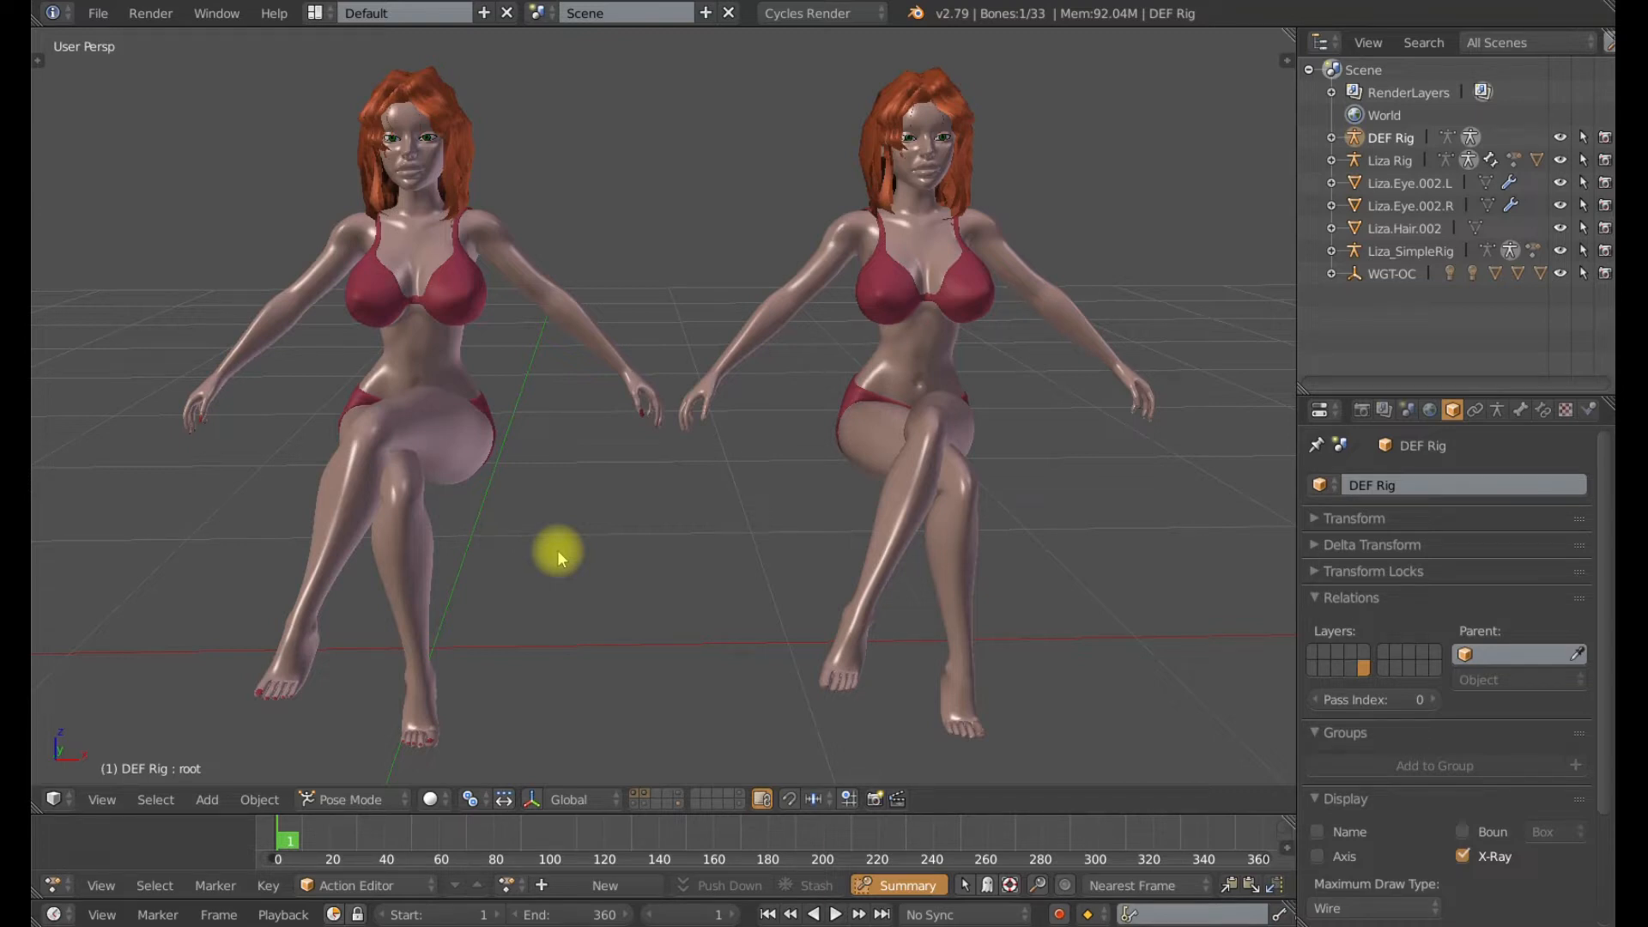
pyautogui.moveTo(668, 783)
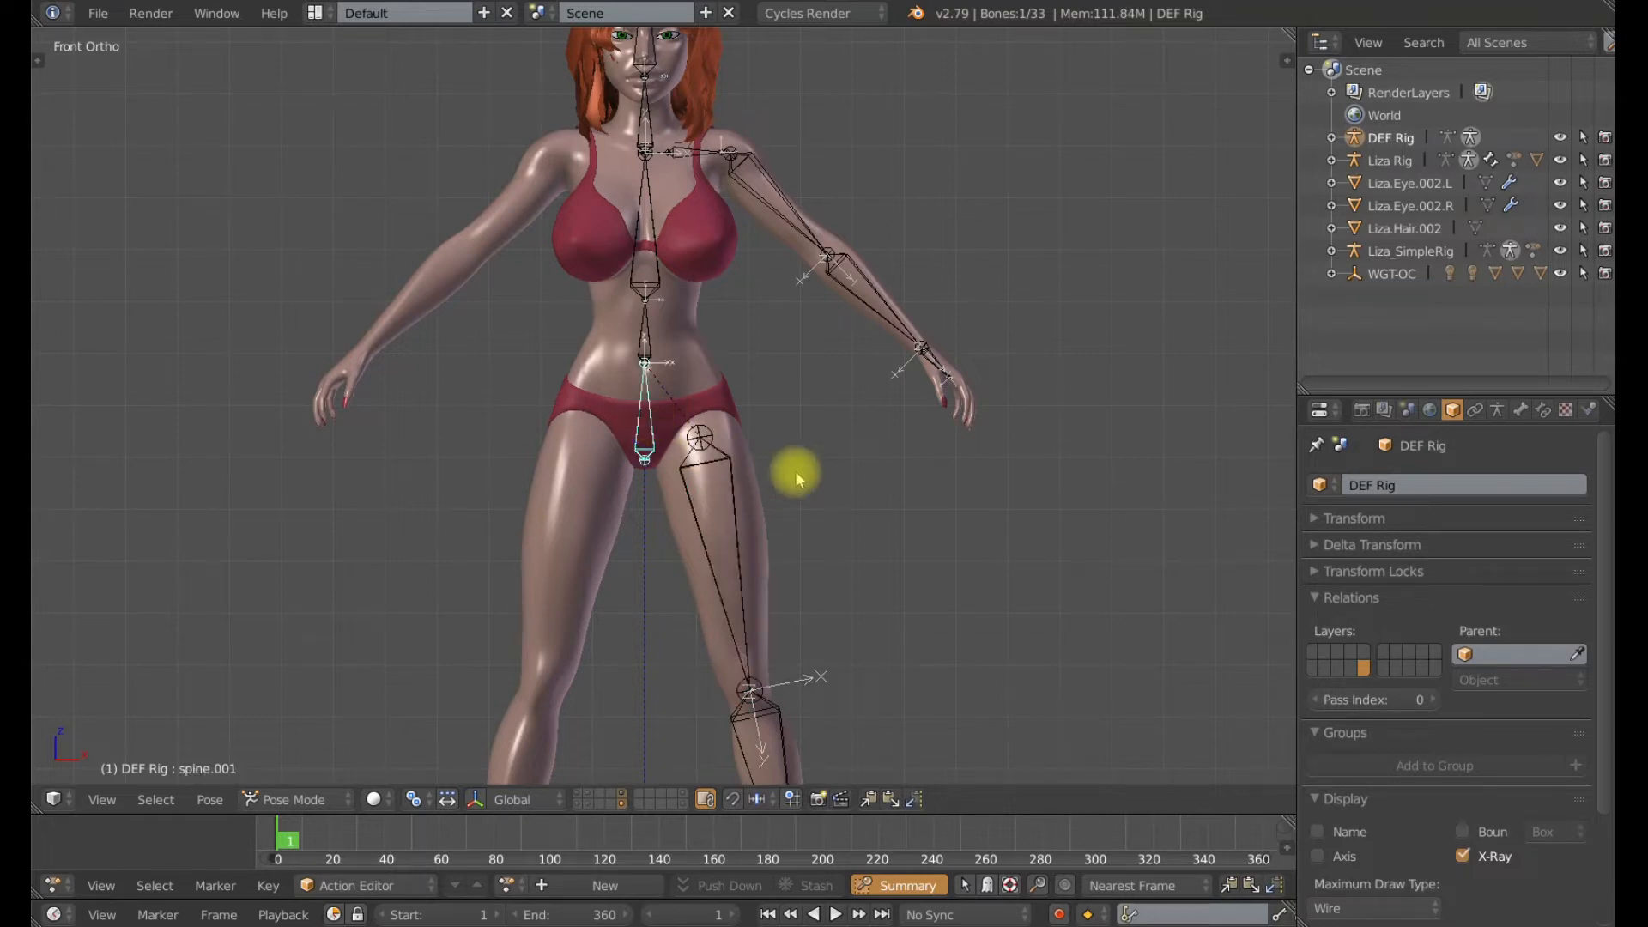
# - Test-scale the spine bone along X, then reset the test pose and clear rotation
pyautogui.press('x')
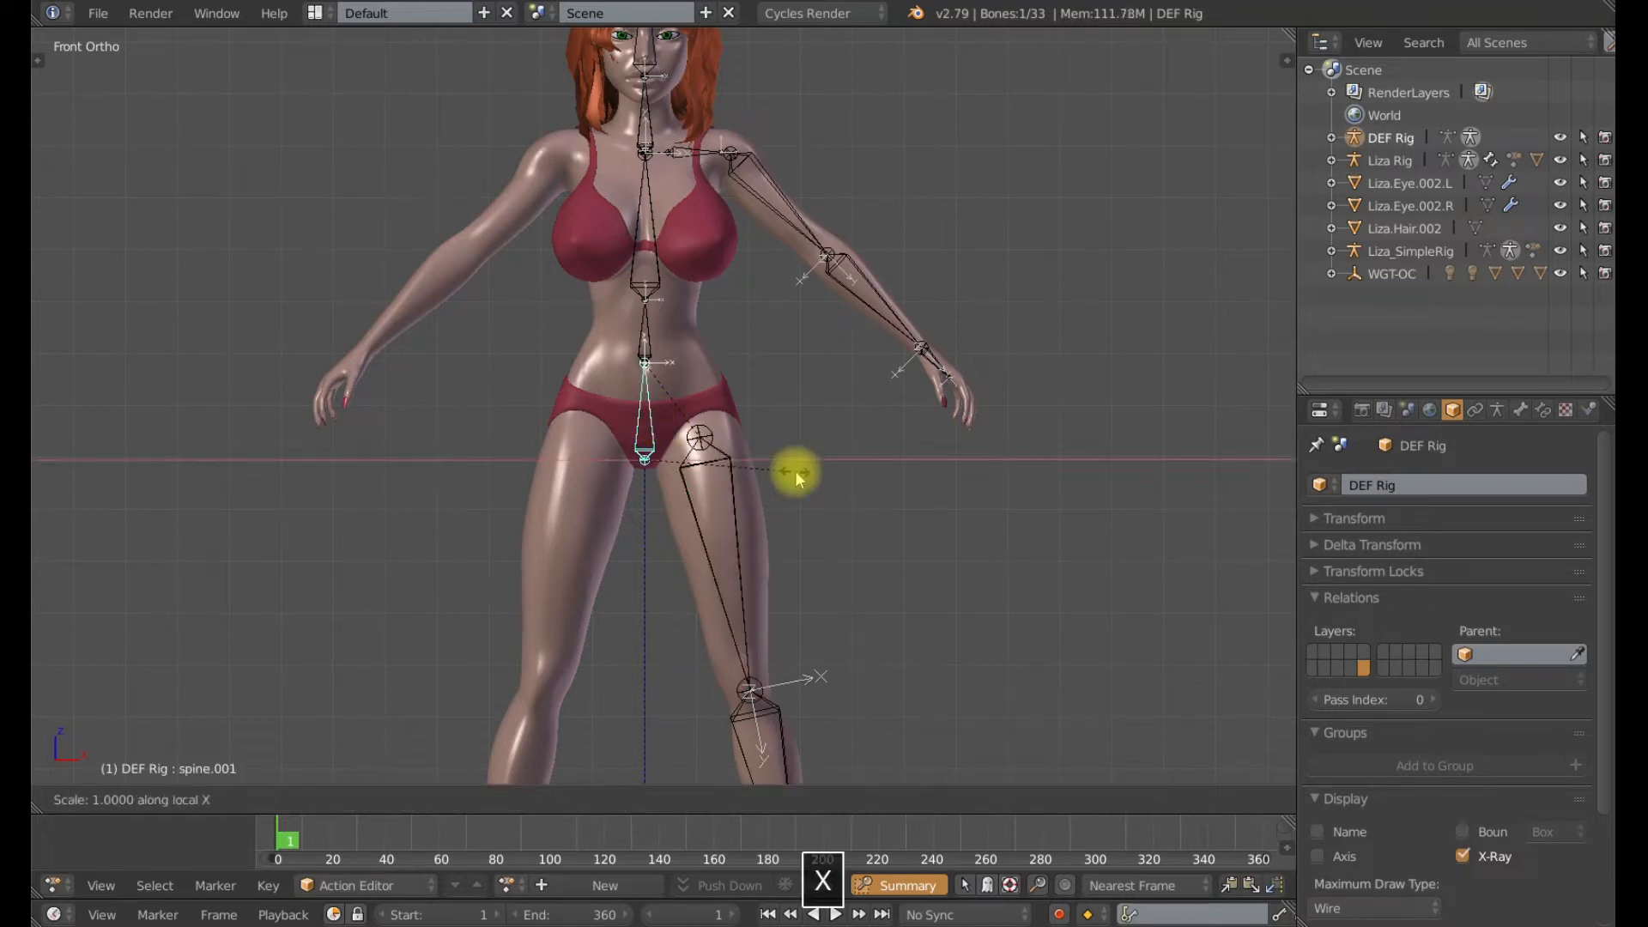
pyautogui.moveTo(793, 474)
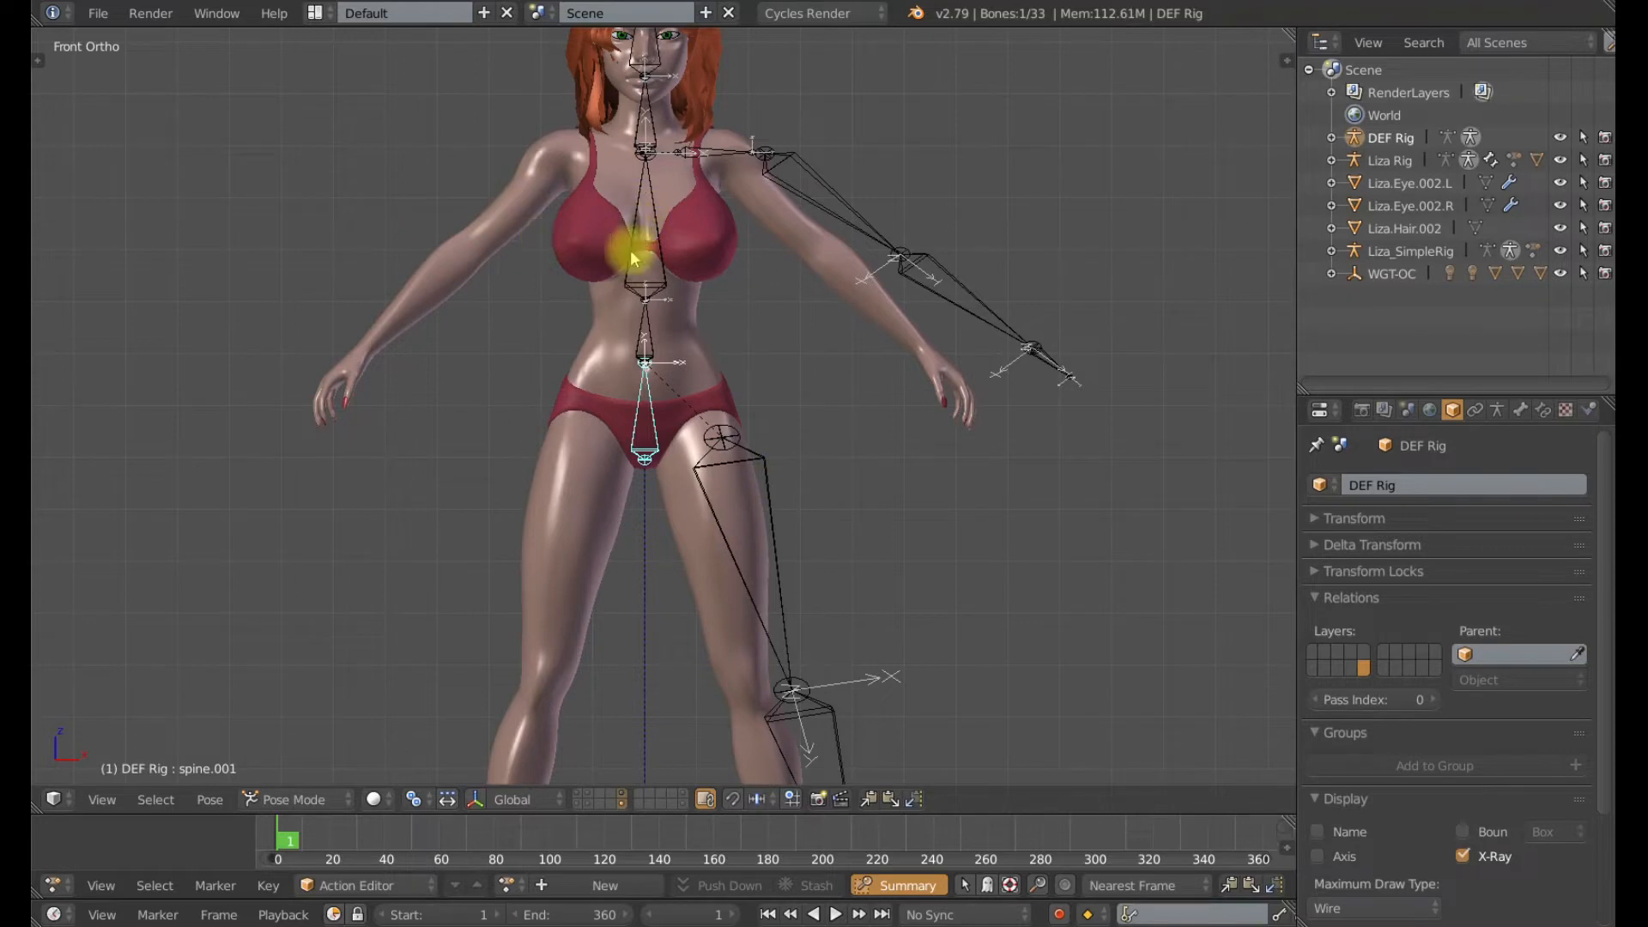
pyautogui.press('alt+r')
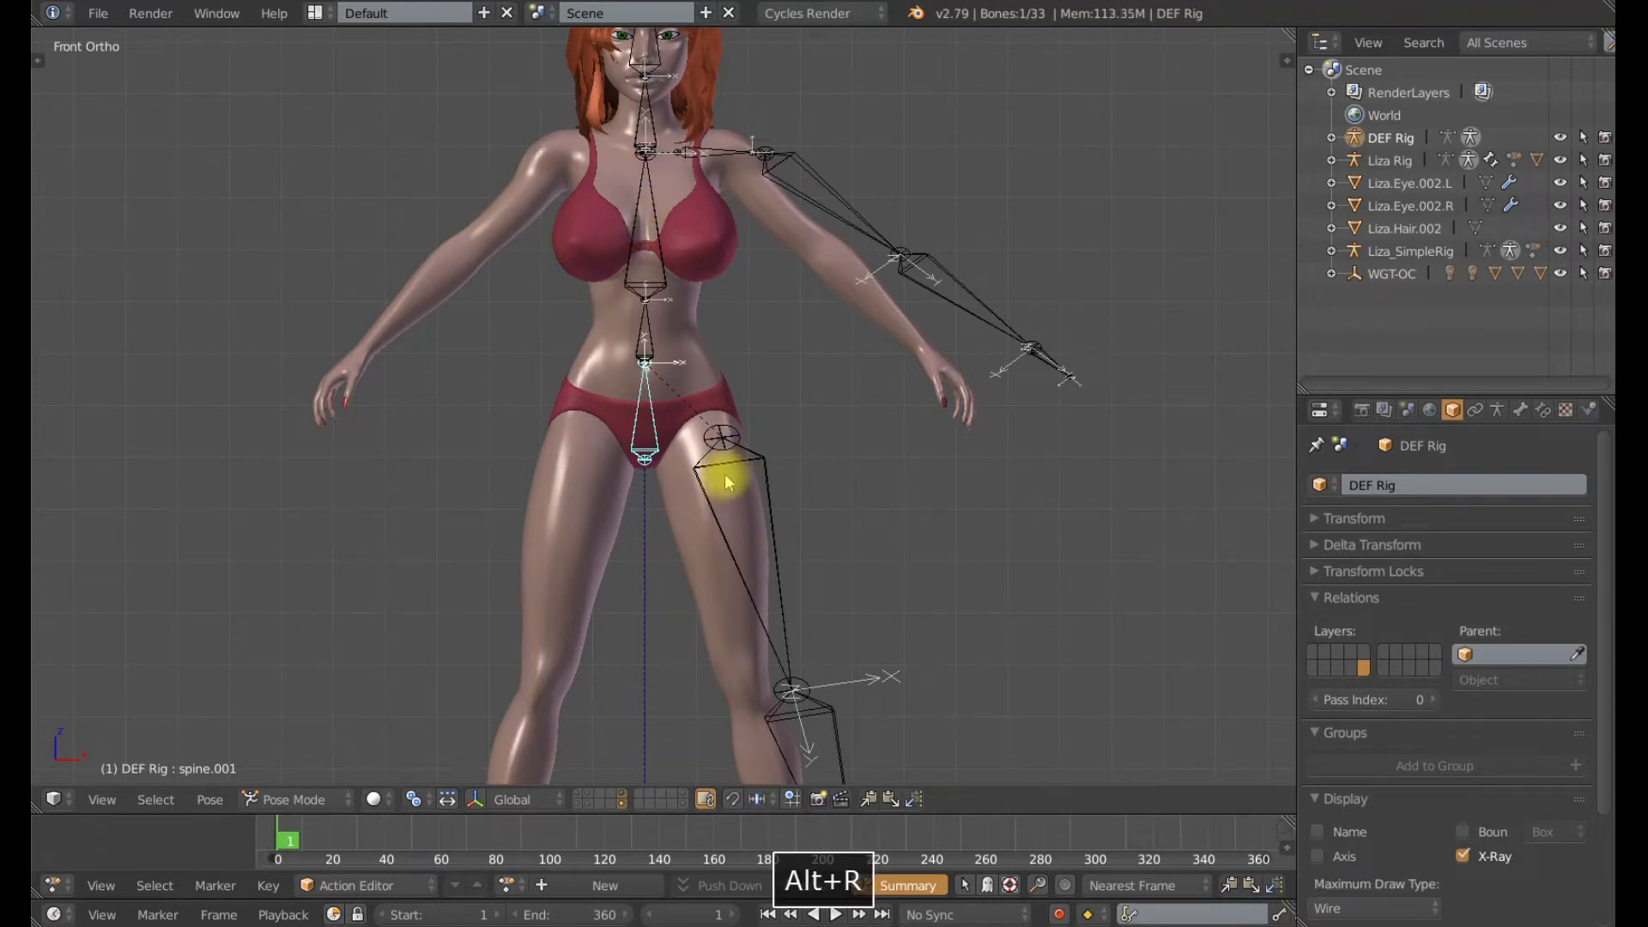
pyautogui.press('r')
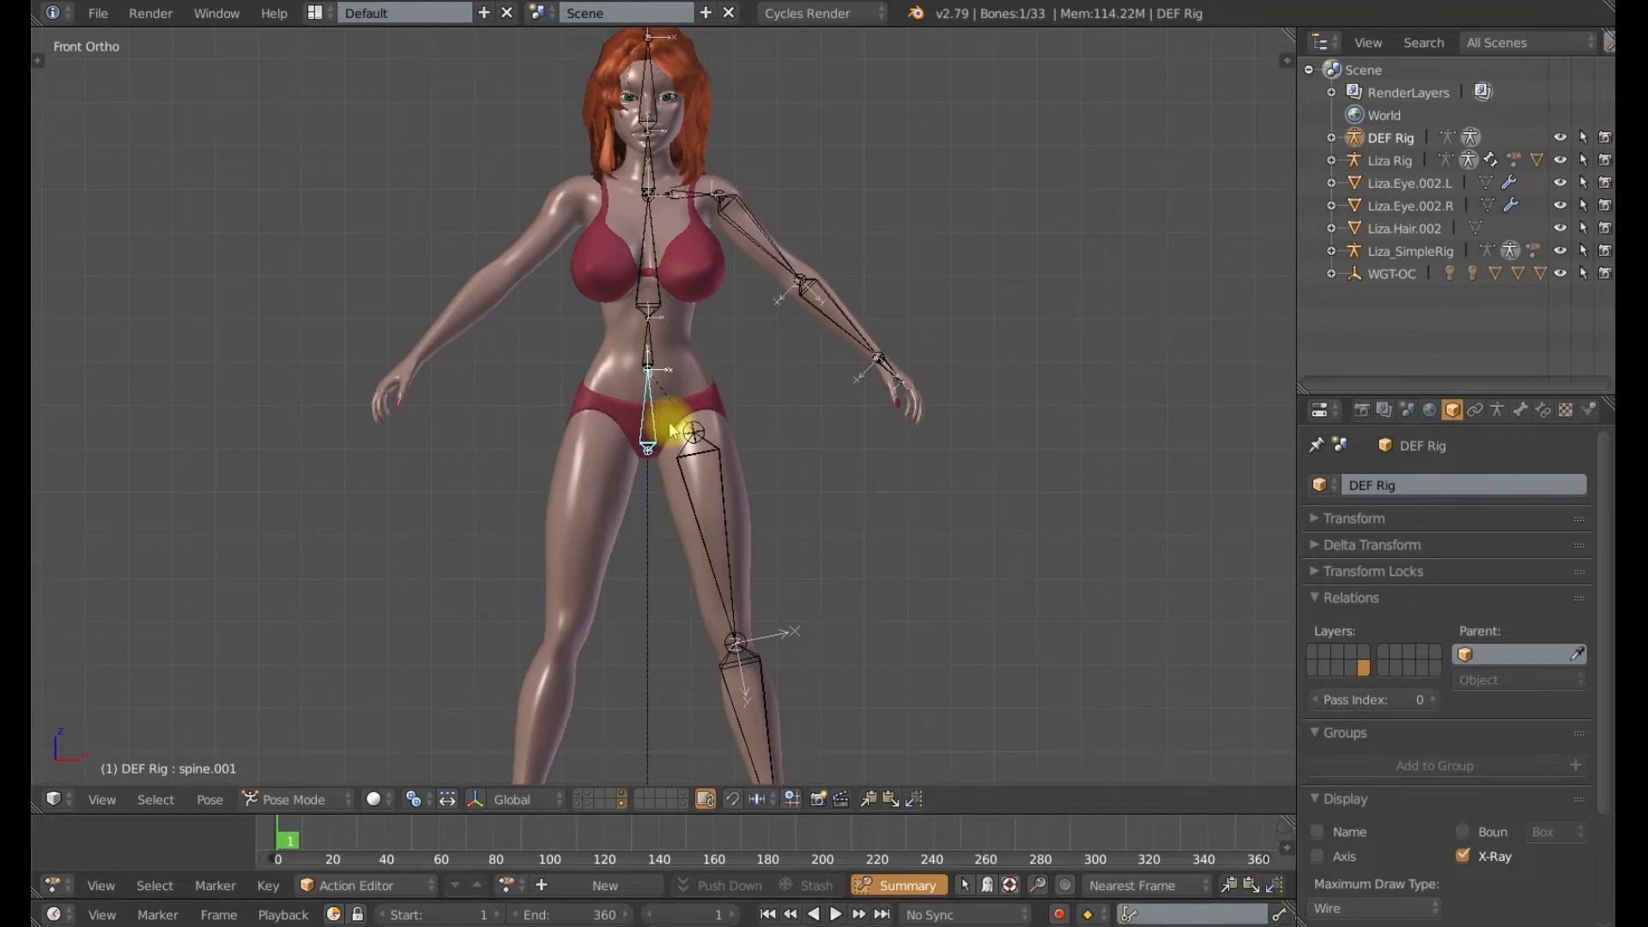
# - Select the hip and lower spine bones and show the bone's Item properties panel
pyautogui.click(712, 453)
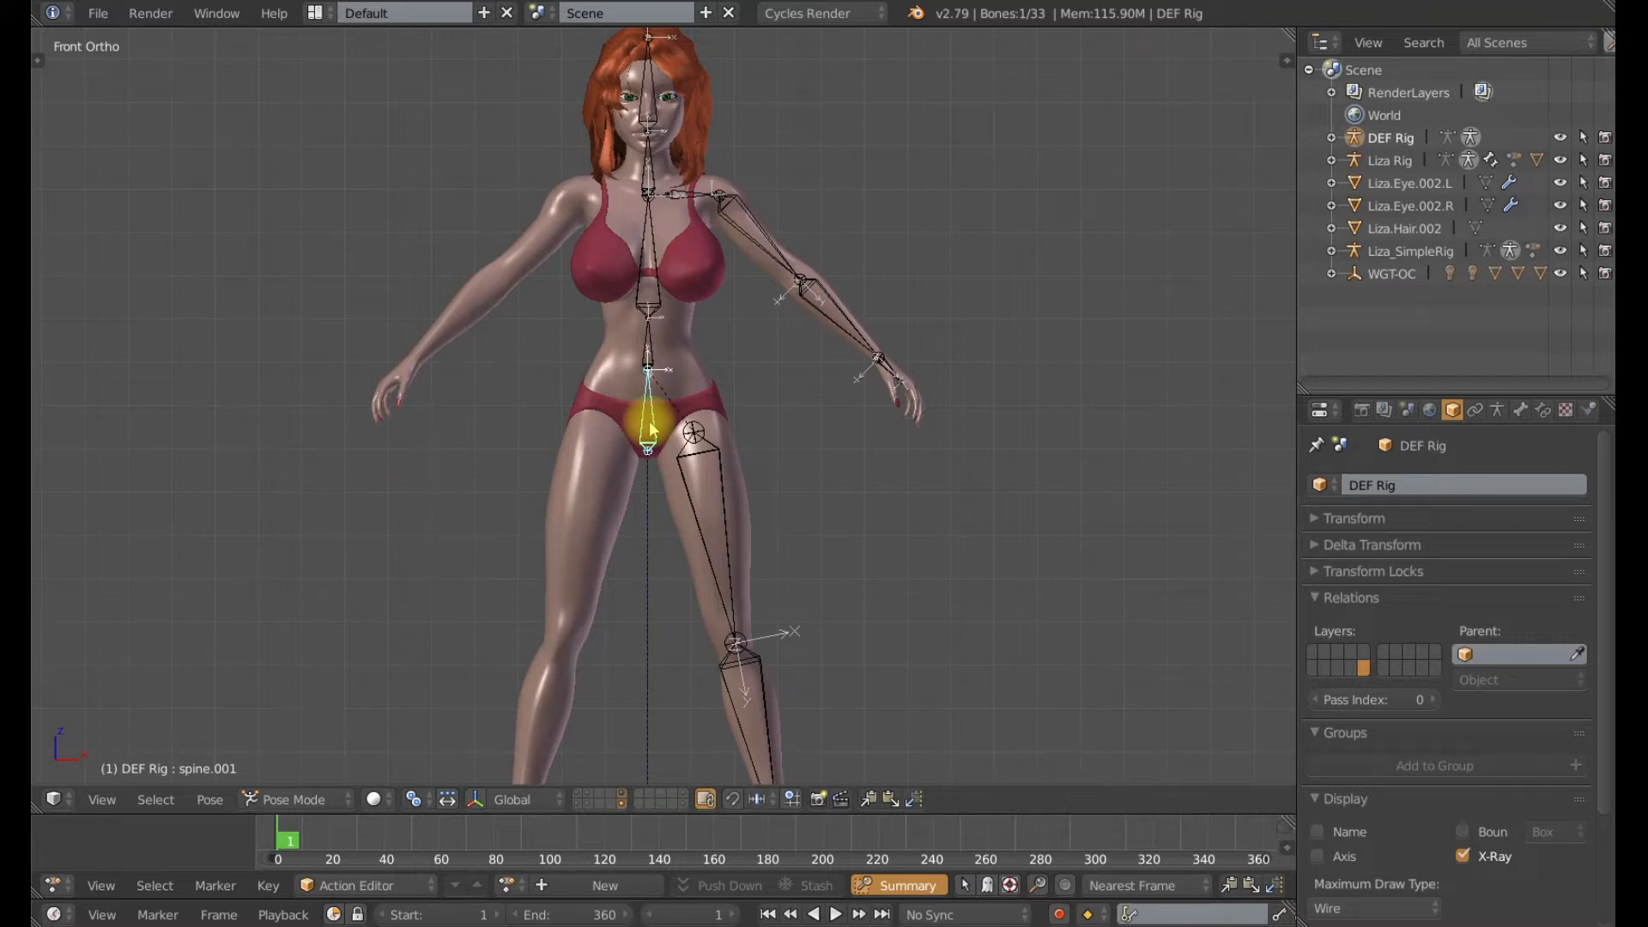
pyautogui.click(1523, 411)
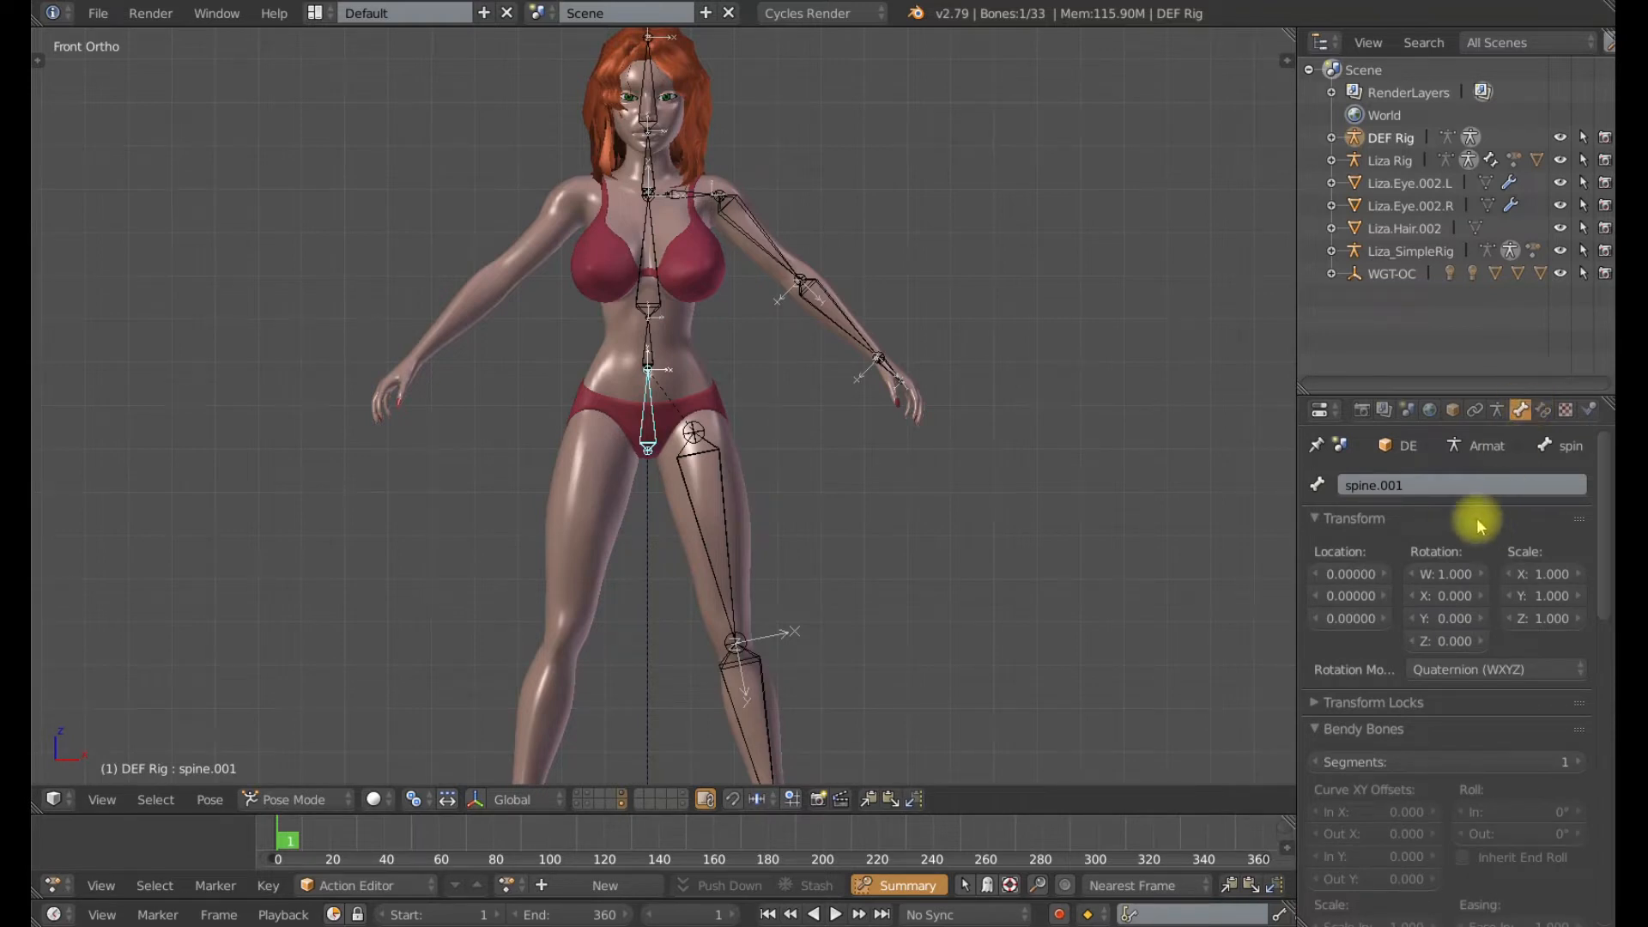
pyautogui.scroll(-3)
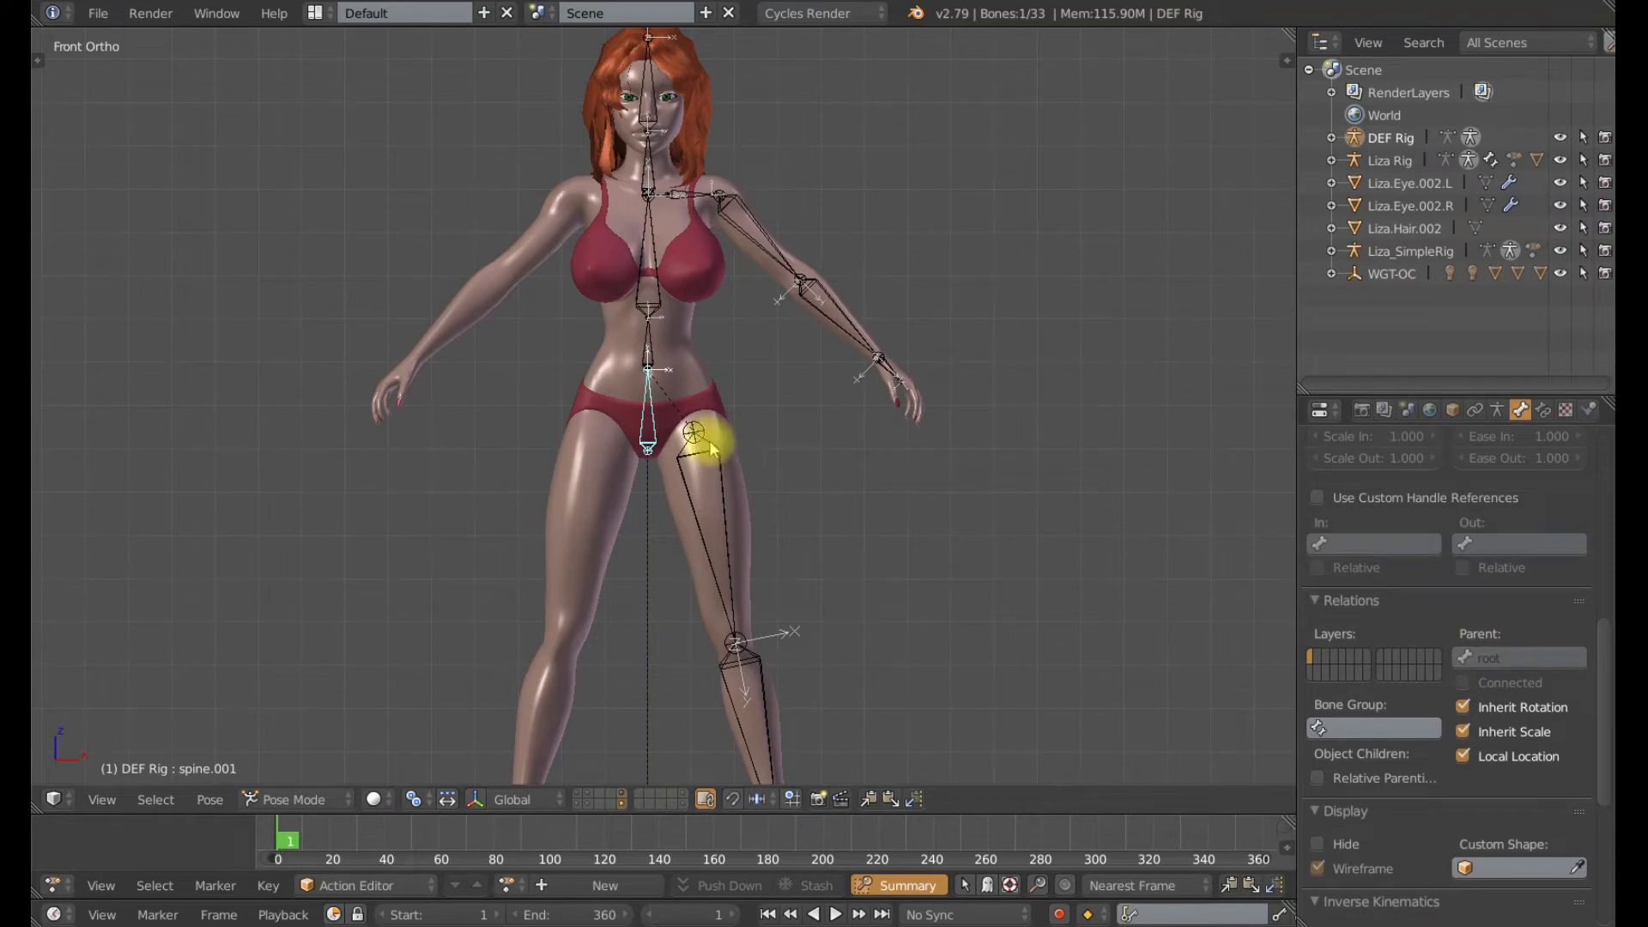
pyautogui.press('n')
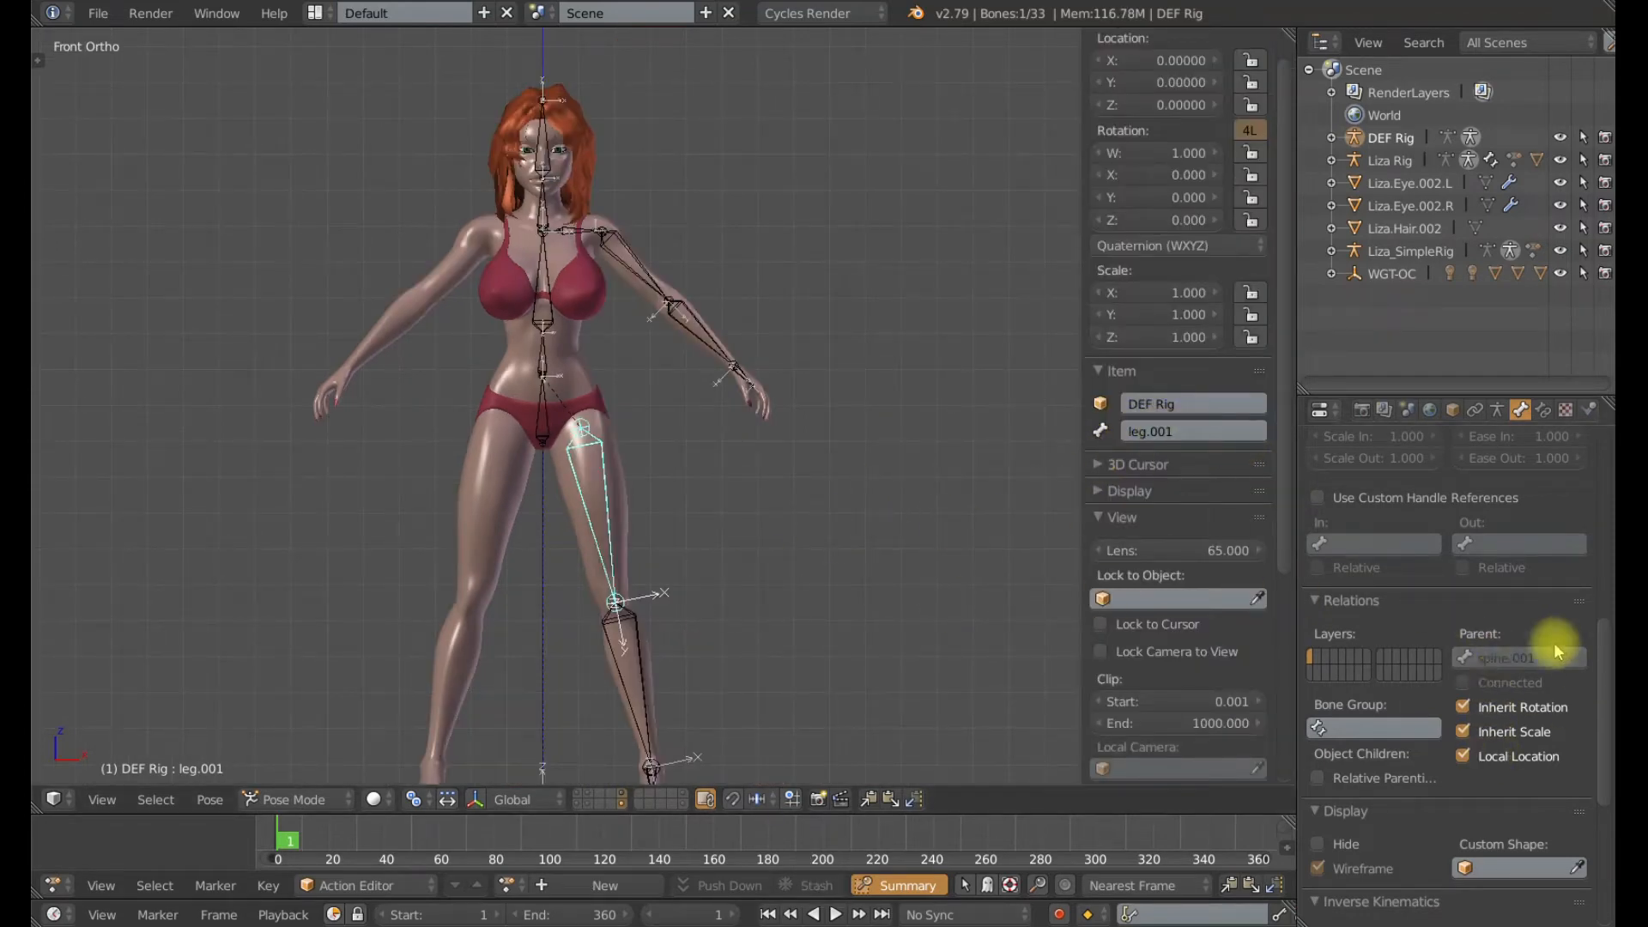
pyautogui.moveTo(531, 457)
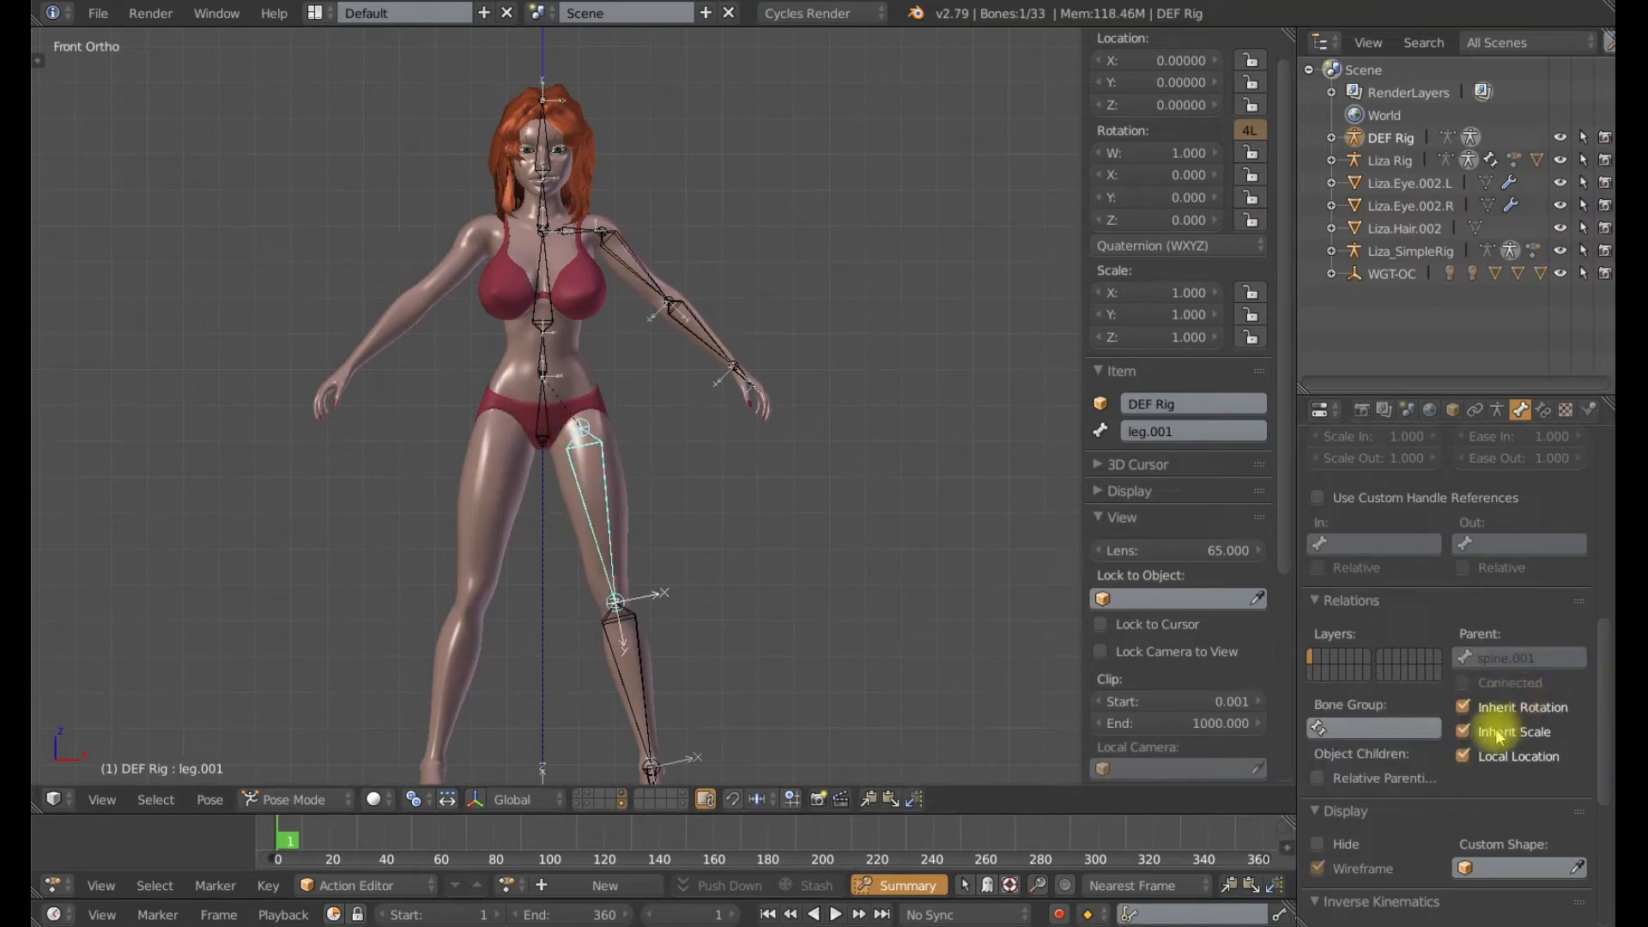
pyautogui.moveTo(1518, 755)
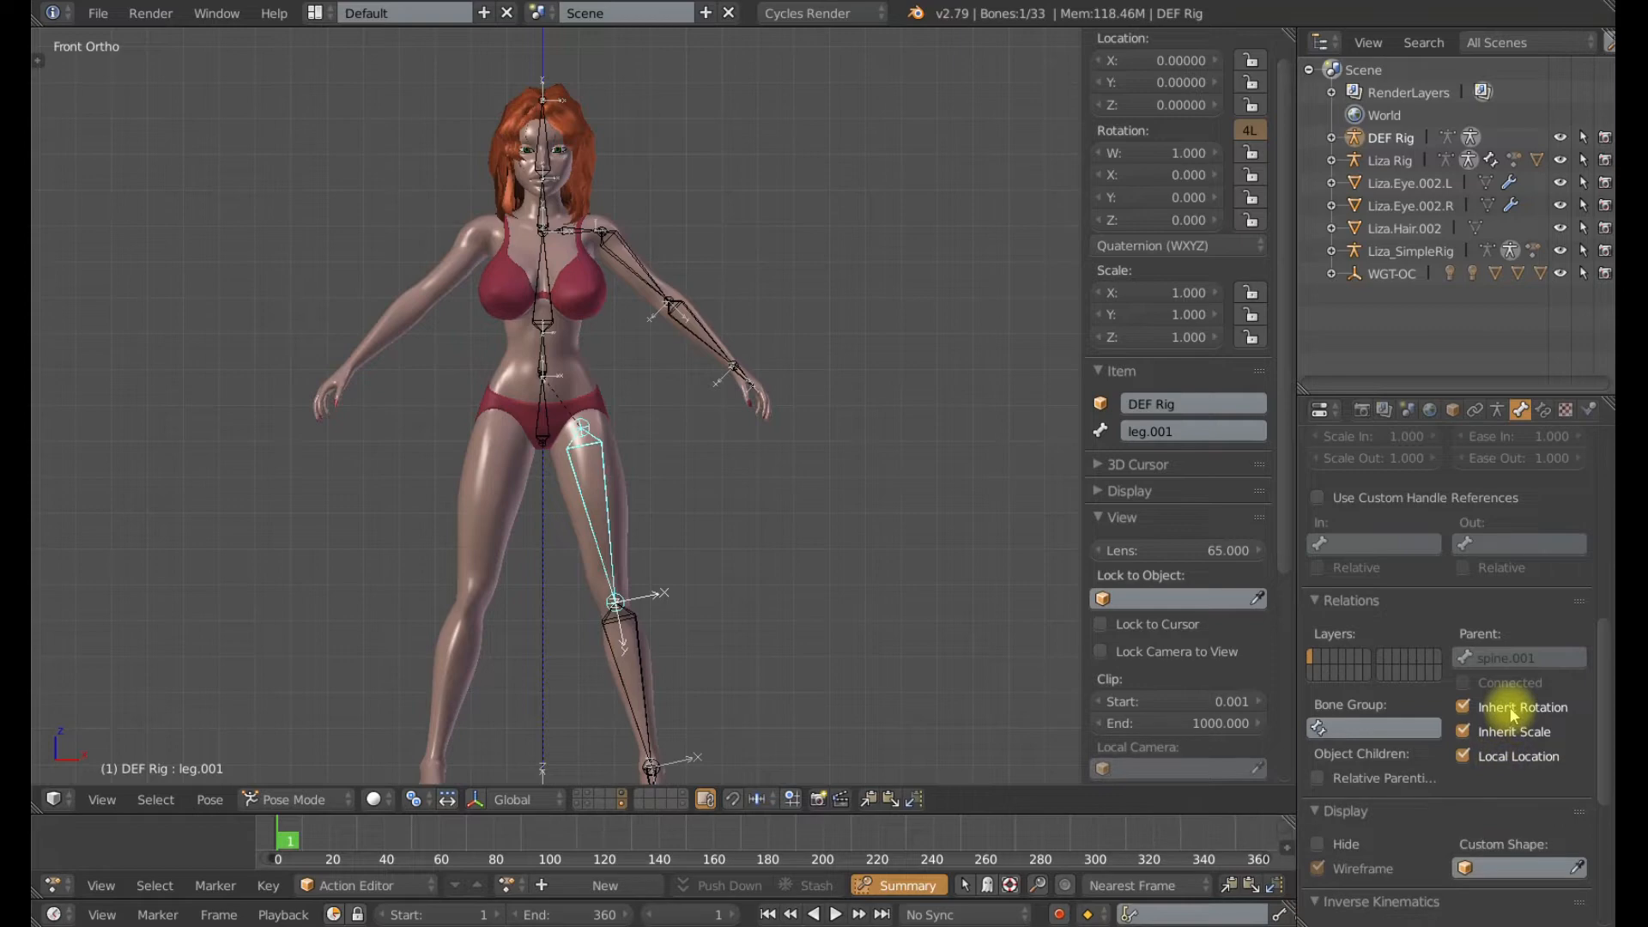
pyautogui.moveTo(1516, 732)
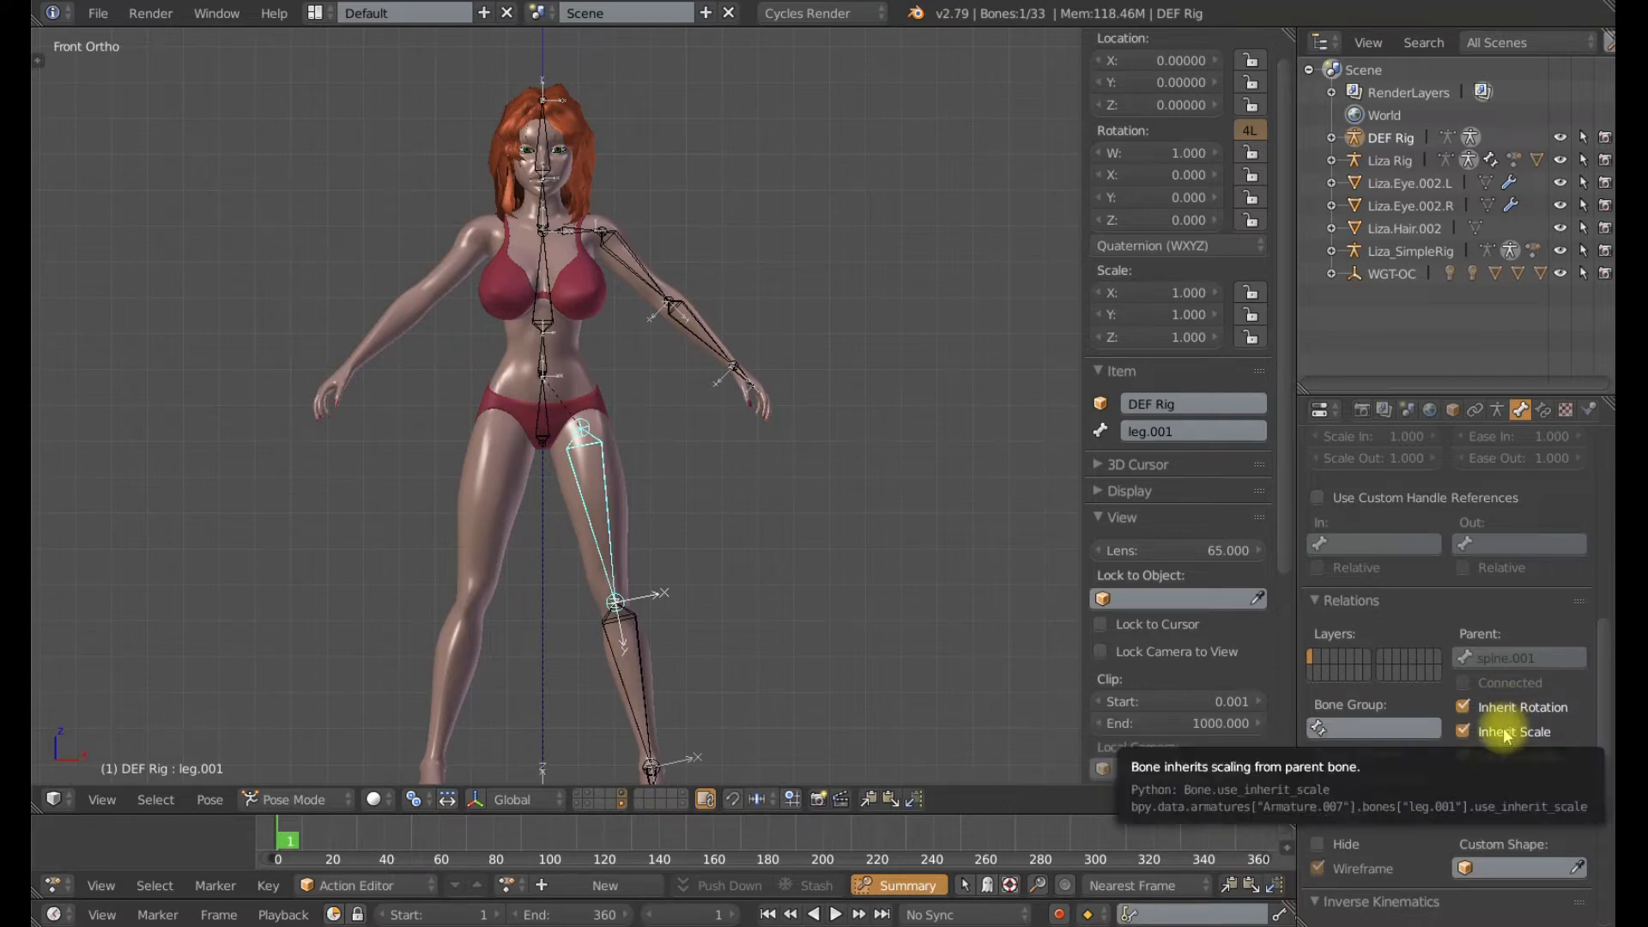
pyautogui.moveTo(1522, 707)
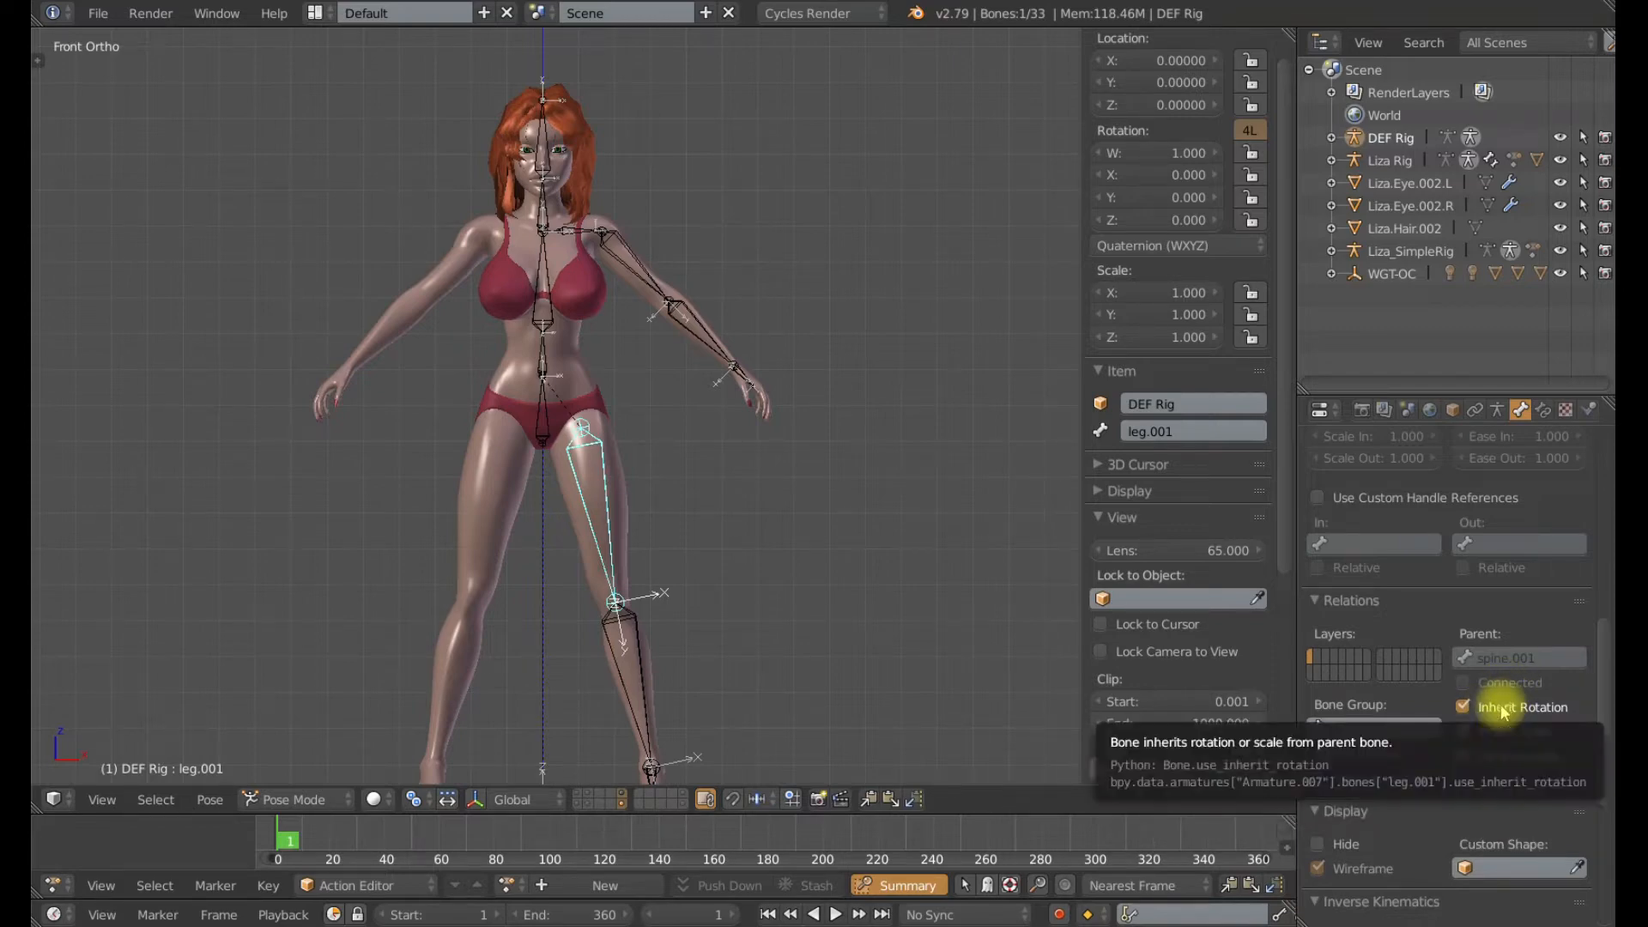
pyautogui.moveTo(1522, 706)
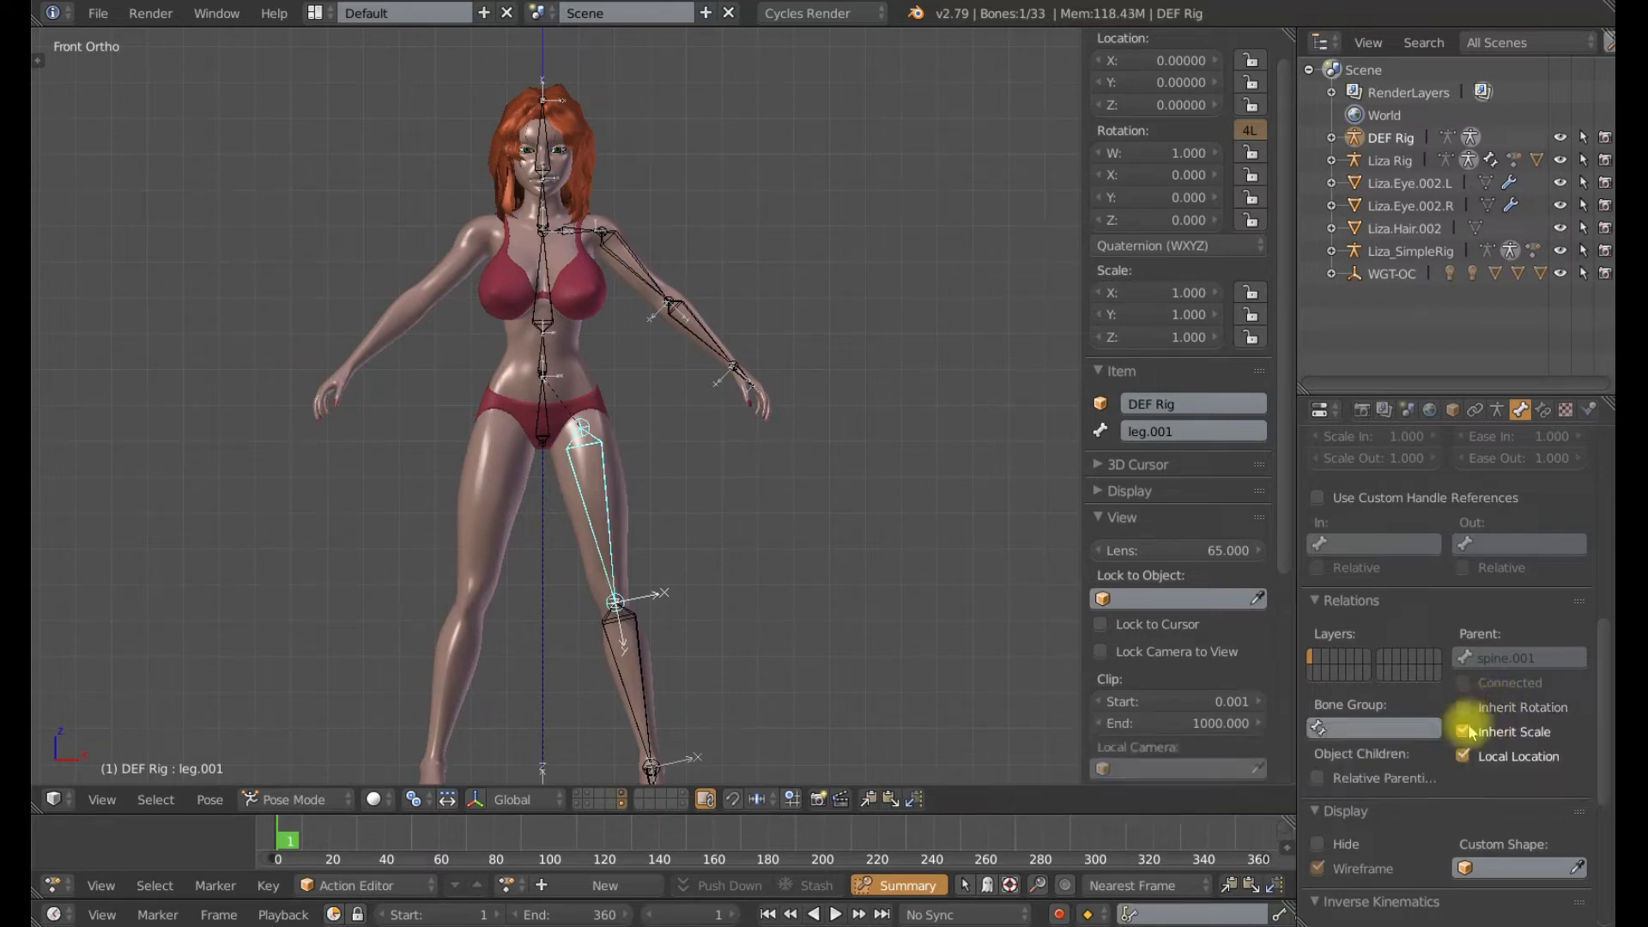
# - Turn off Inherit Scale on leg.001, test-scale spine.001 on X, cancel, and reselect leg.001
pyautogui.click(540, 411)
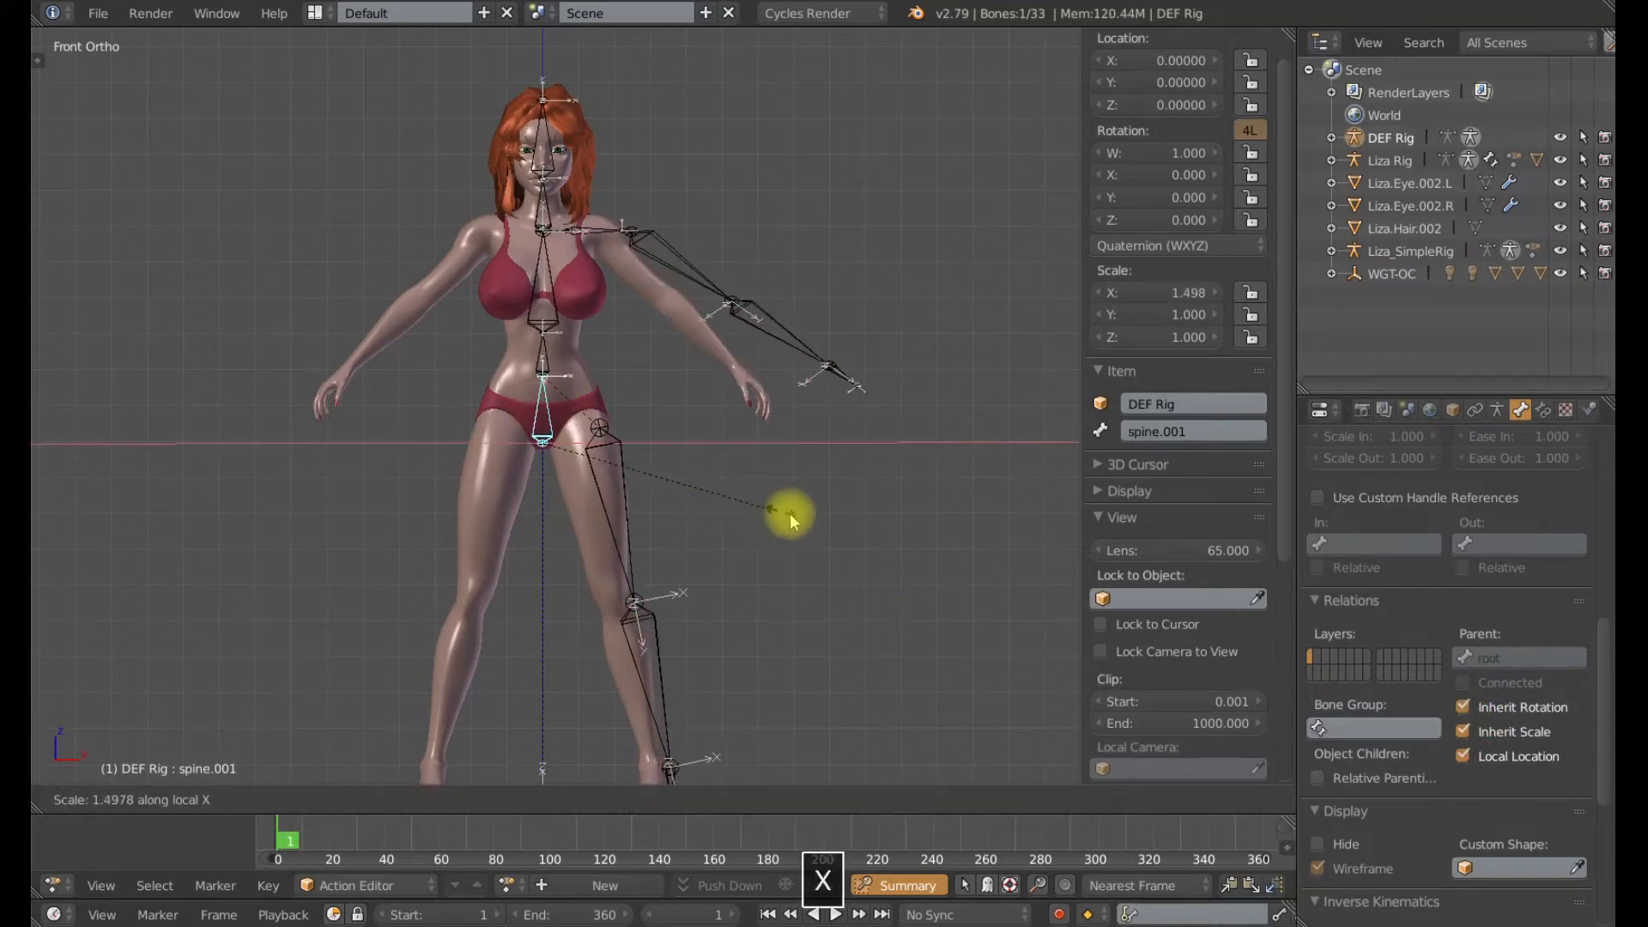
pyautogui.moveTo(662, 515)
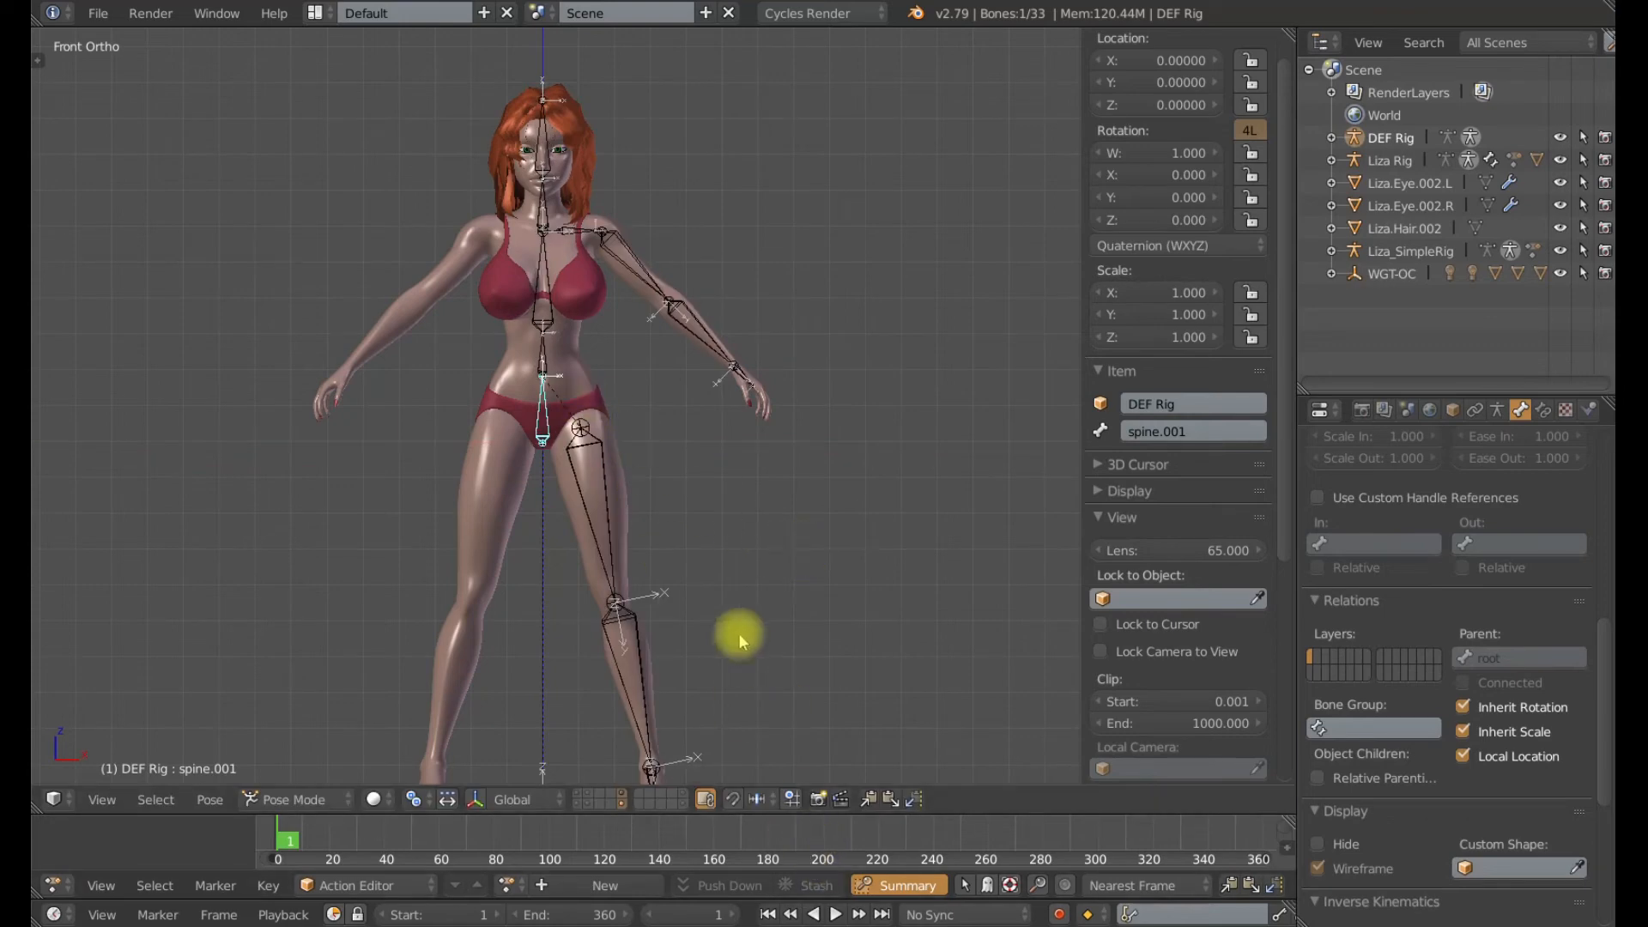
pyautogui.press('r')
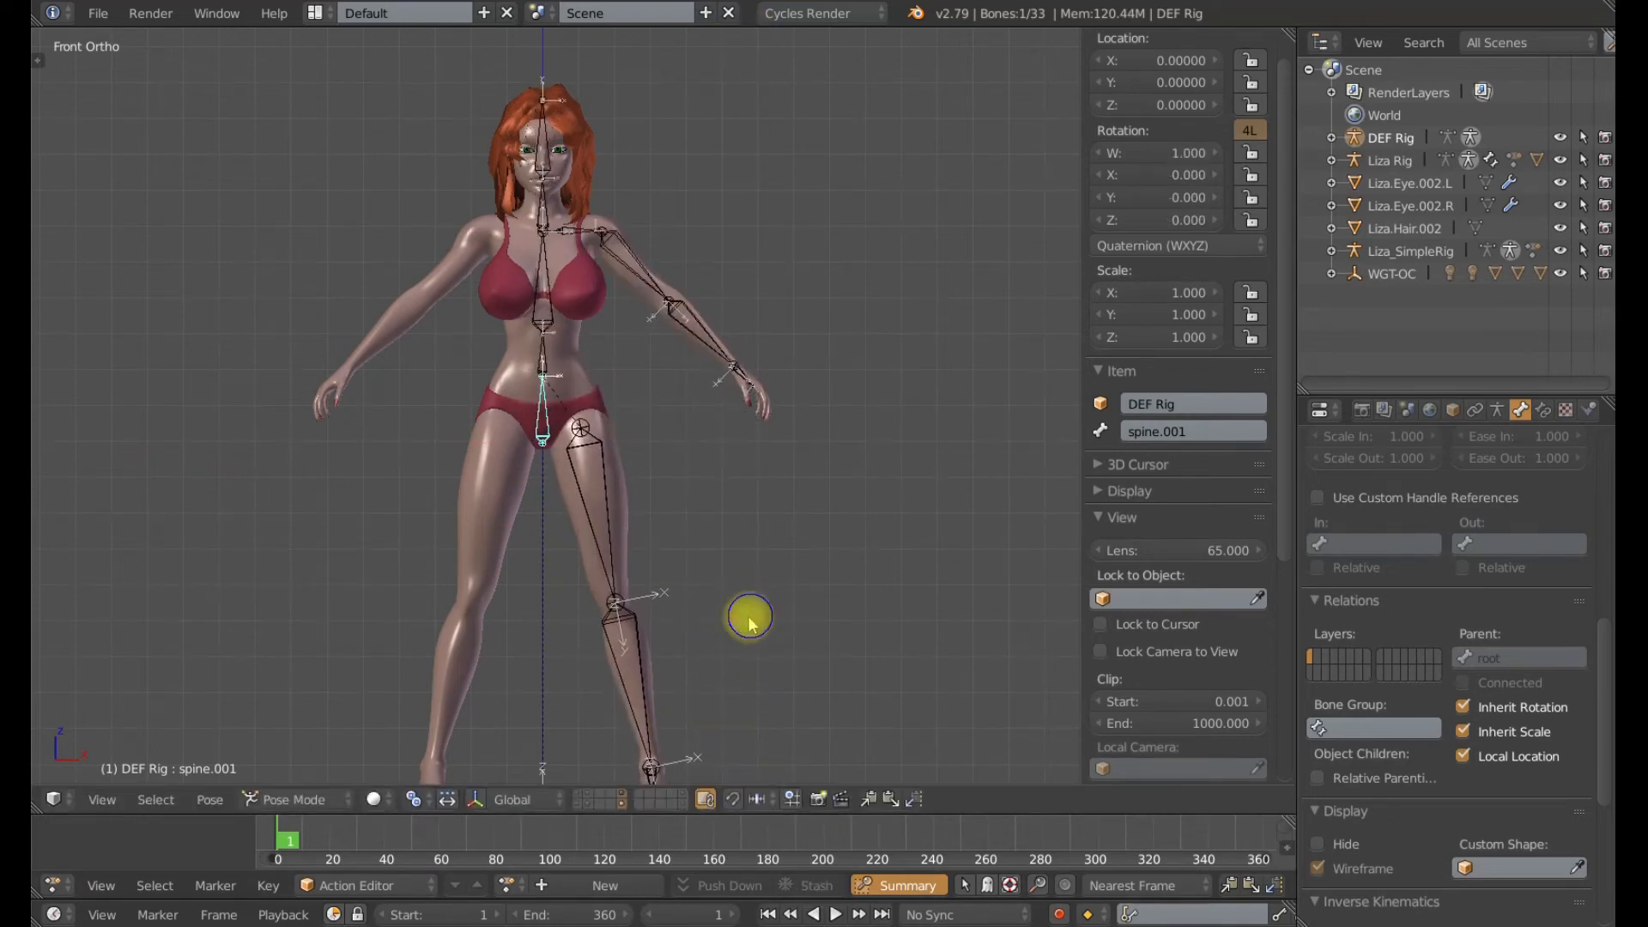
pyautogui.moveTo(709, 578)
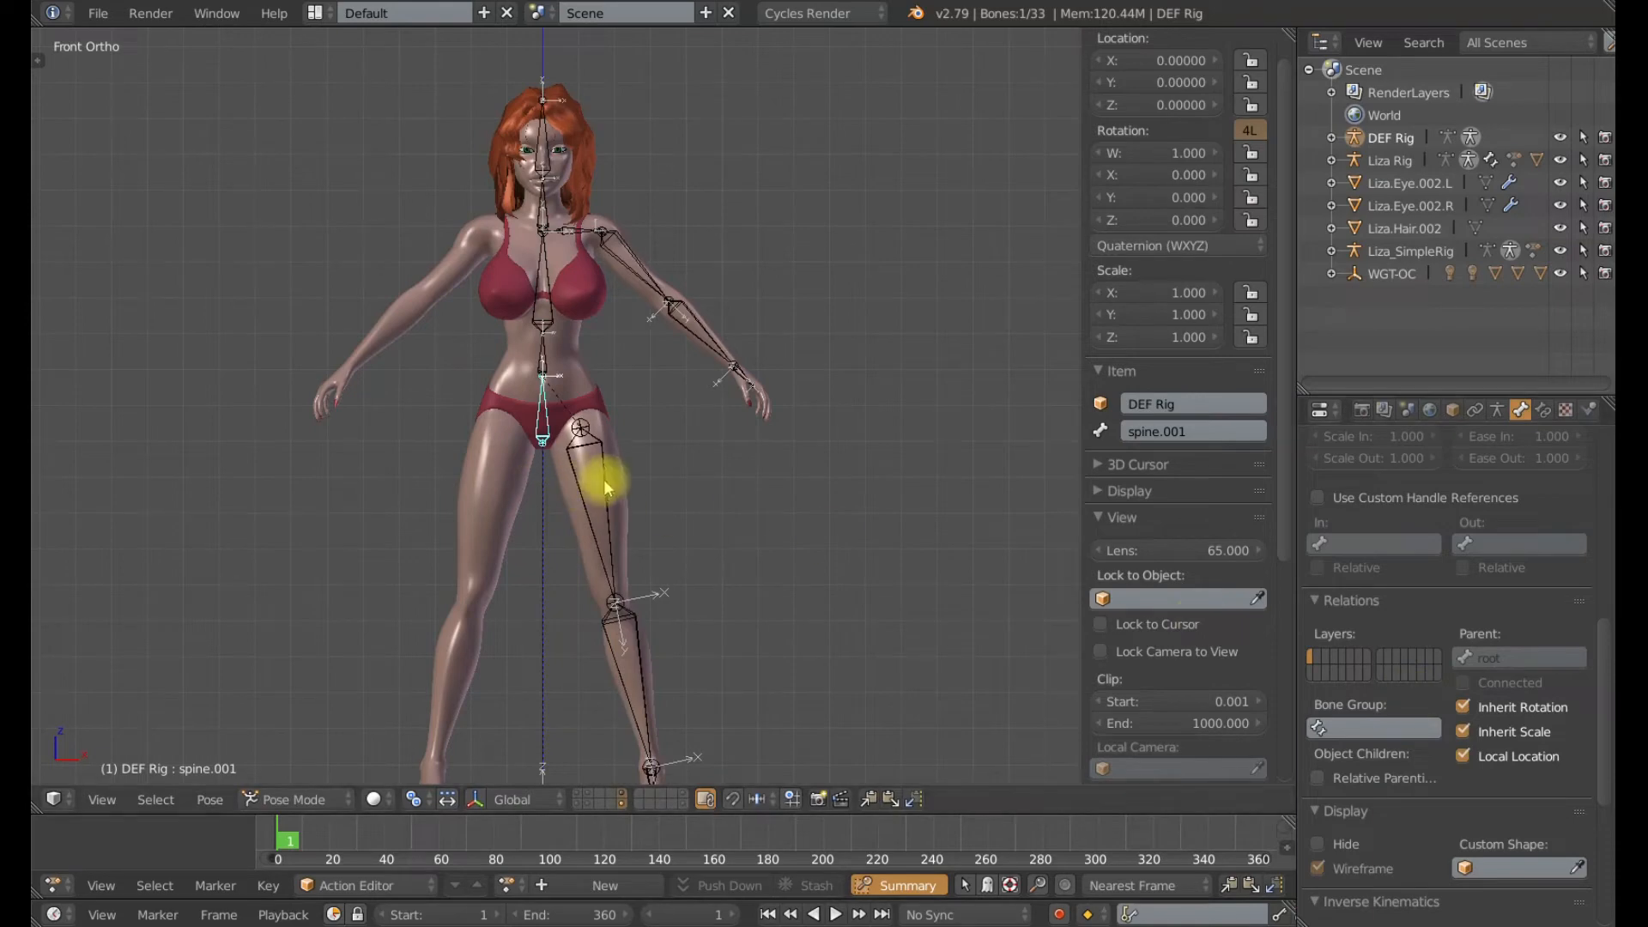
pyautogui.click(610, 494)
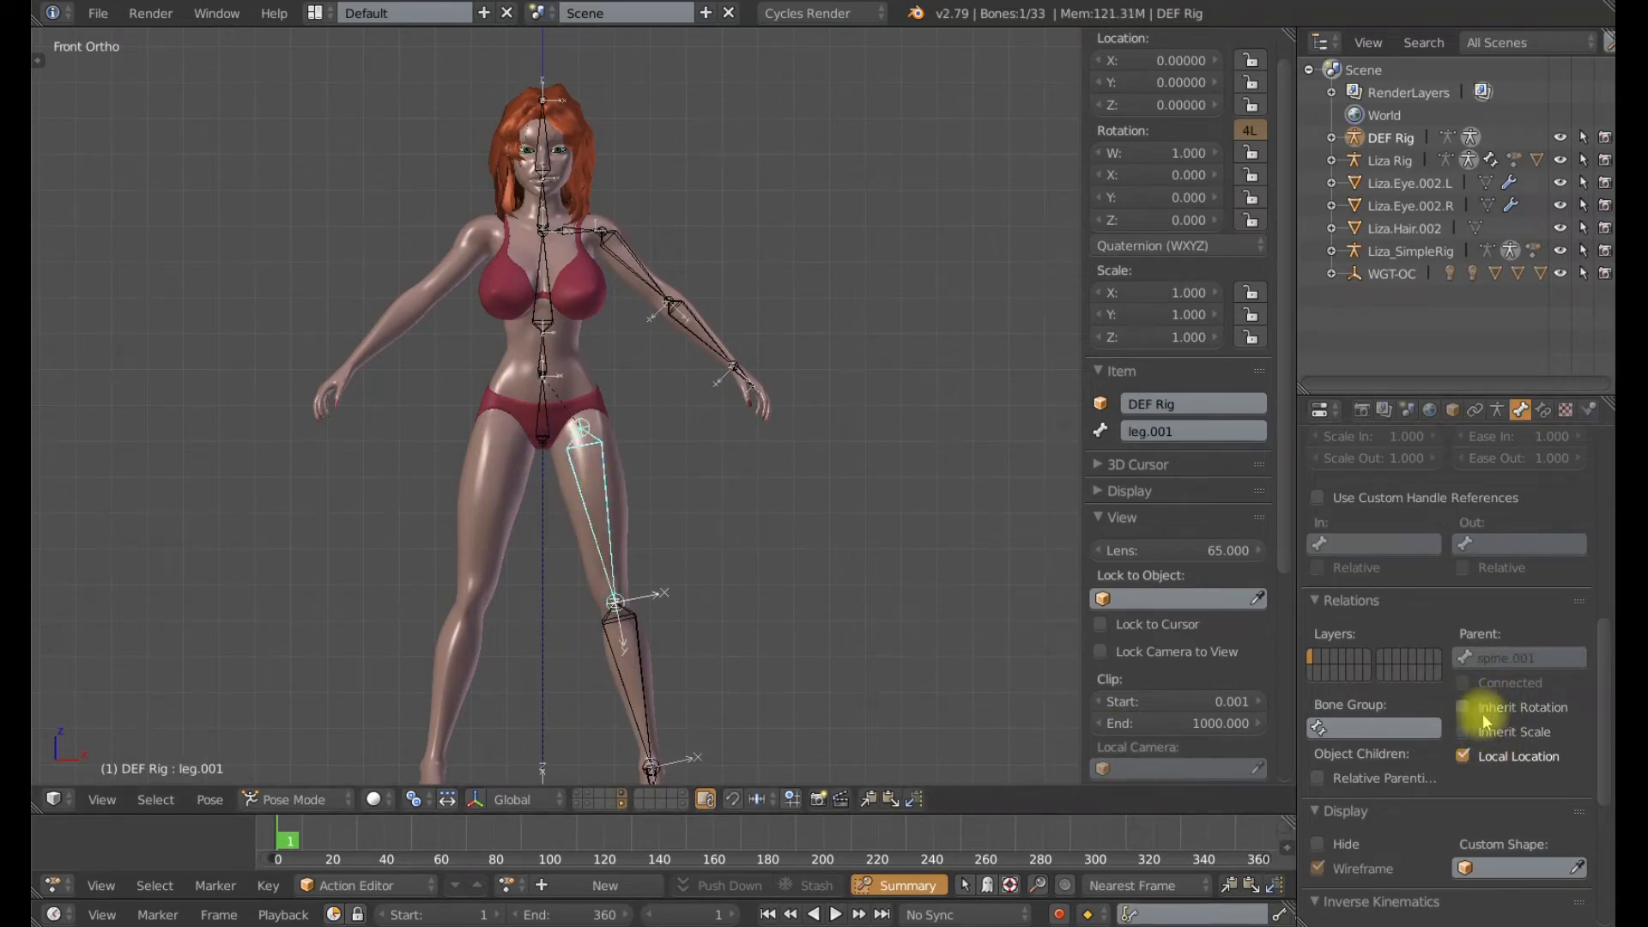
# - Re-enable Inherit Rotation and Inherit Scale on the leg.001 bone
pyautogui.click(1463, 706)
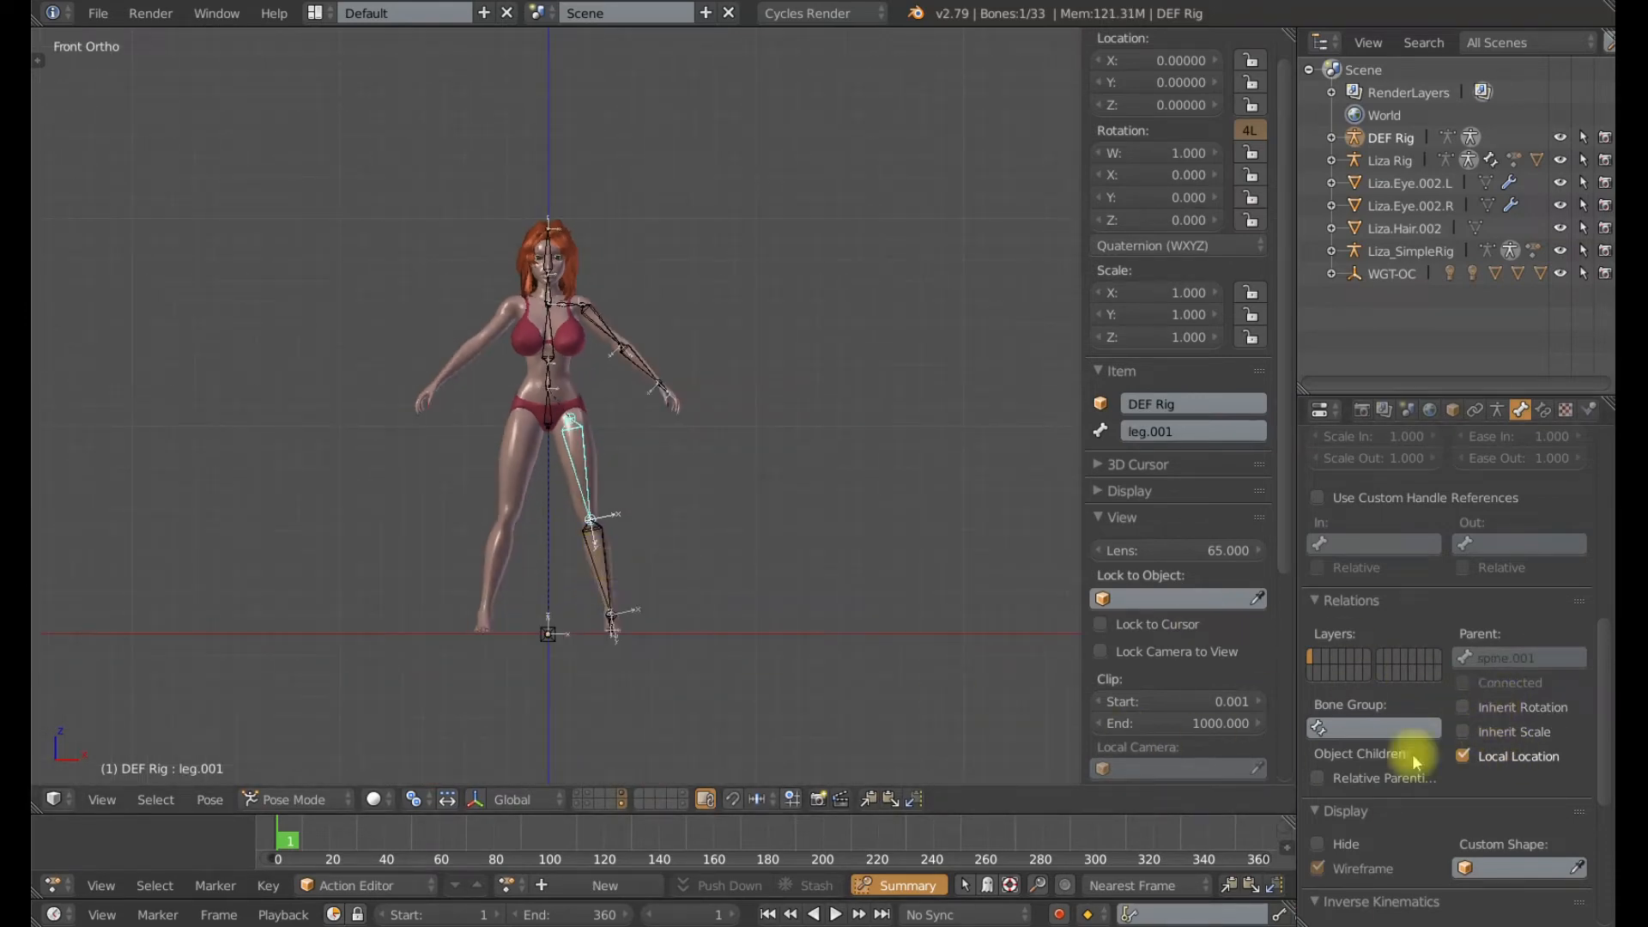
pyautogui.moveTo(1519, 715)
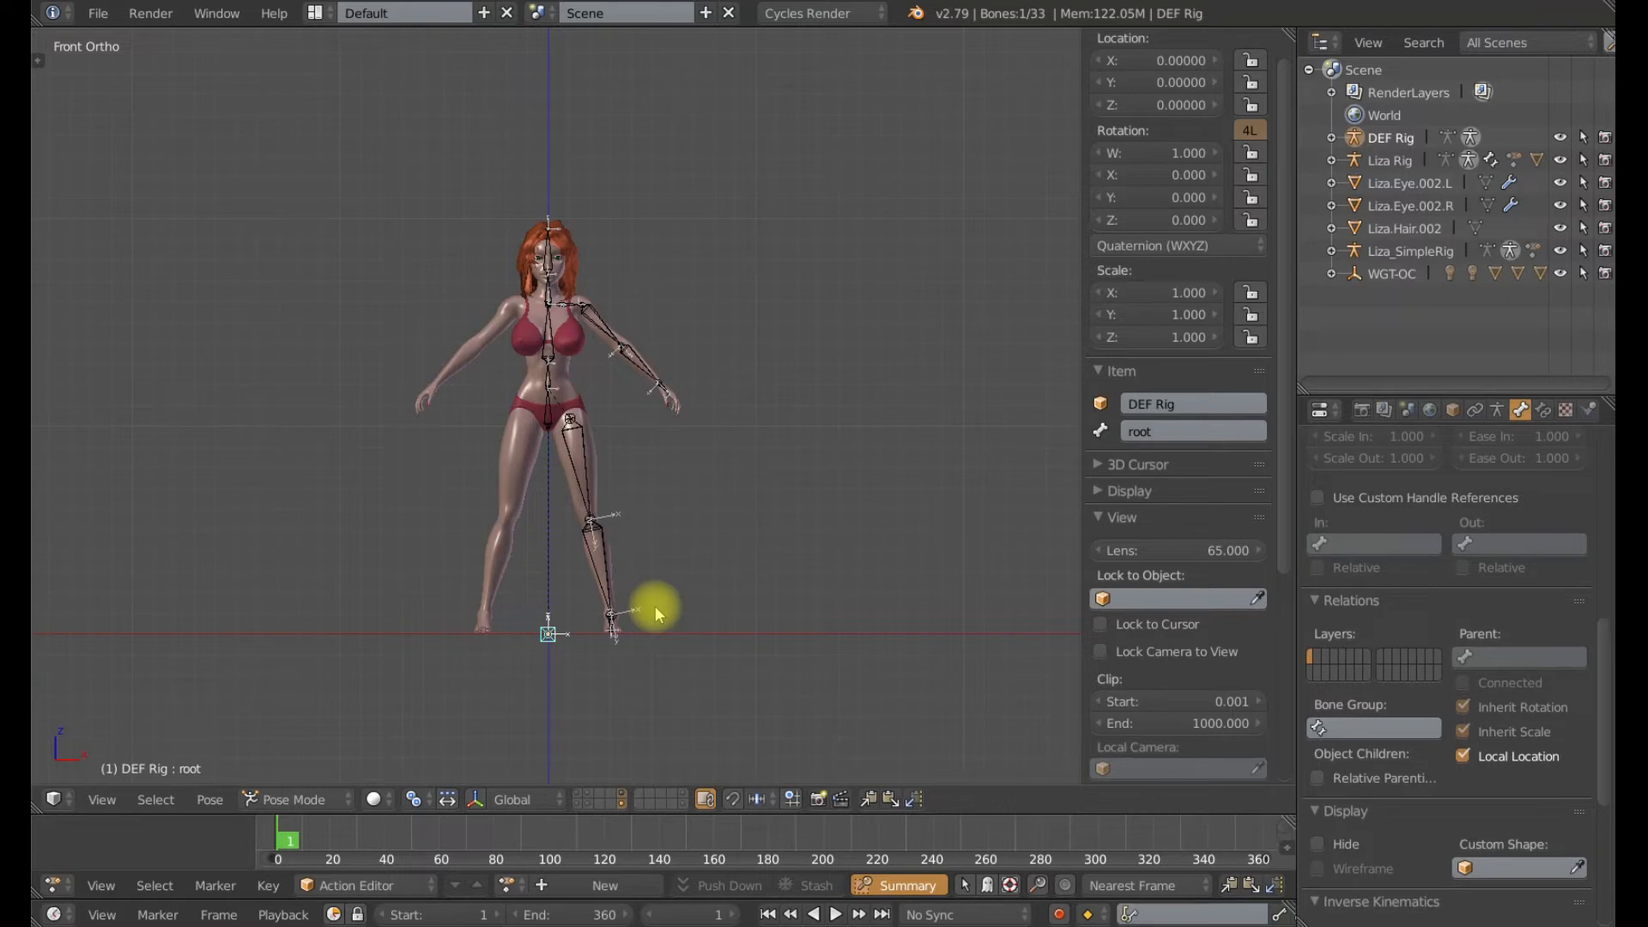
pyautogui.click(581, 441)
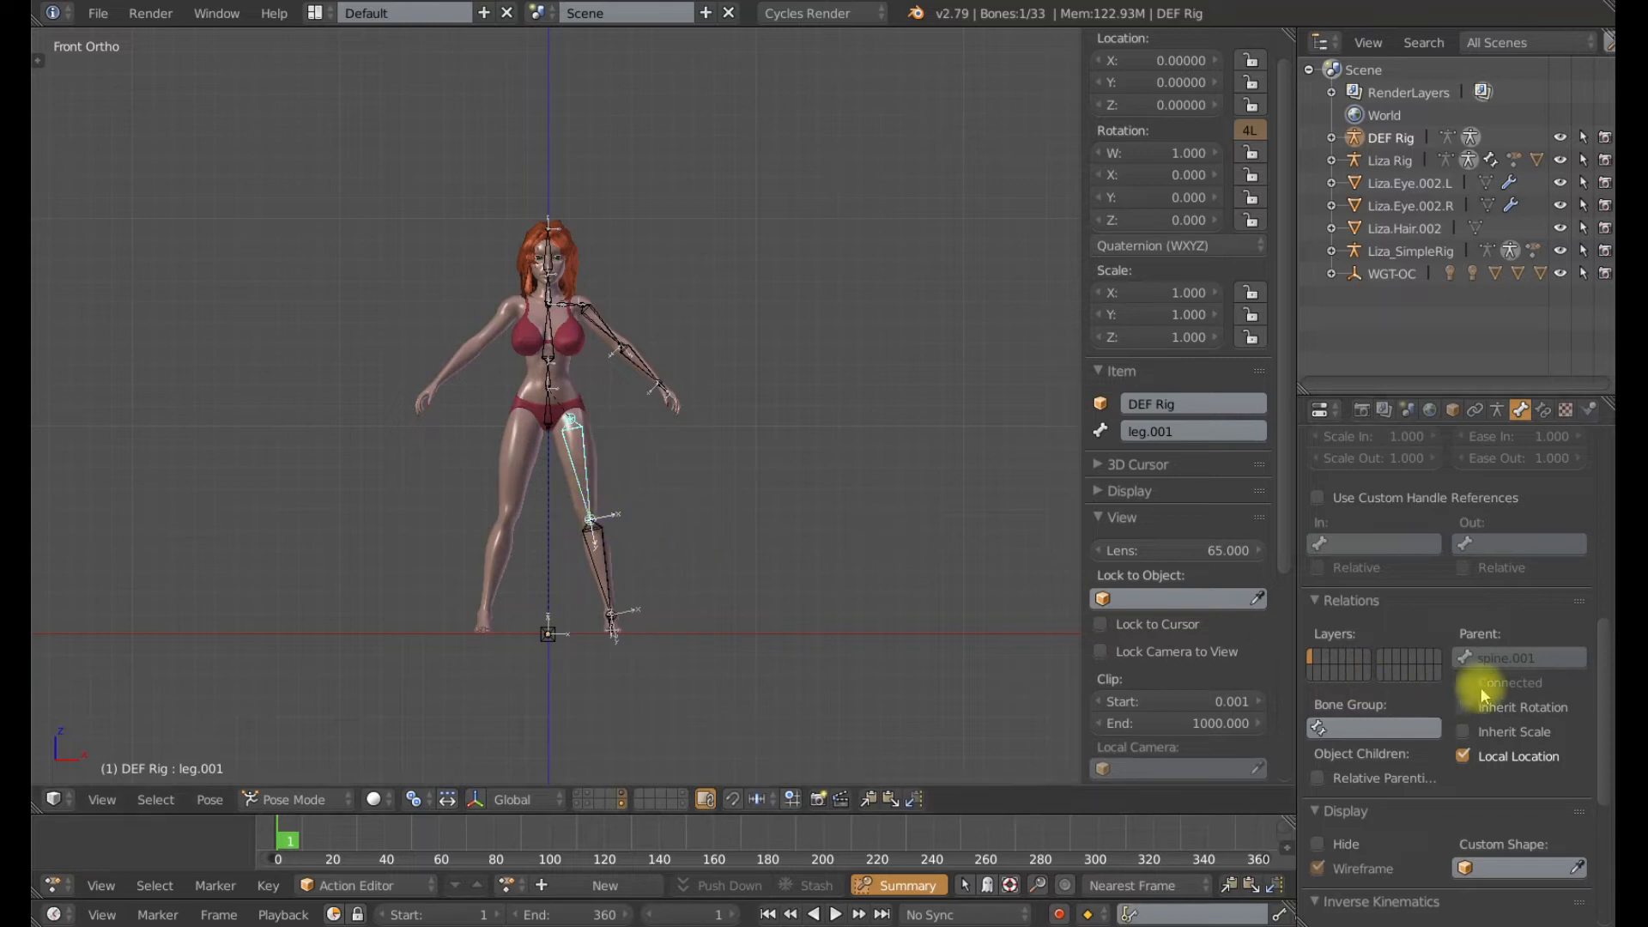
pyautogui.click(1463, 732)
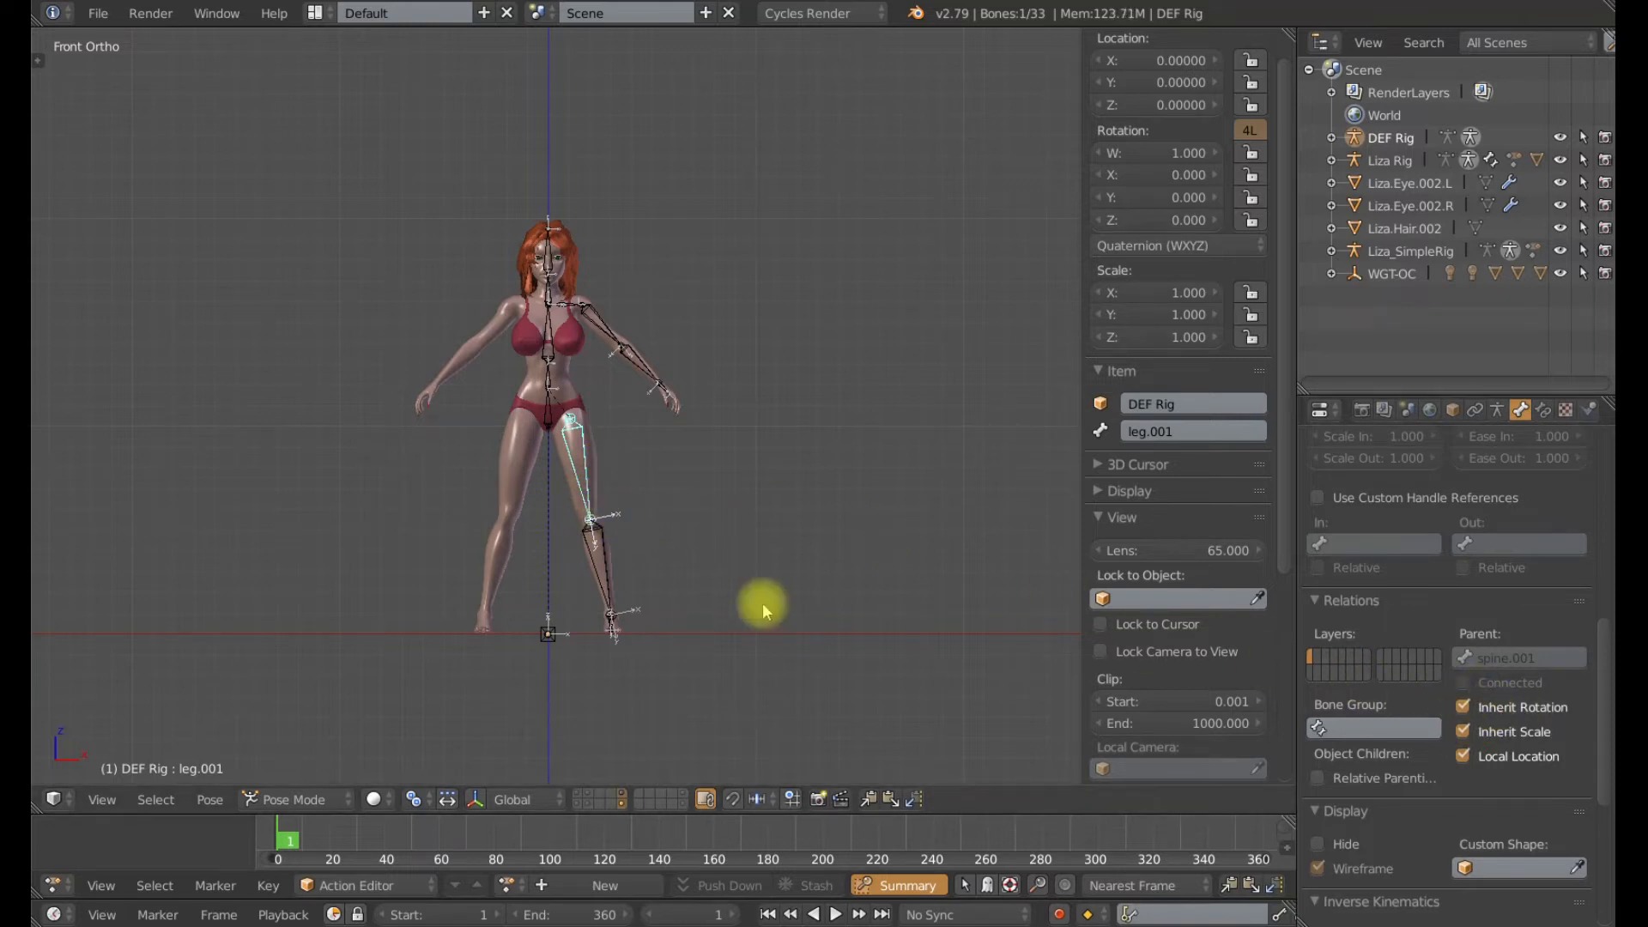
pyautogui.scroll(3)
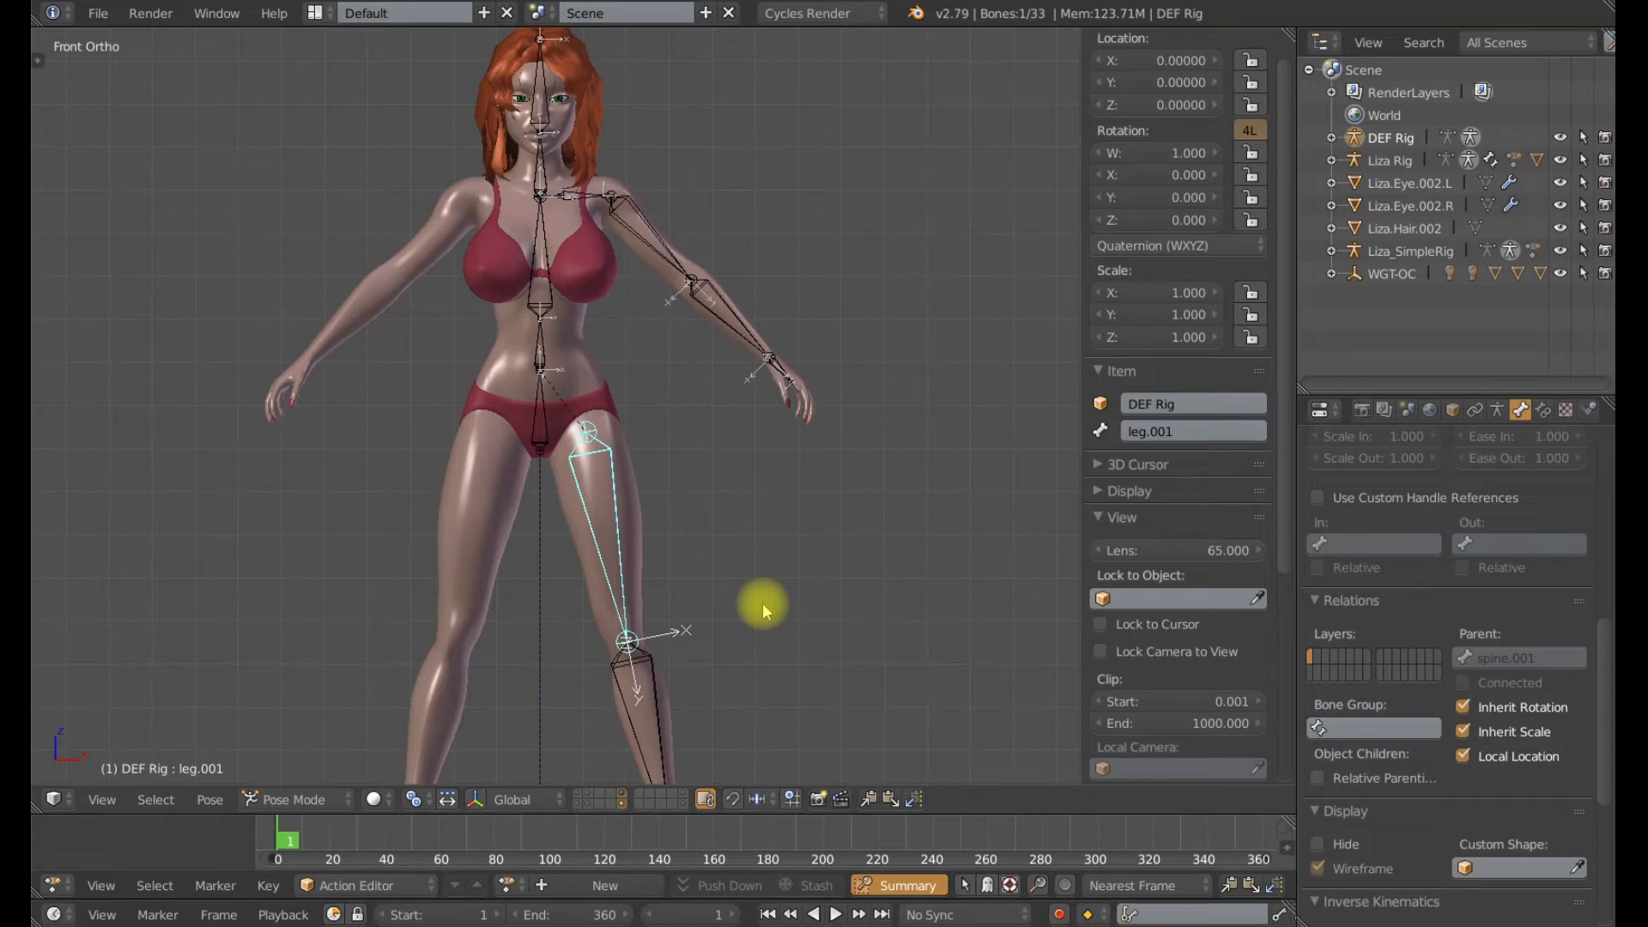
pyautogui.moveTo(754, 618)
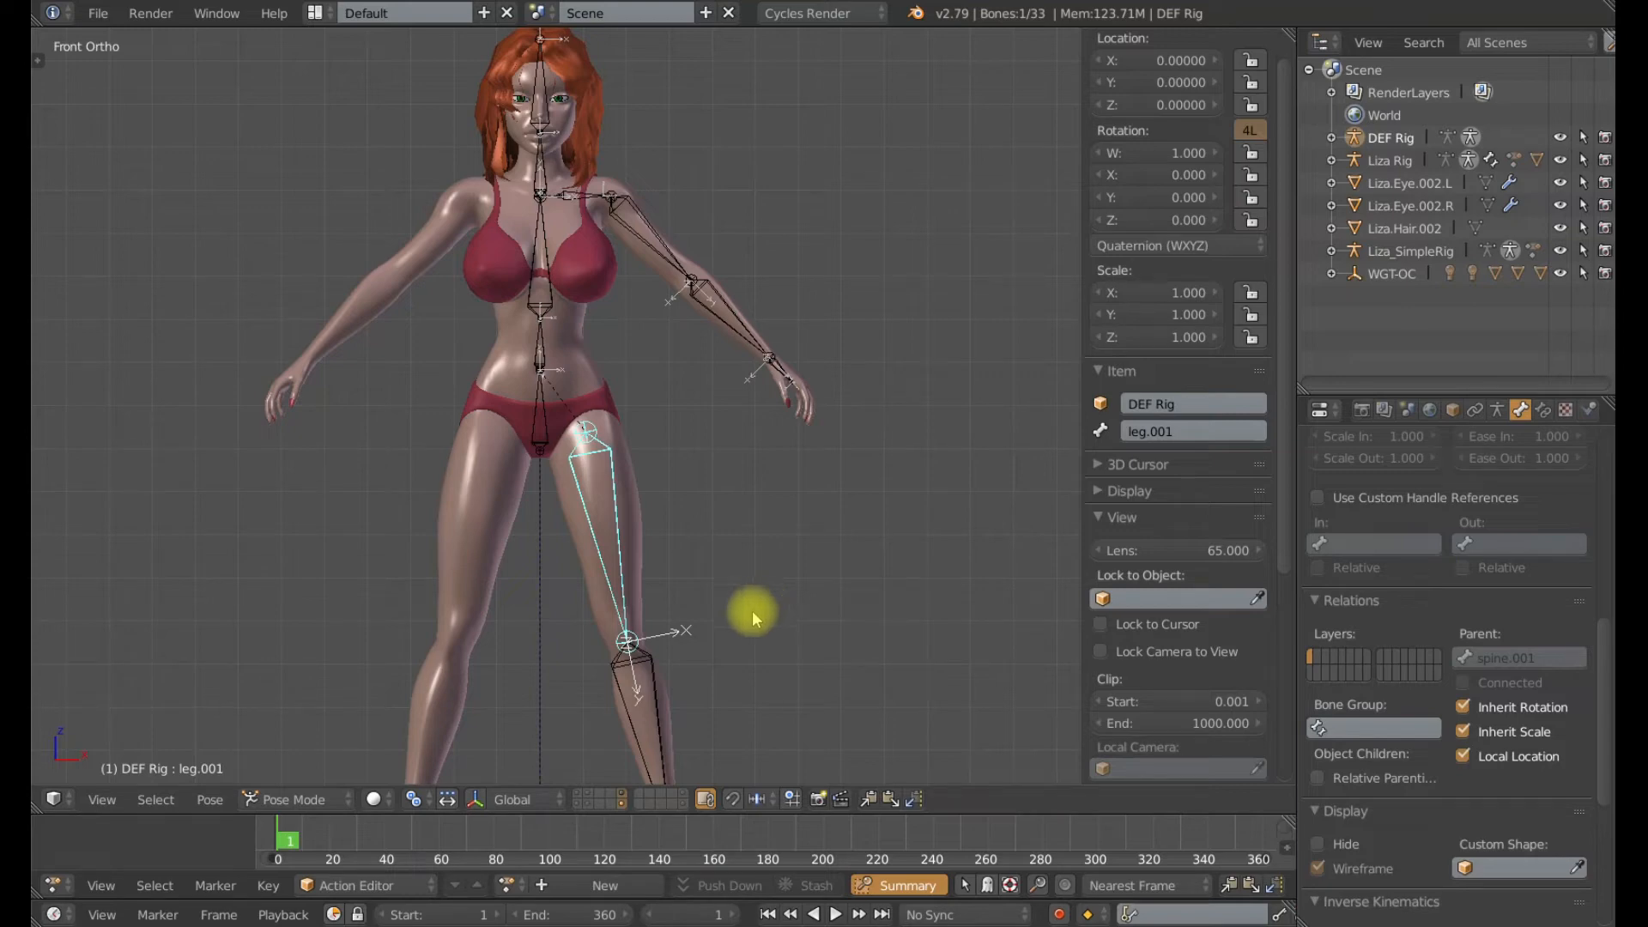
pyautogui.moveTo(886, 586)
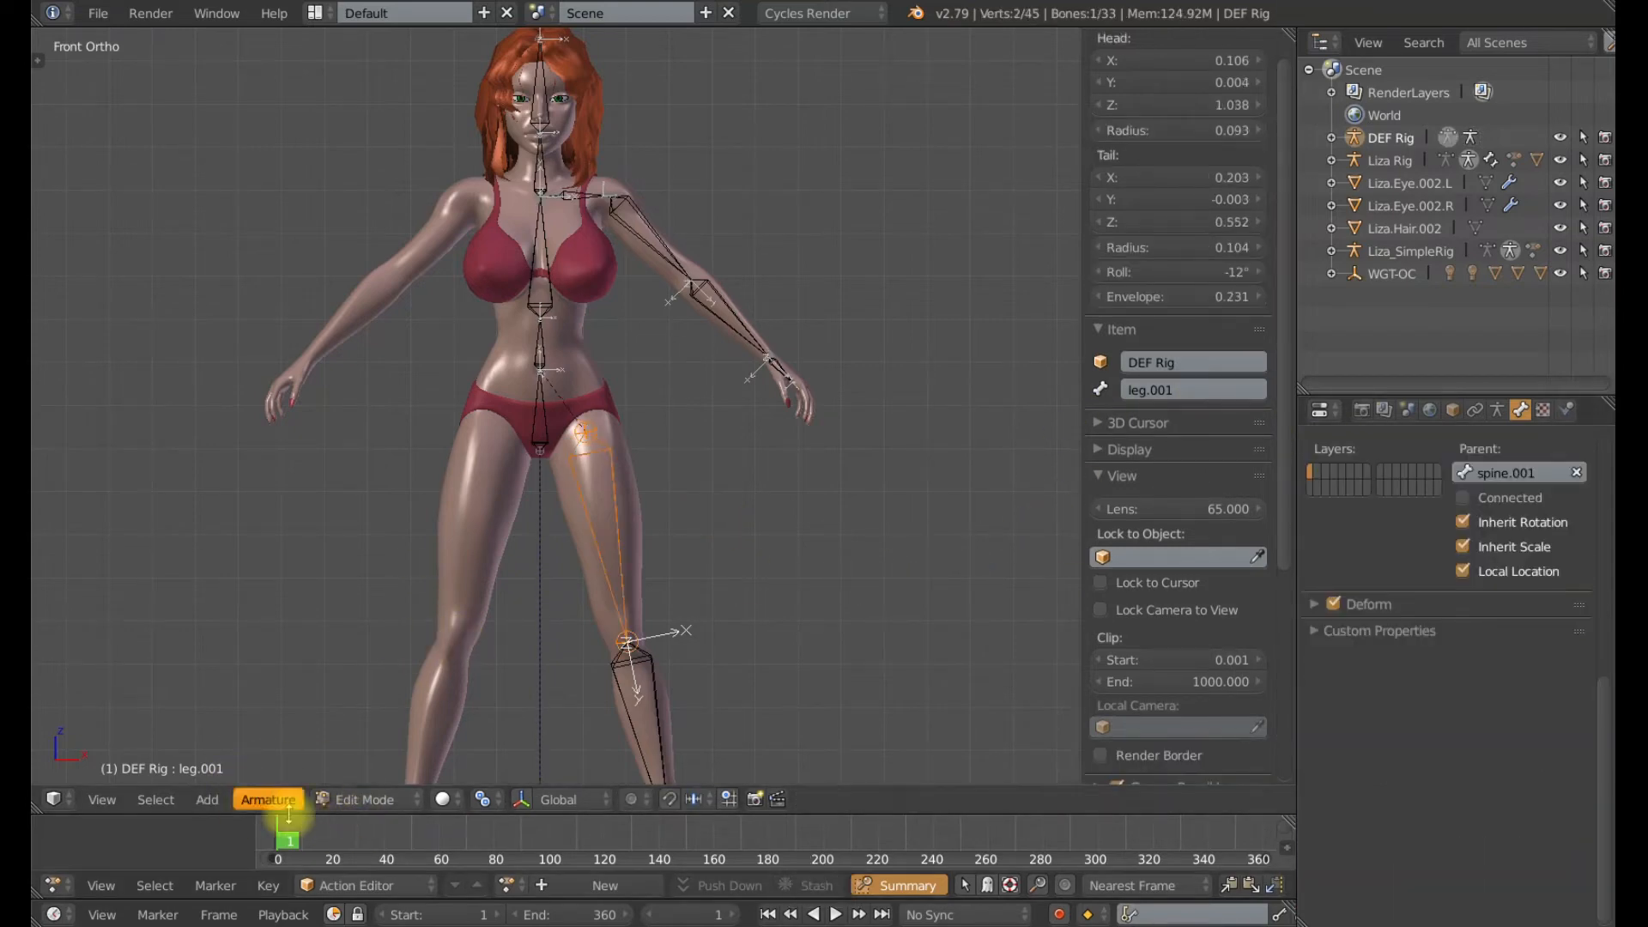
# - Duplicate leg.001, shrink the copy at the hip, and name it MCH.leg.socket
pyautogui.press('shift+d')
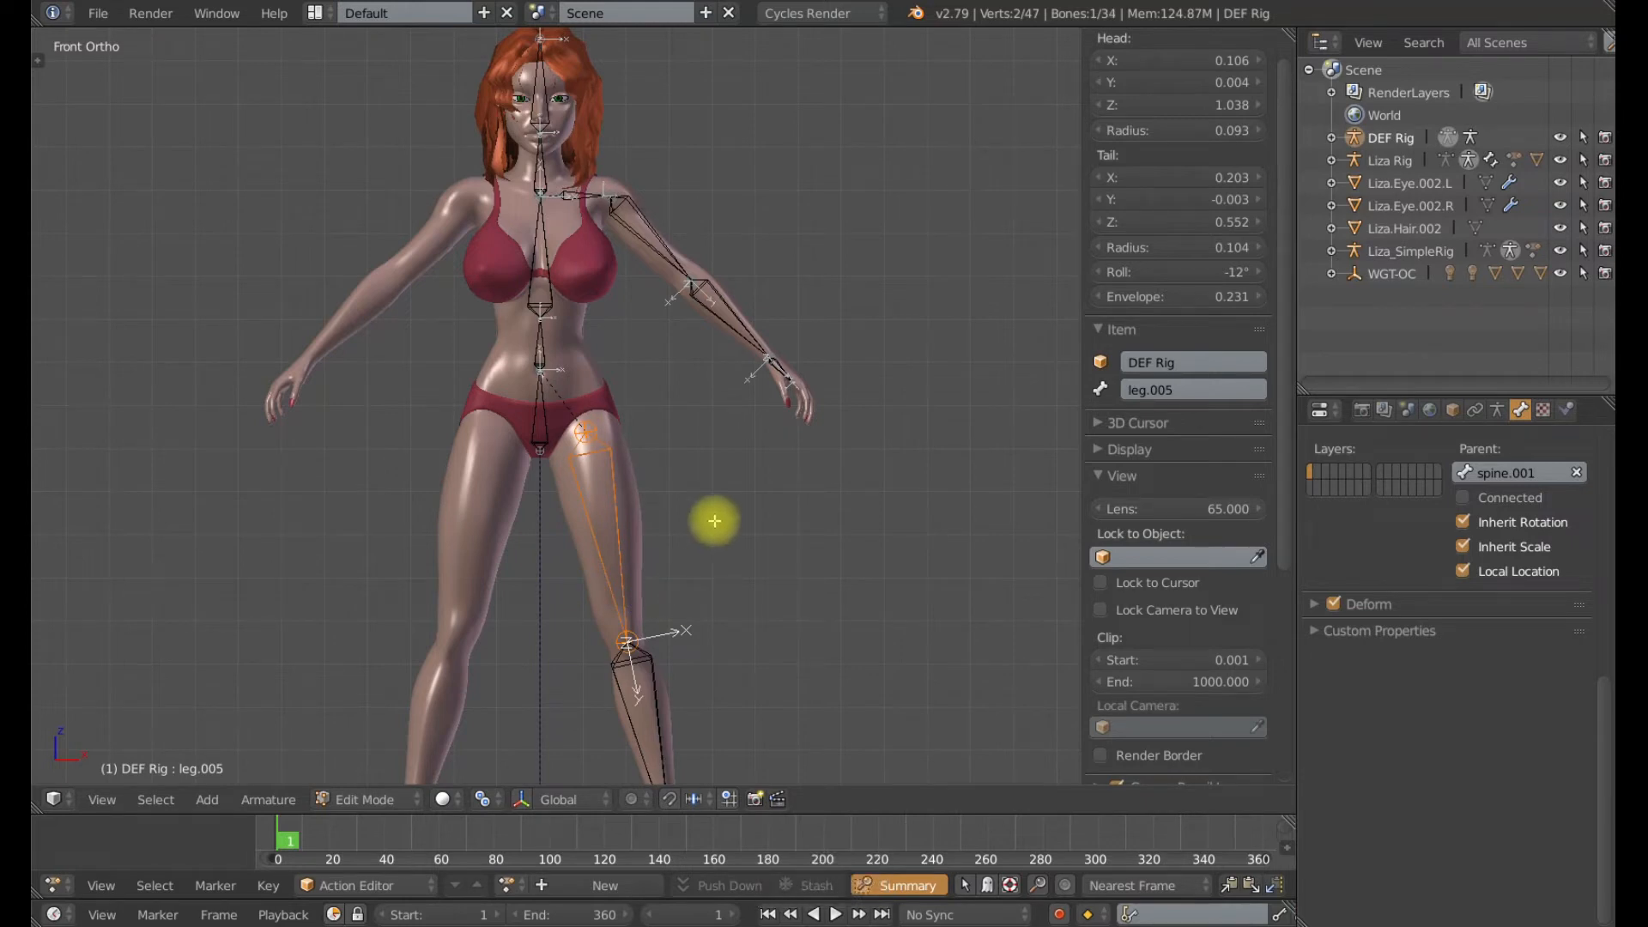
pyautogui.press('s')
pyautogui.write('MCH.le')
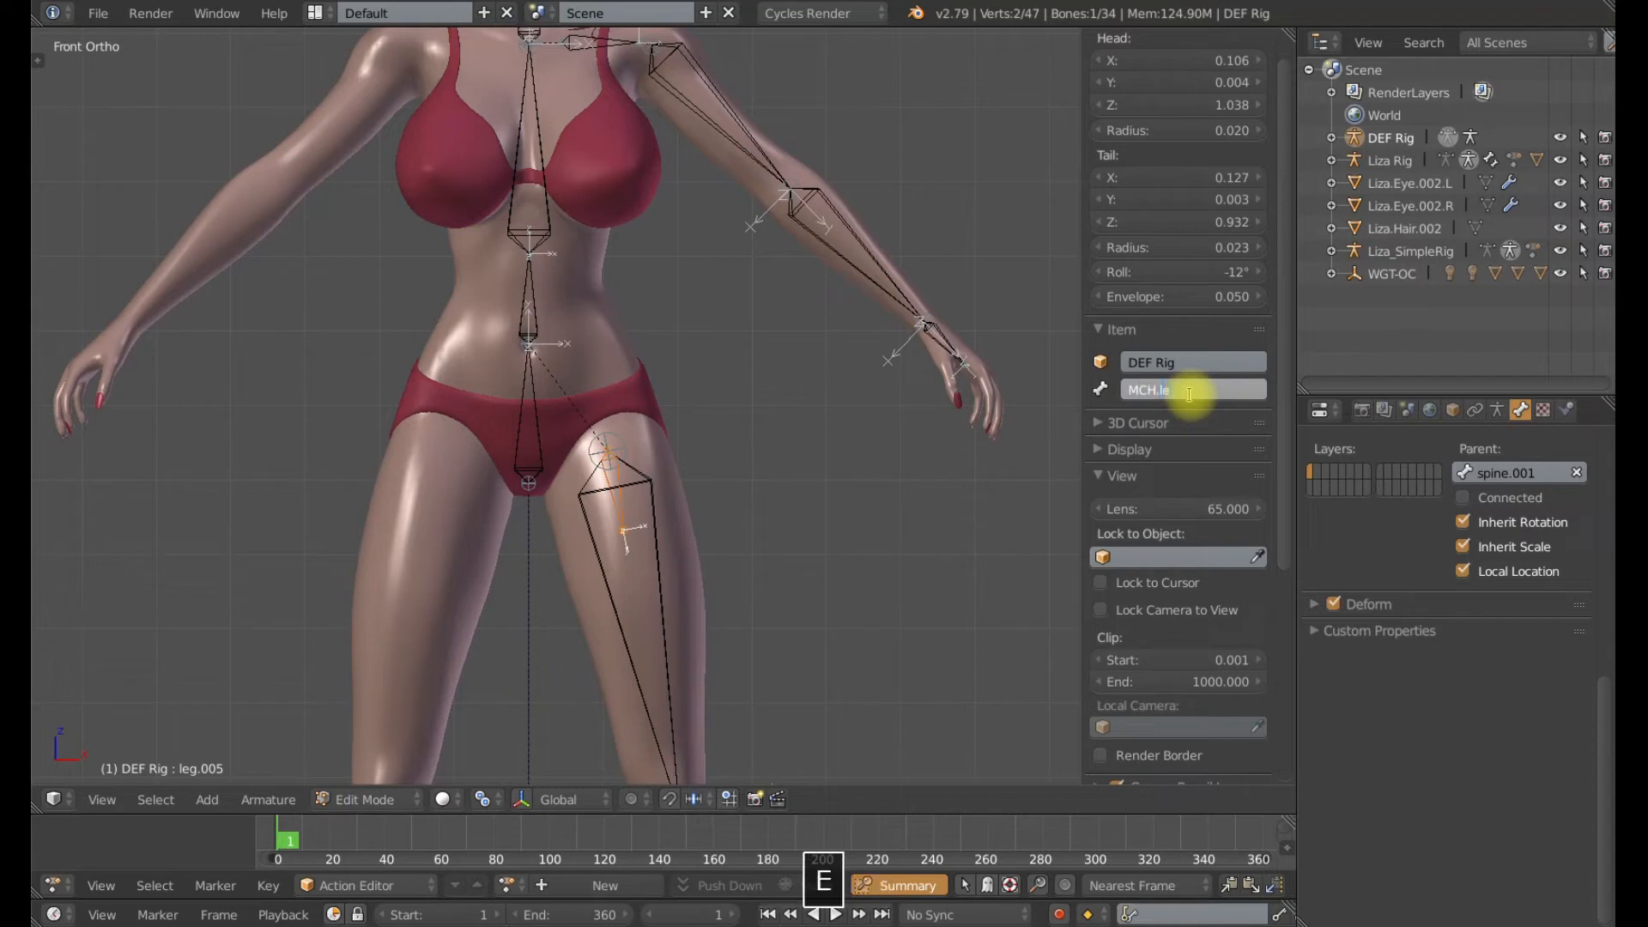
pyautogui.press('backspace')
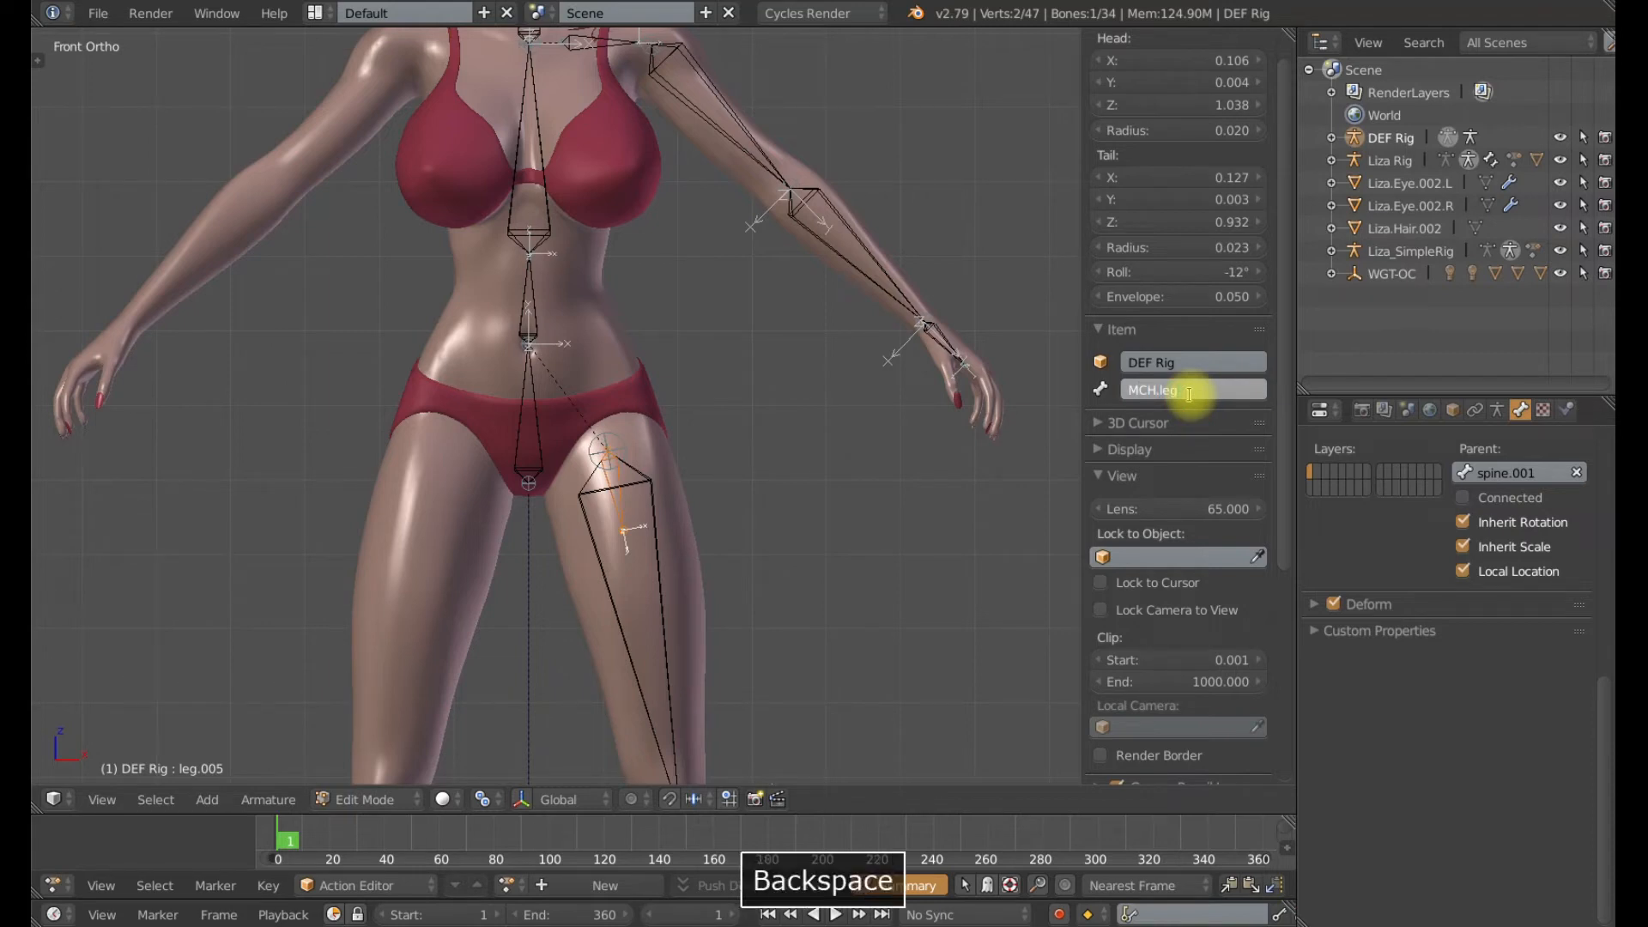
pyautogui.write('socket')
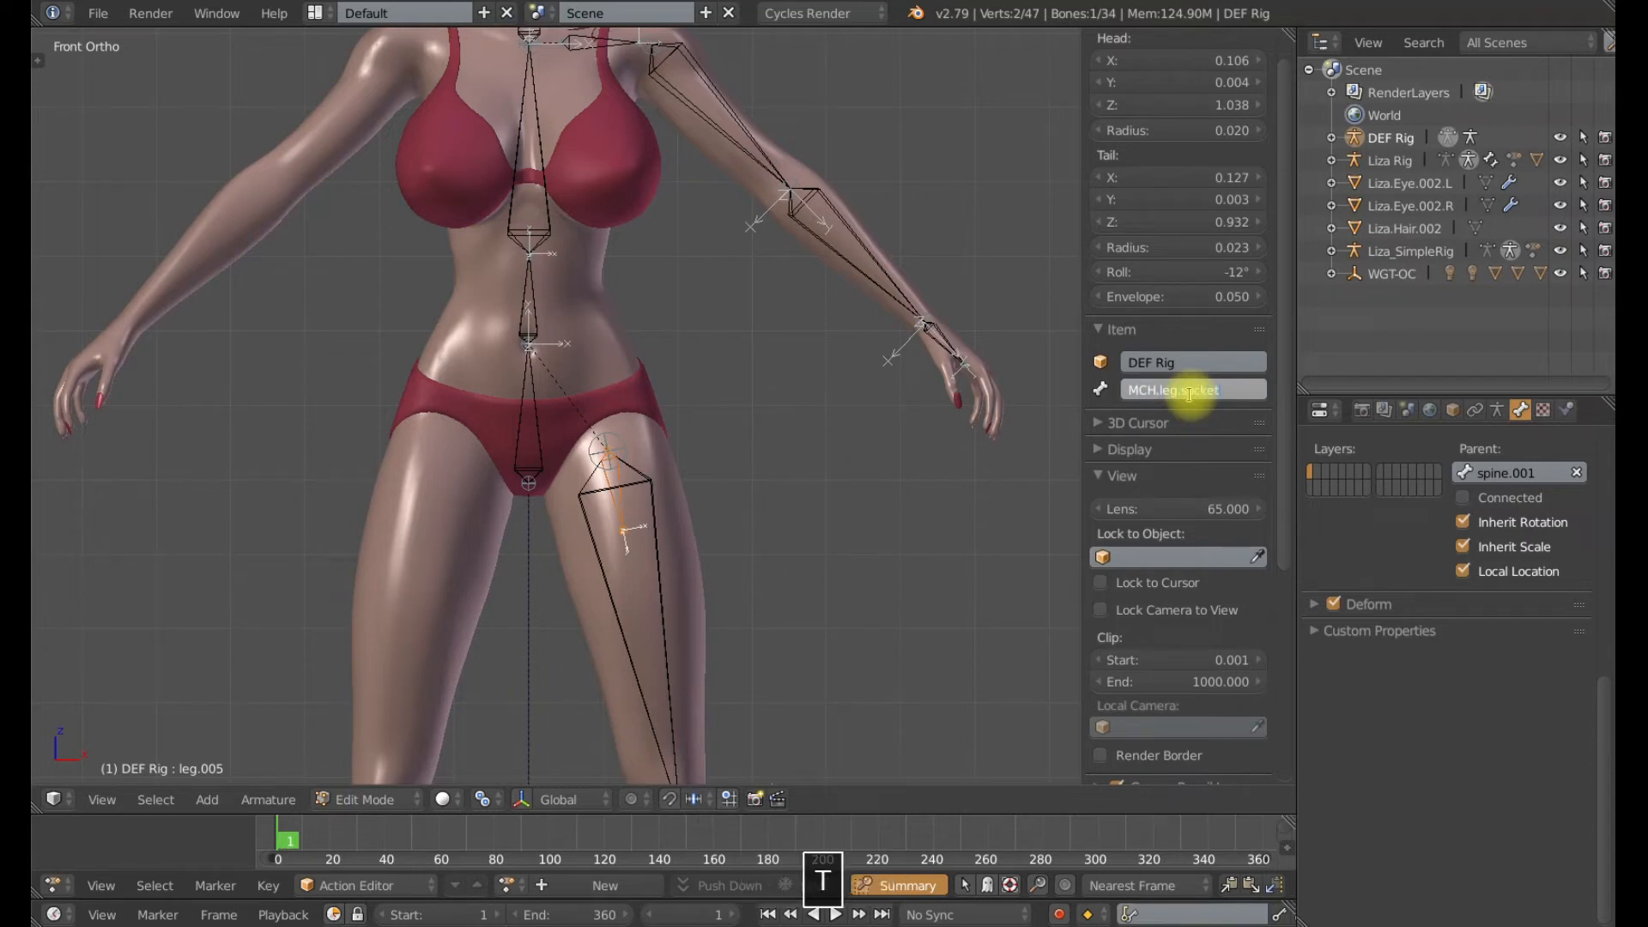
pyautogui.click(1193, 389)
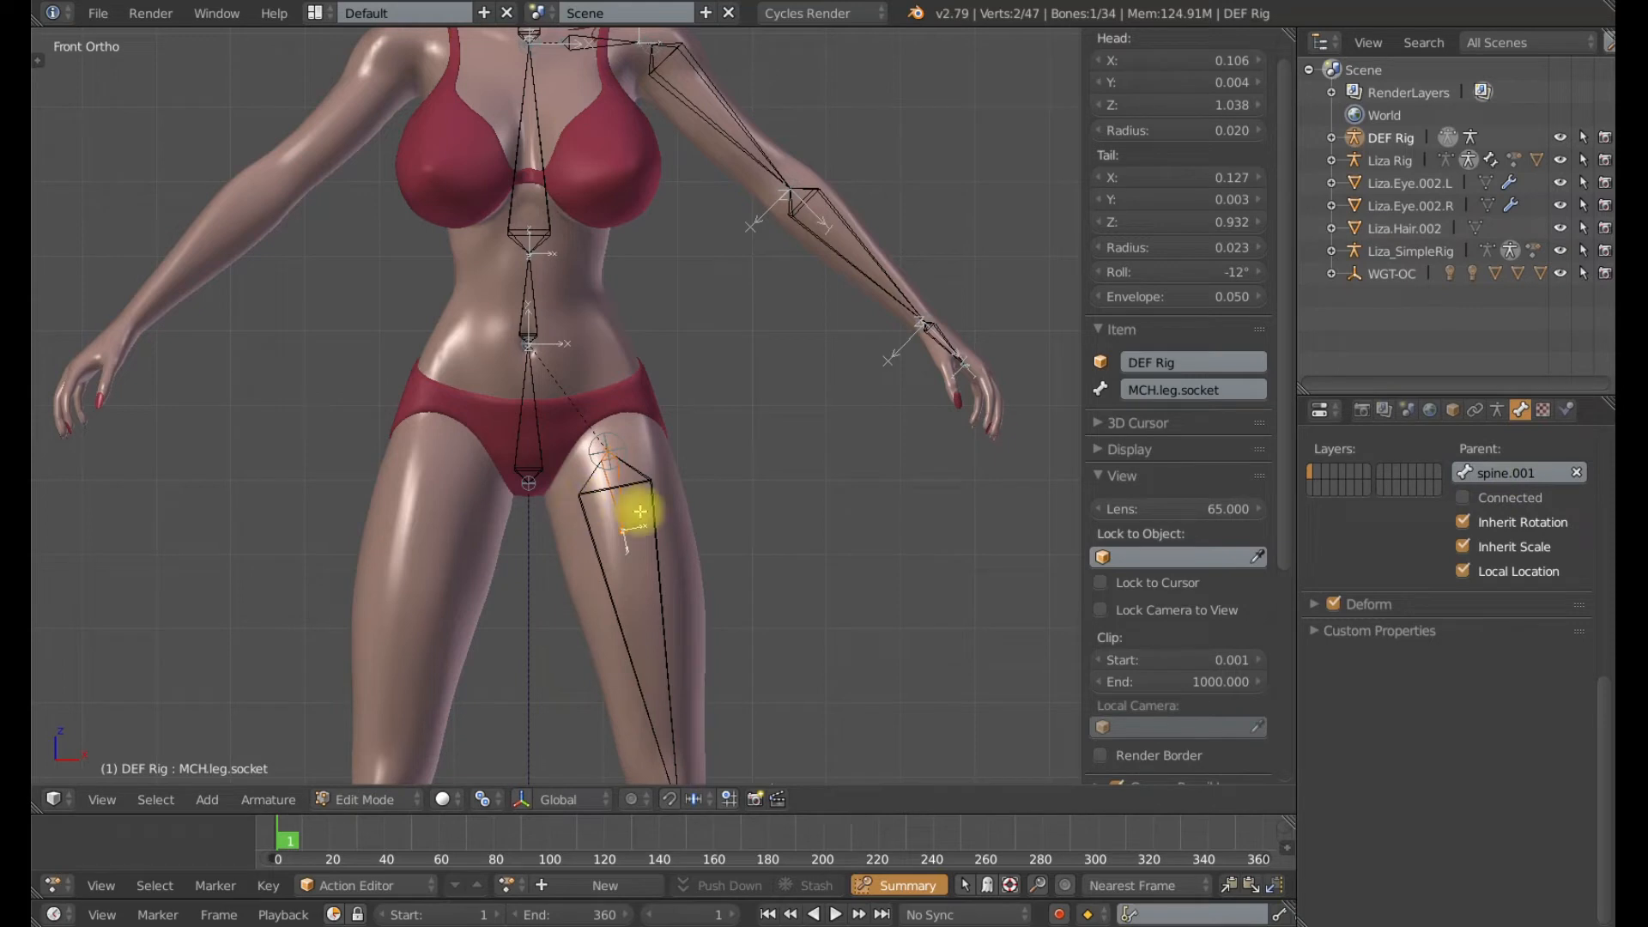
pyautogui.moveTo(615, 372)
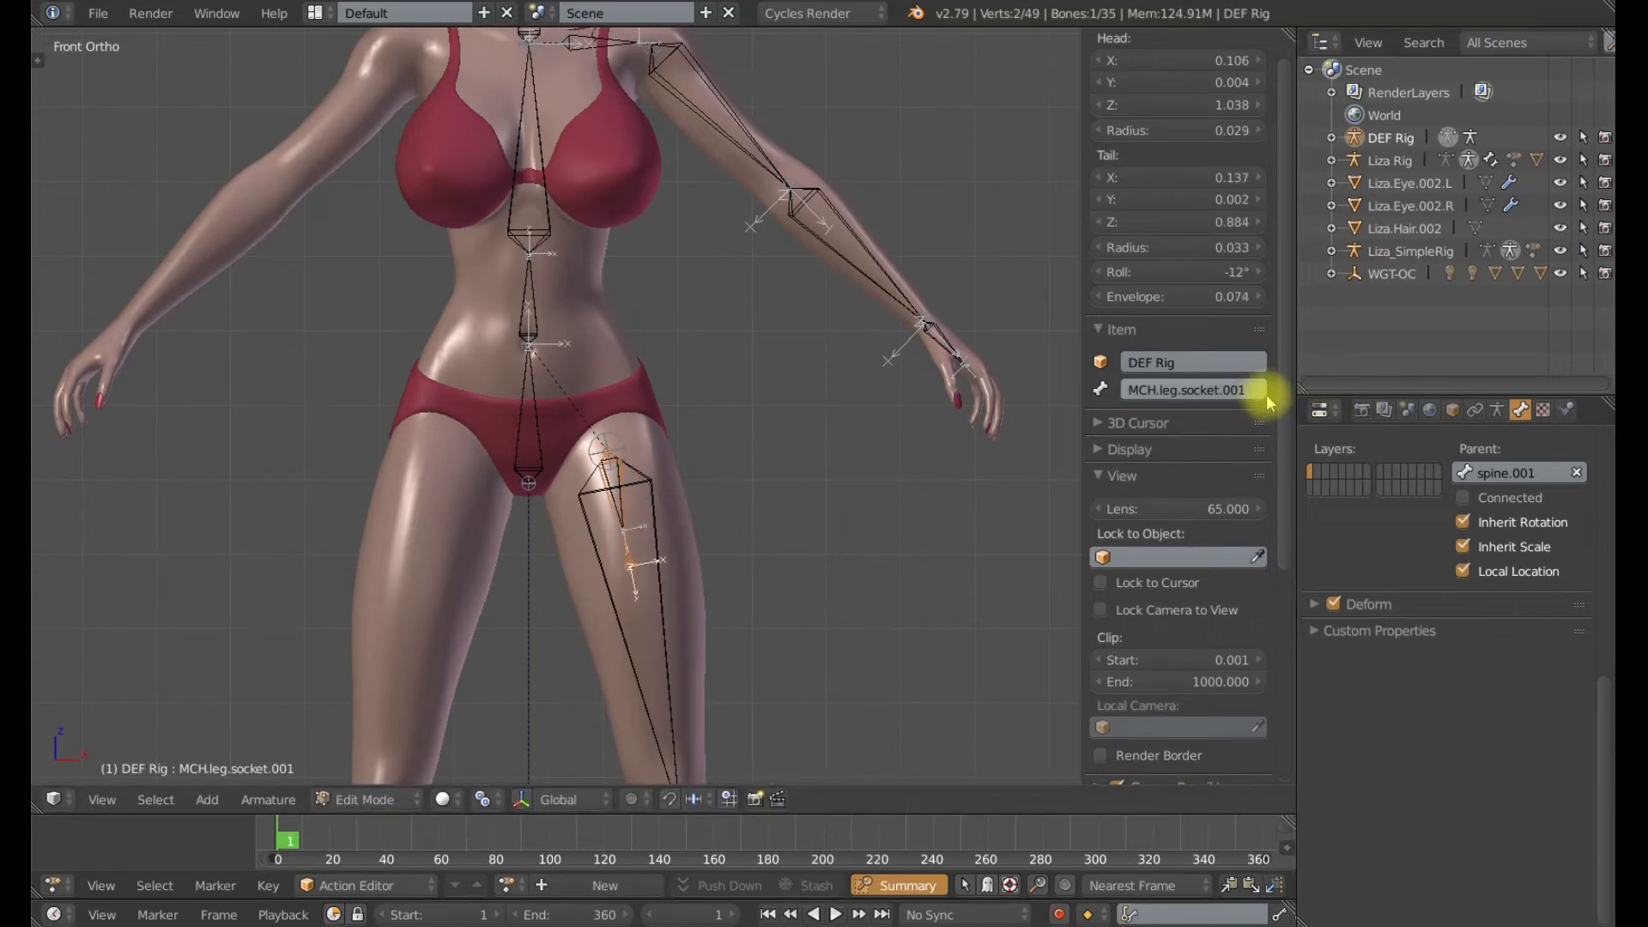
# - Trim the numbered suffix from the duplicated bone's name in the Item field
pyautogui.press('Backspace')
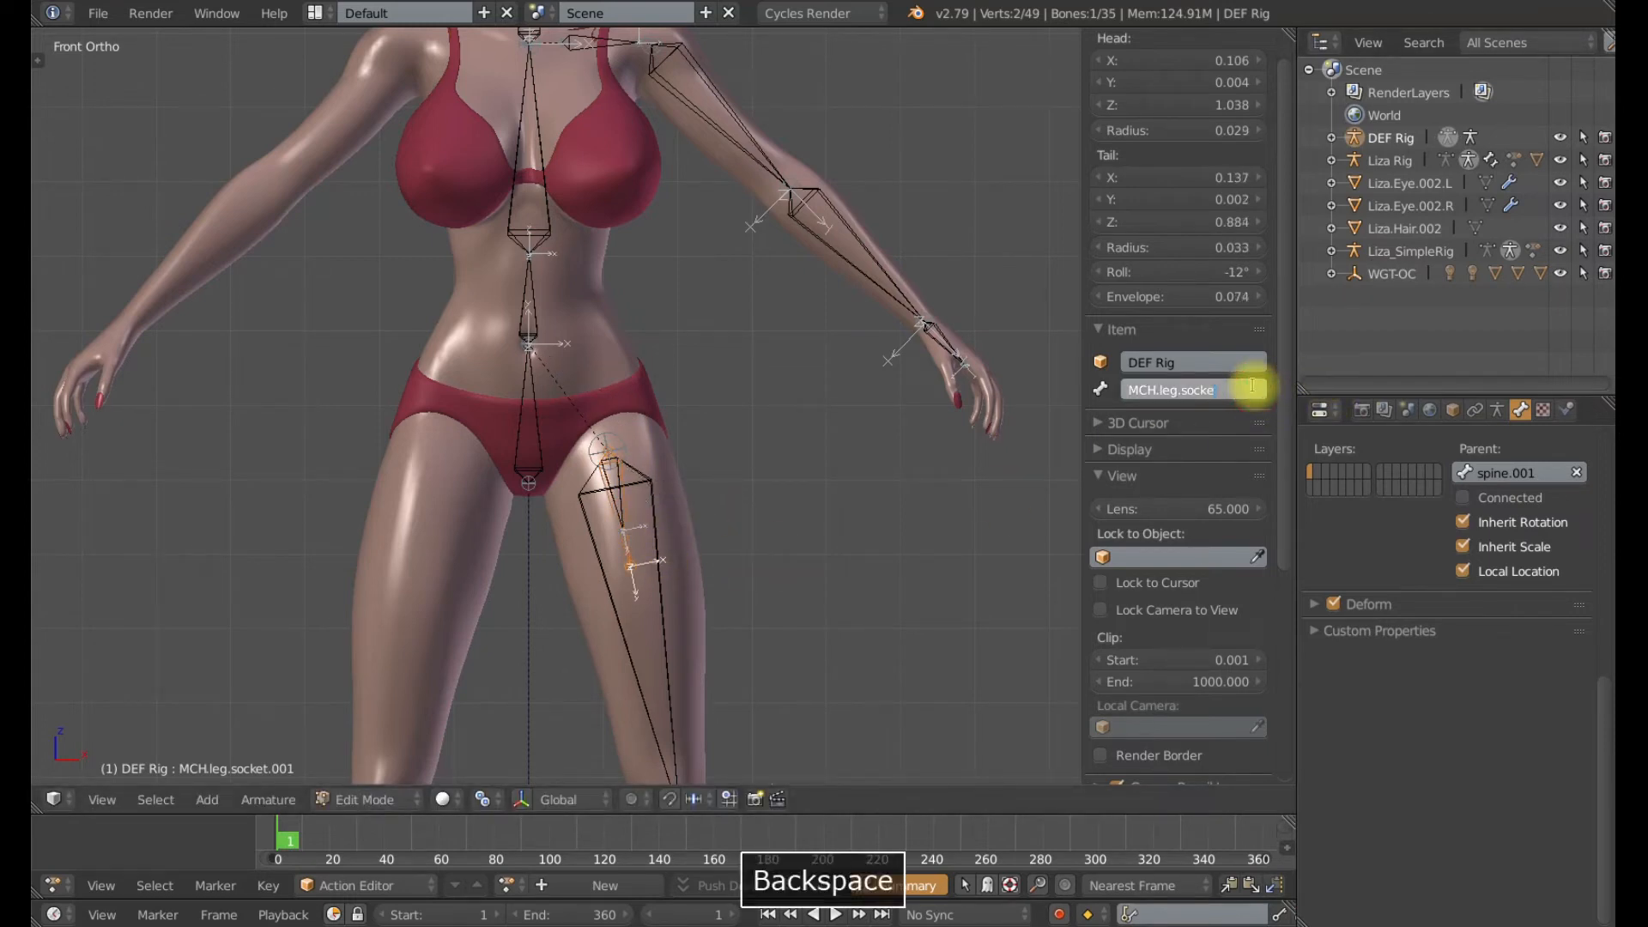
pyautogui.press('Backspace')
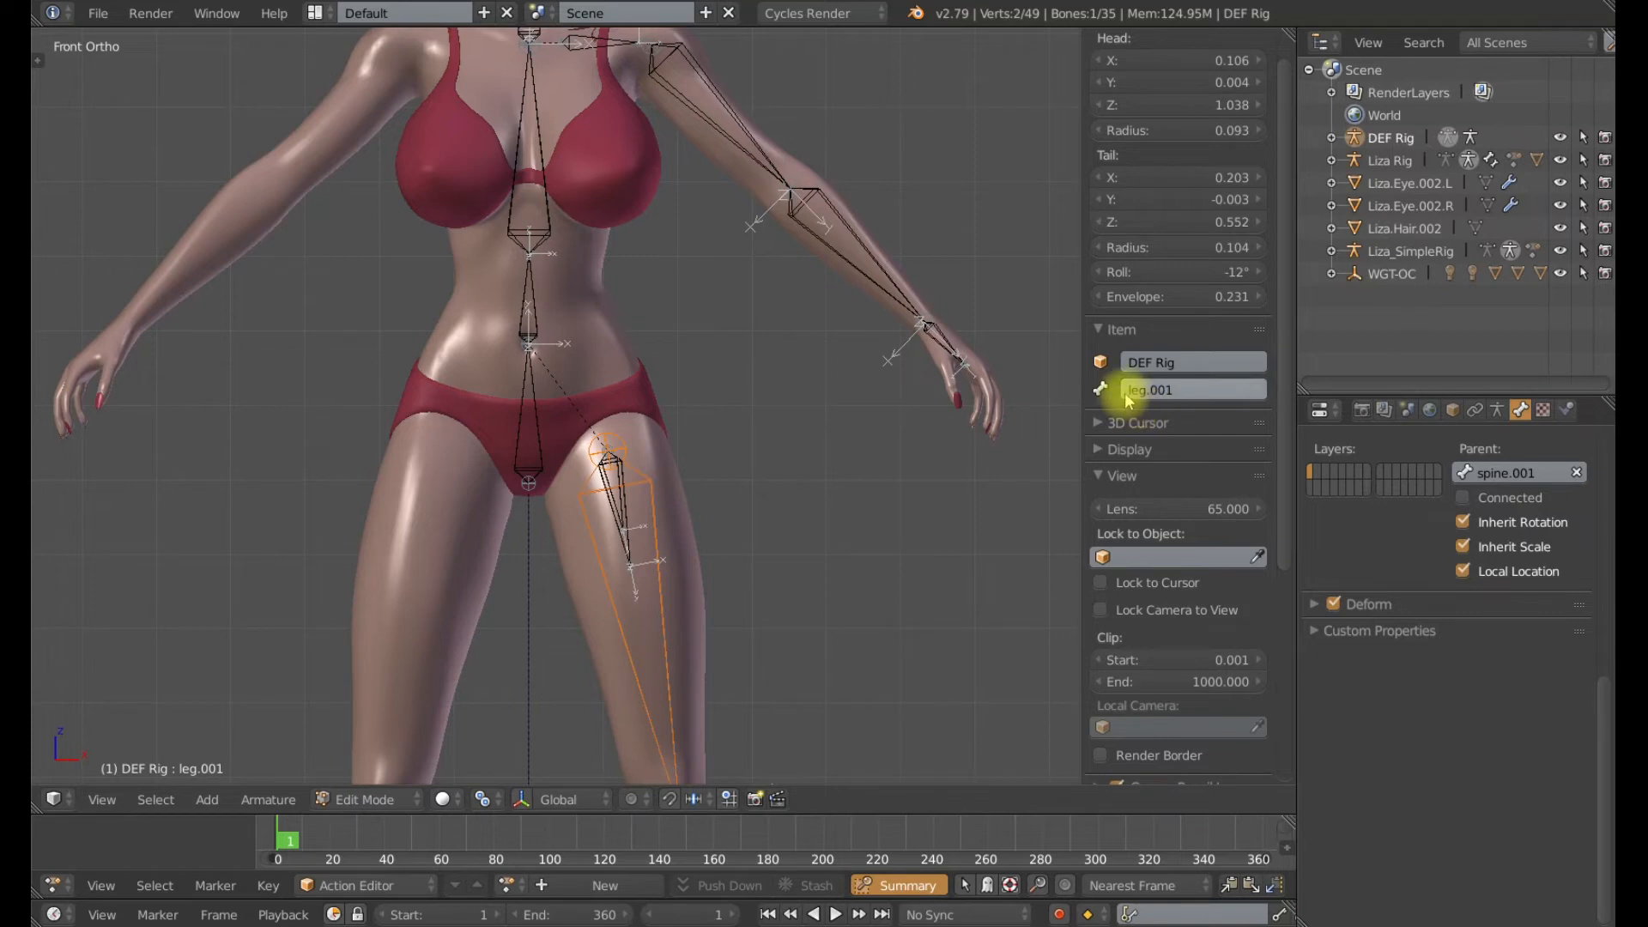
pyautogui.click(628, 547)
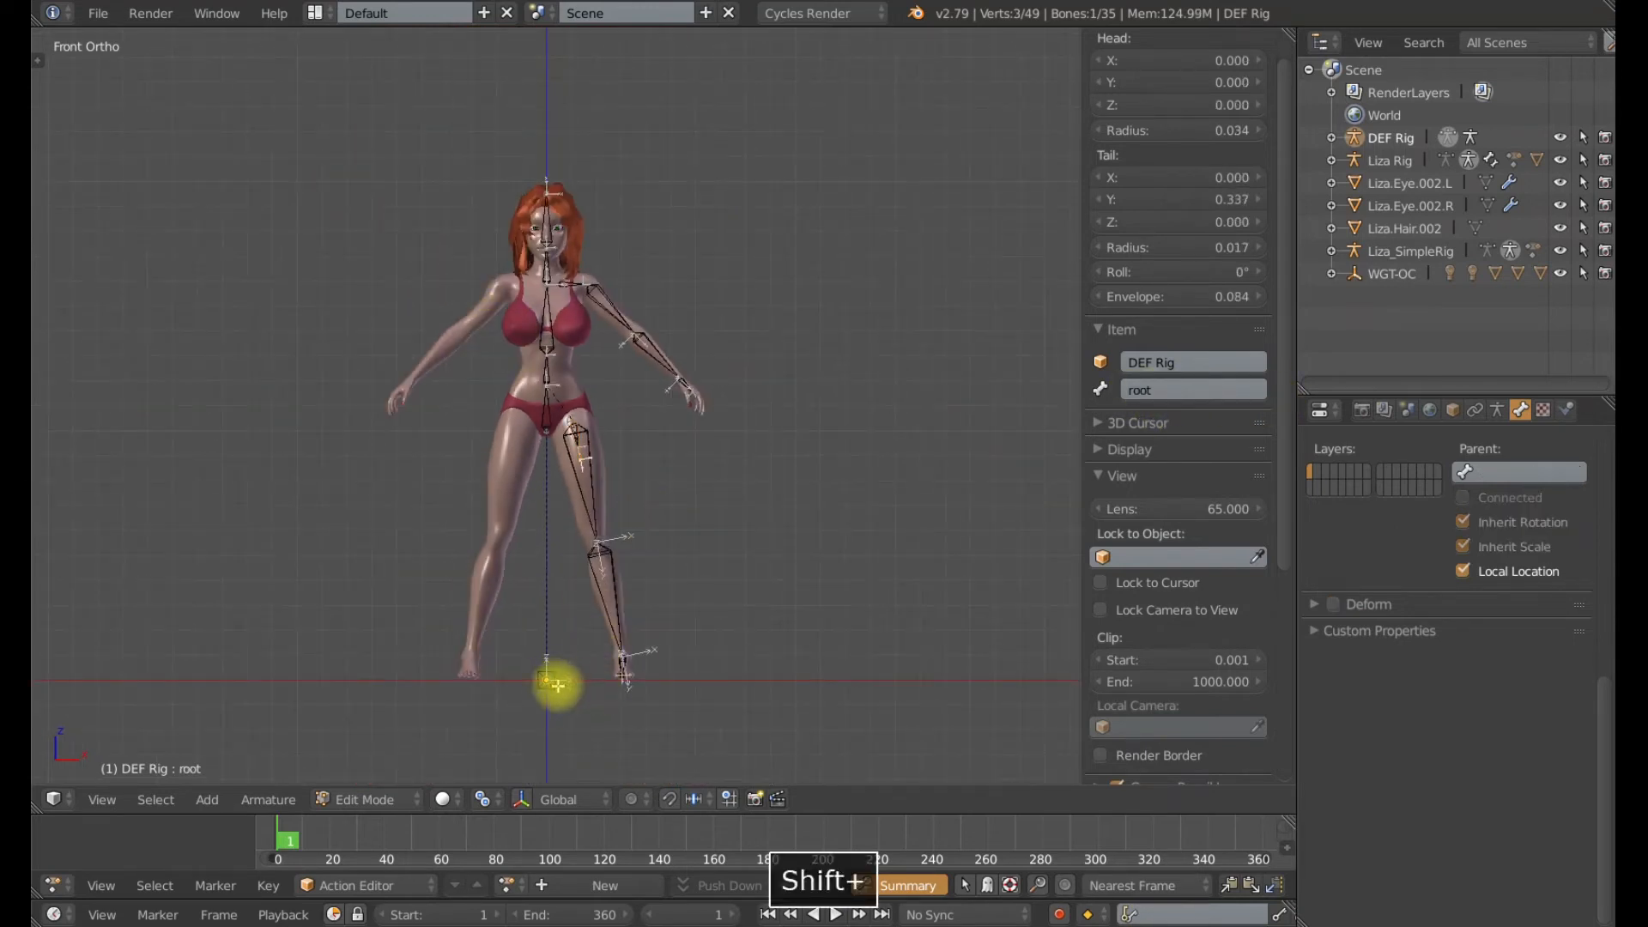
# - Parent the new leg bone to root with Keep Offset
pyautogui.press('ctrl+p')
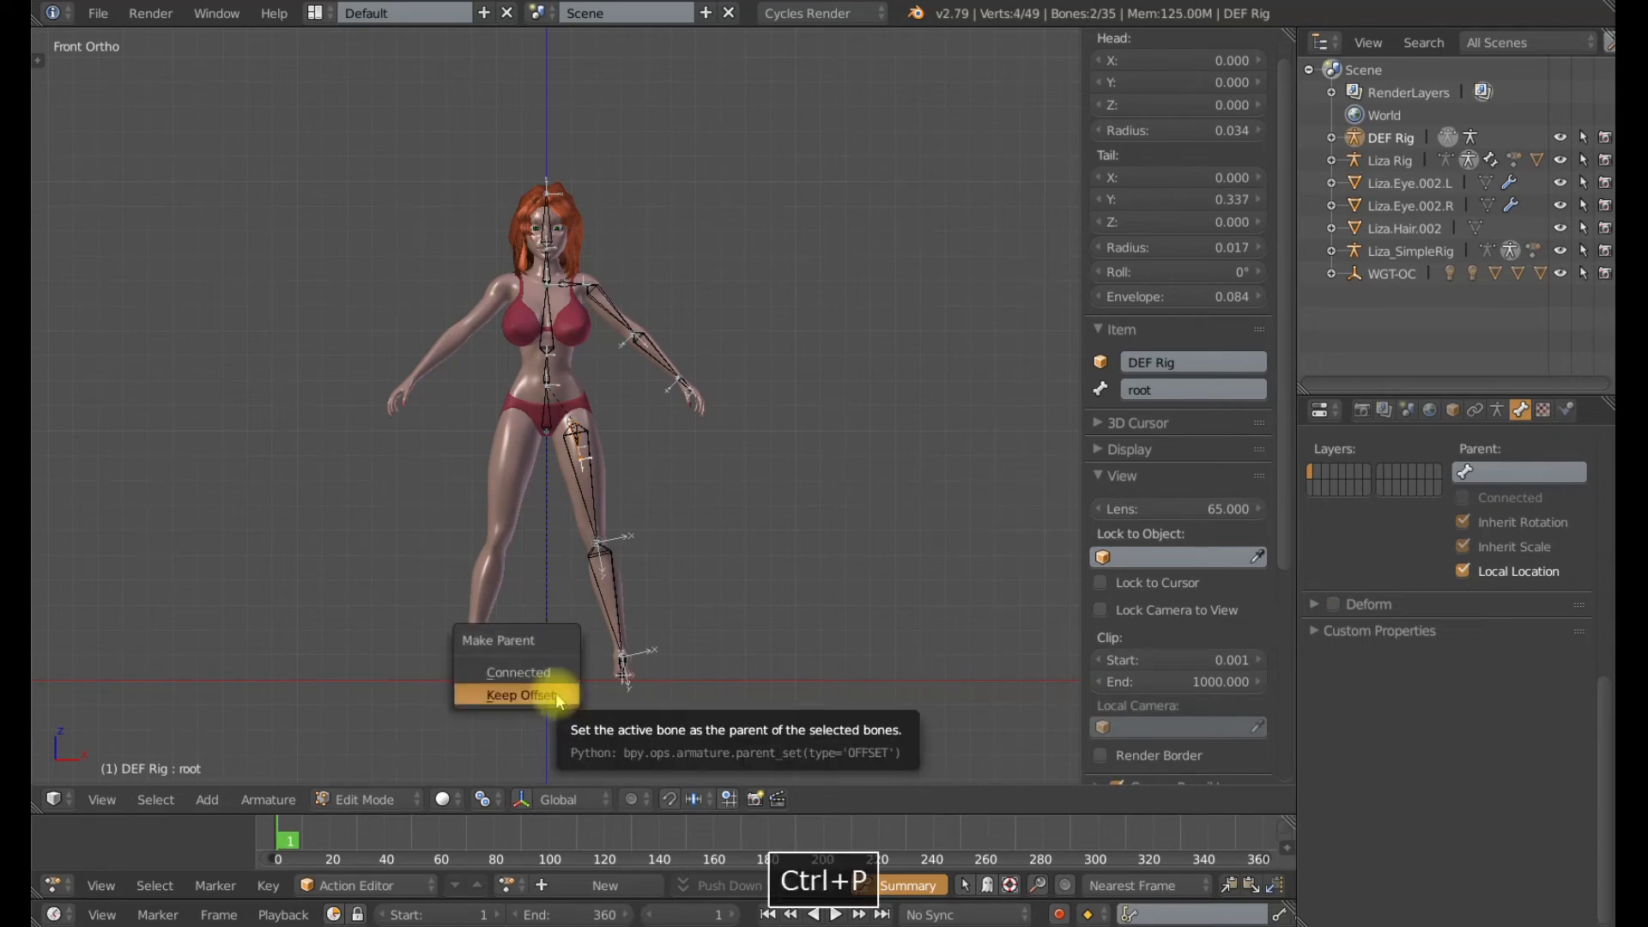
pyautogui.click(515, 694)
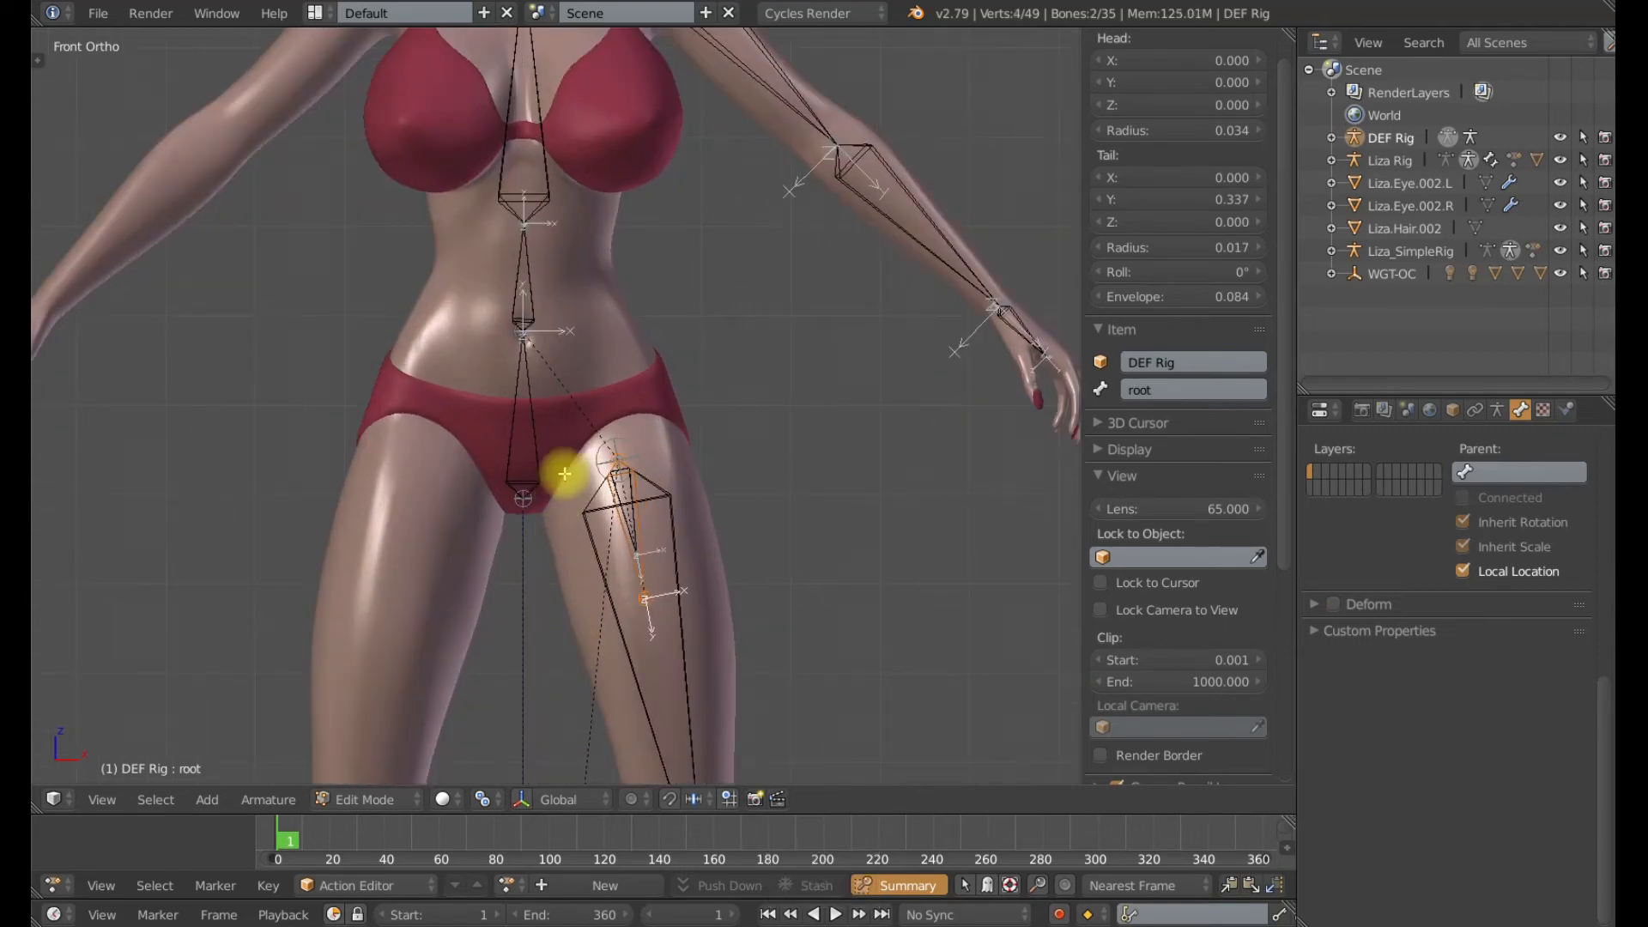
pyautogui.click(365, 799)
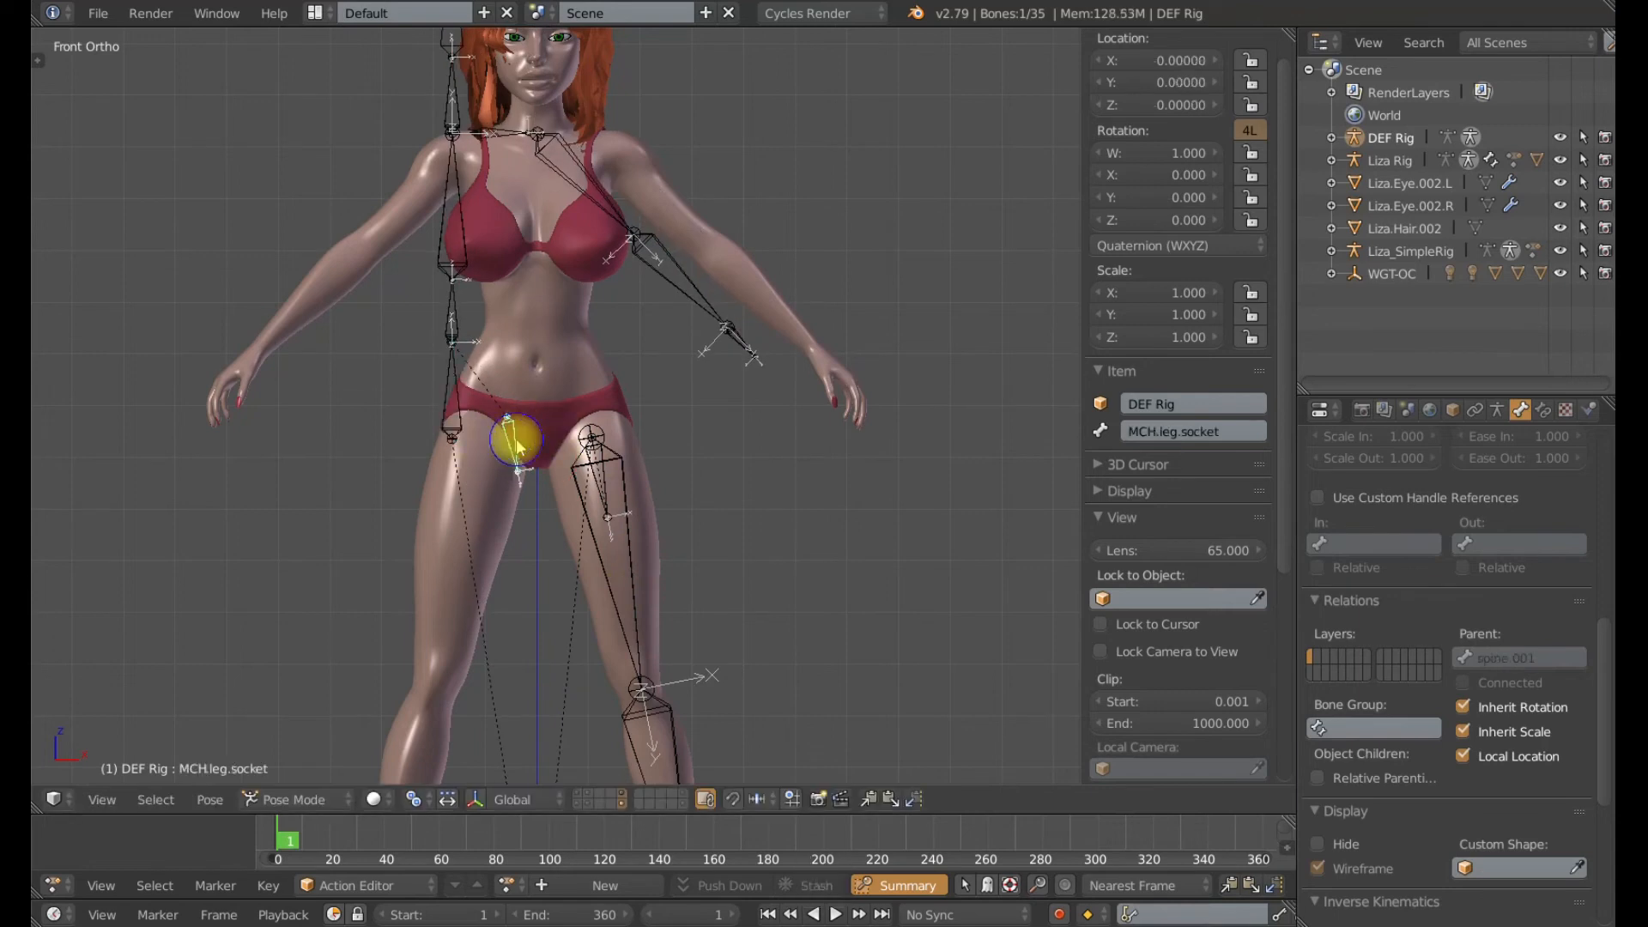
# - Select MCH.leg.socket and test-rotate spine.001 to see how the socket follows
pyautogui.click(452, 408)
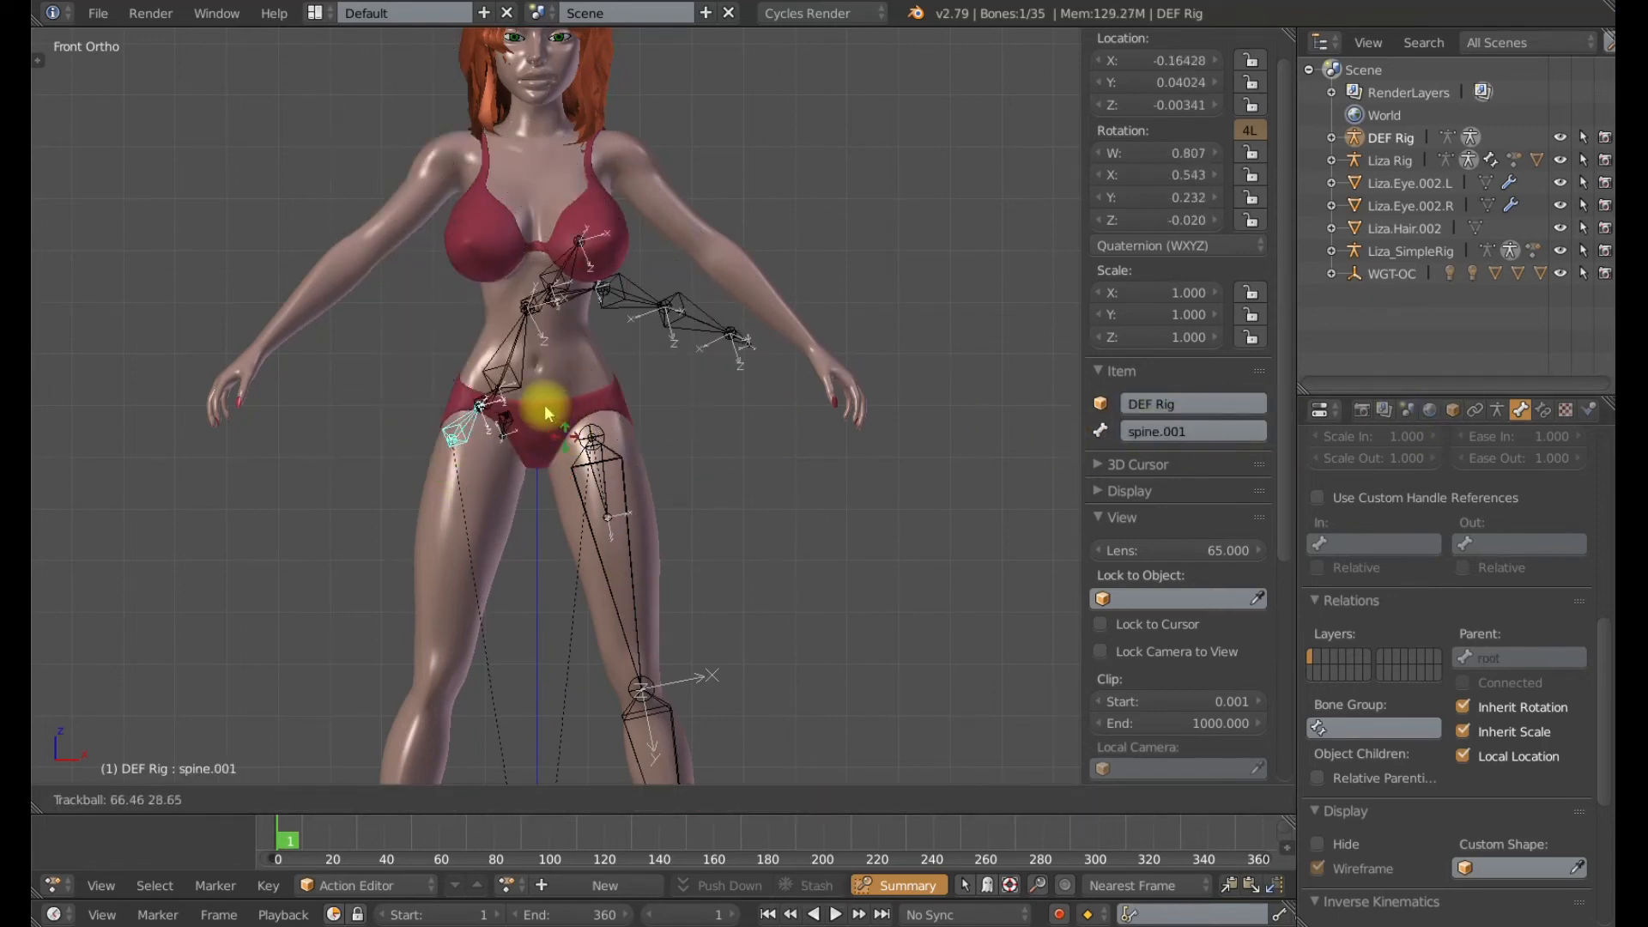
pyautogui.press('alt+s')
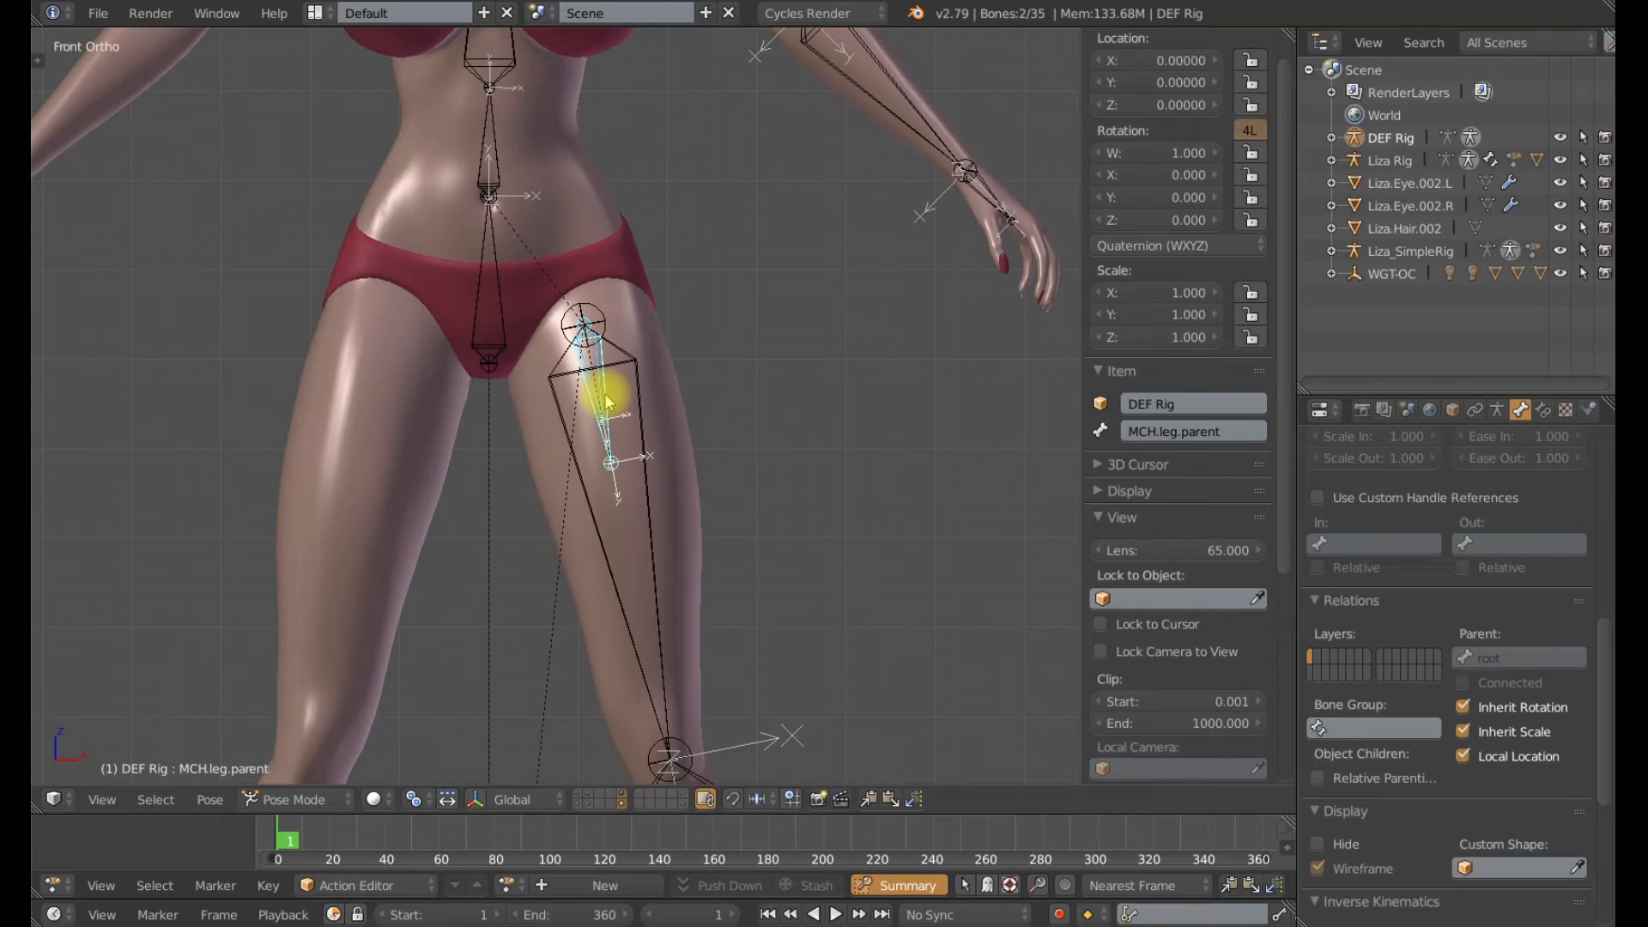
# - Add a Copy Location constraint on MCH.leg.parent targeting MCH.leg.socket in DEF Rig
pyautogui.press('Ctrl+Shift+C')
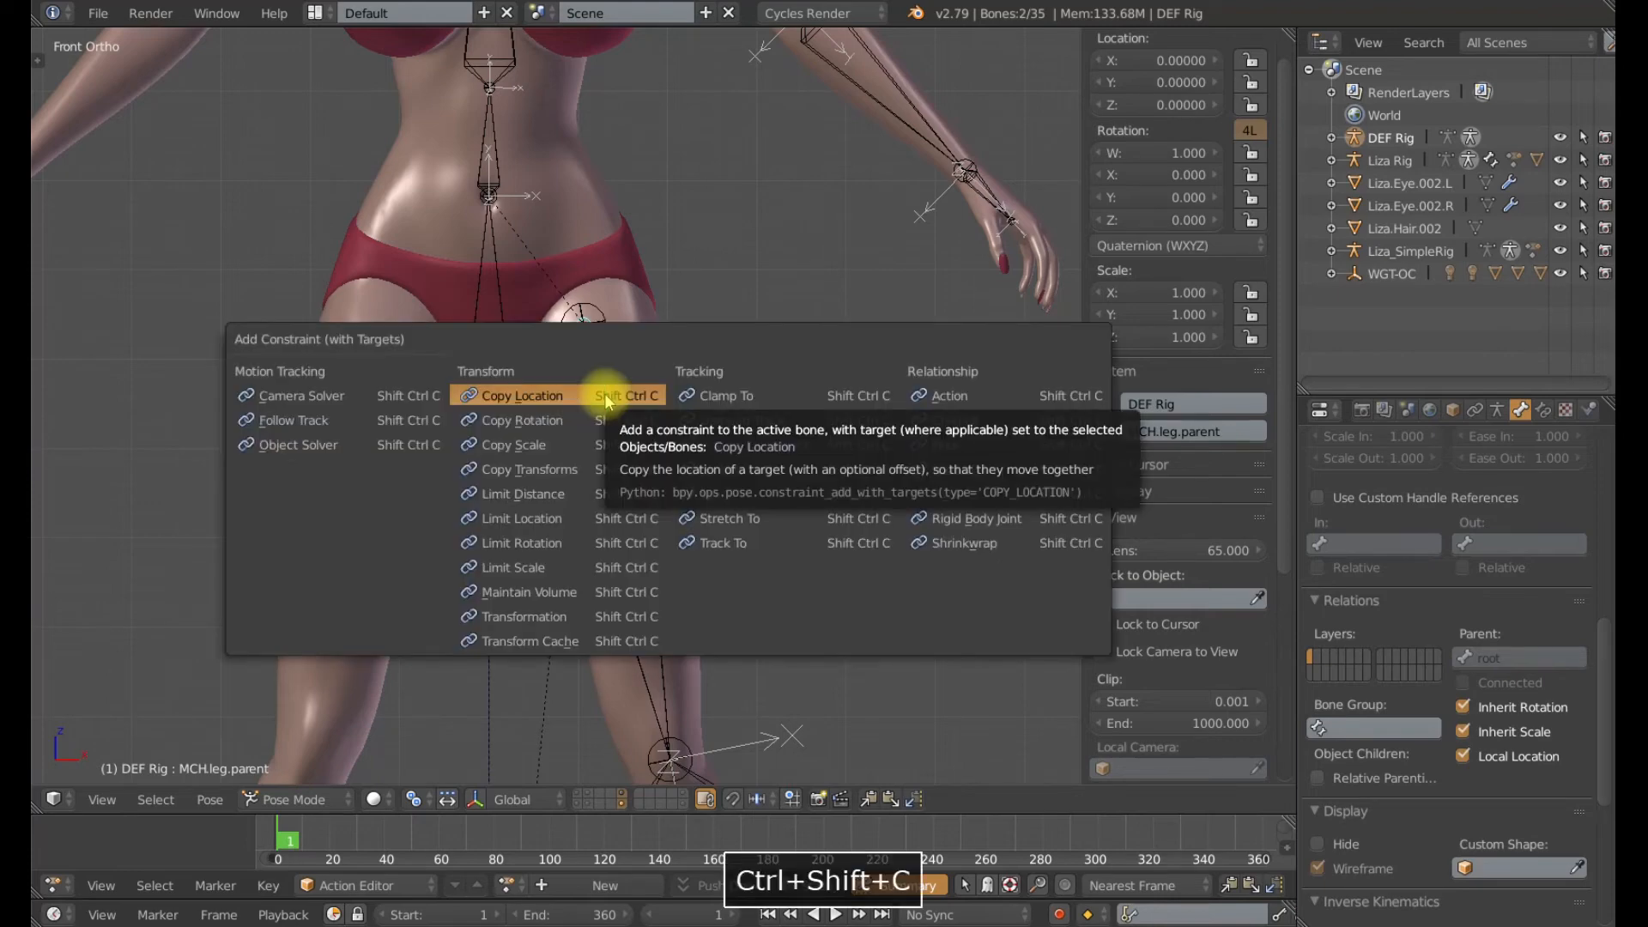
pyautogui.click(520, 395)
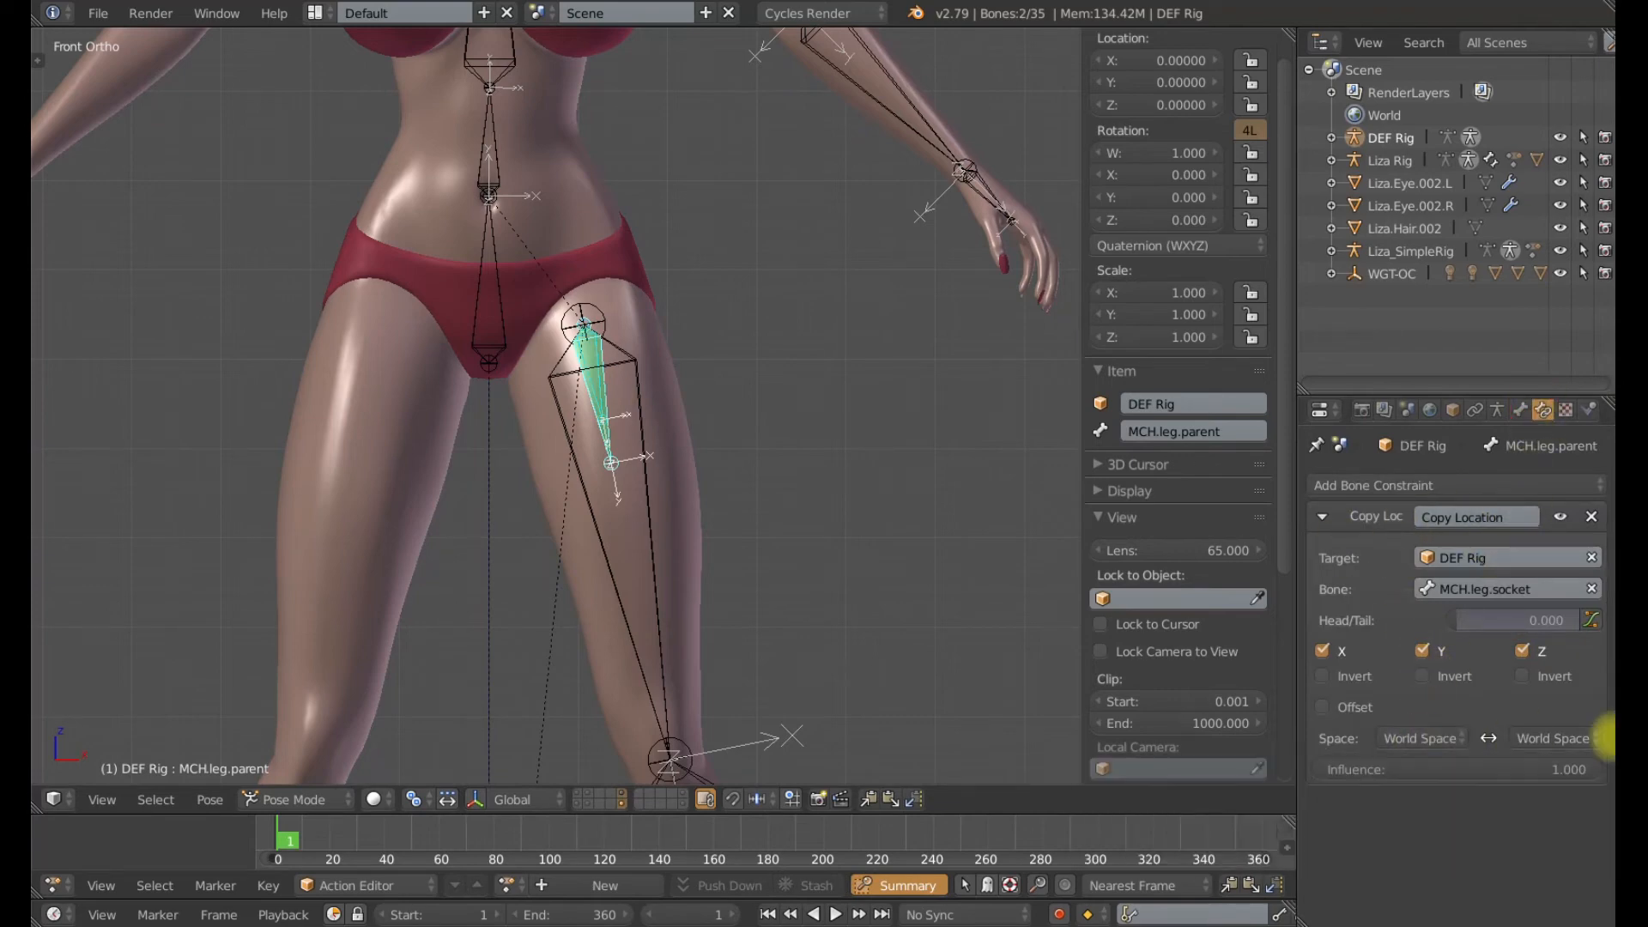
pyautogui.click(488, 315)
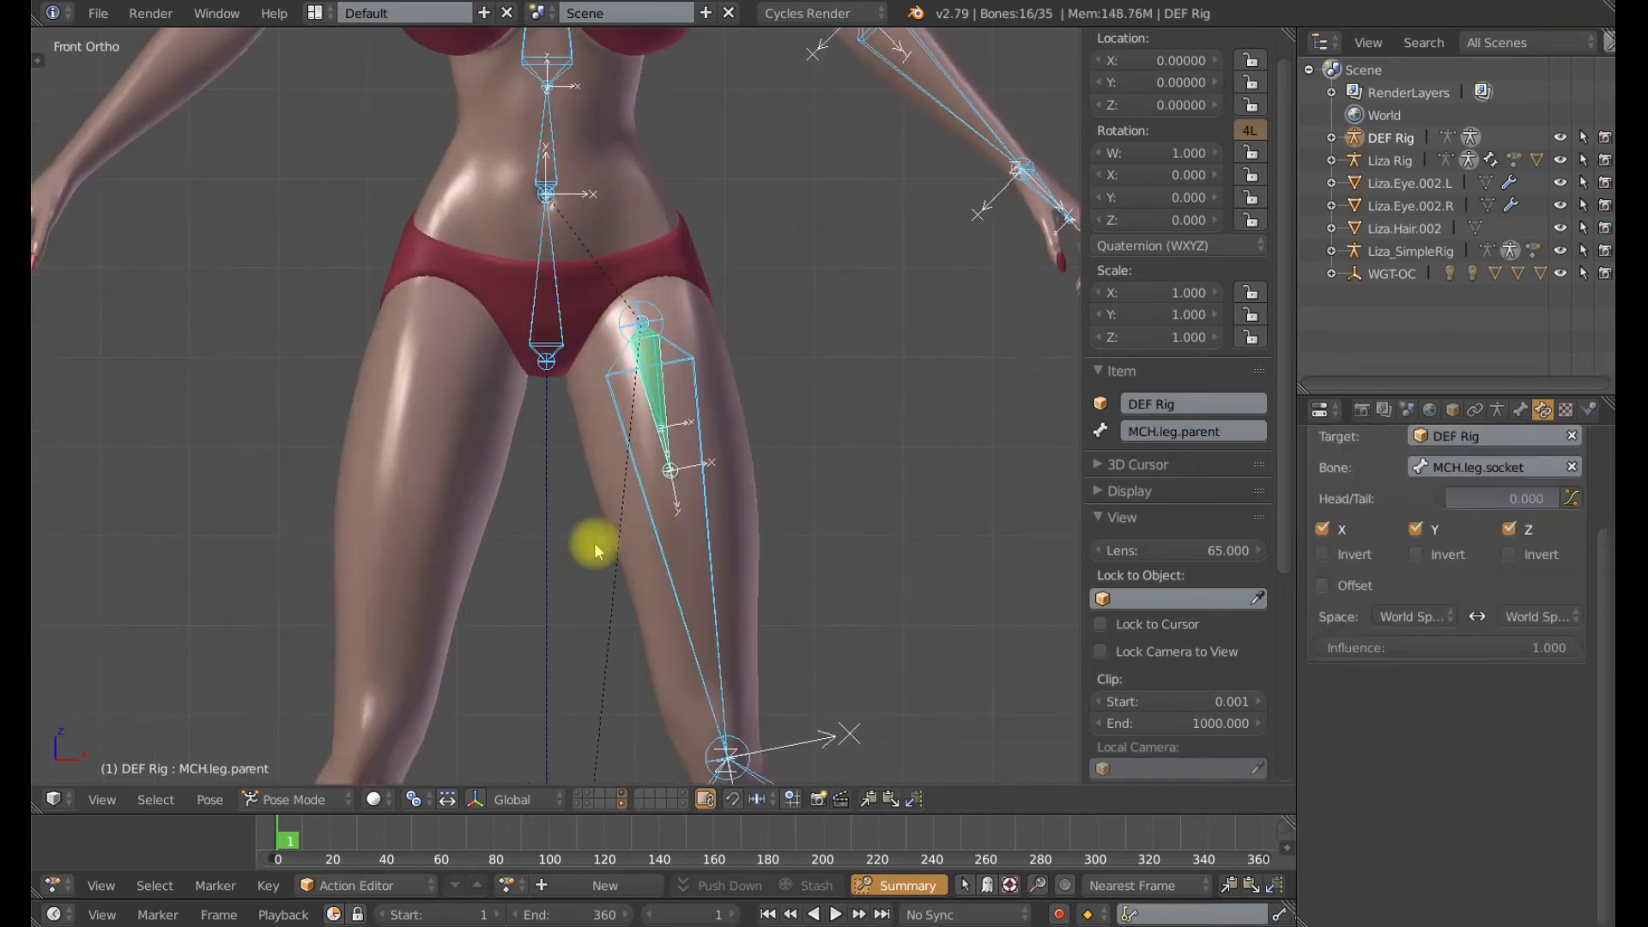
pyautogui.moveTo(673, 478)
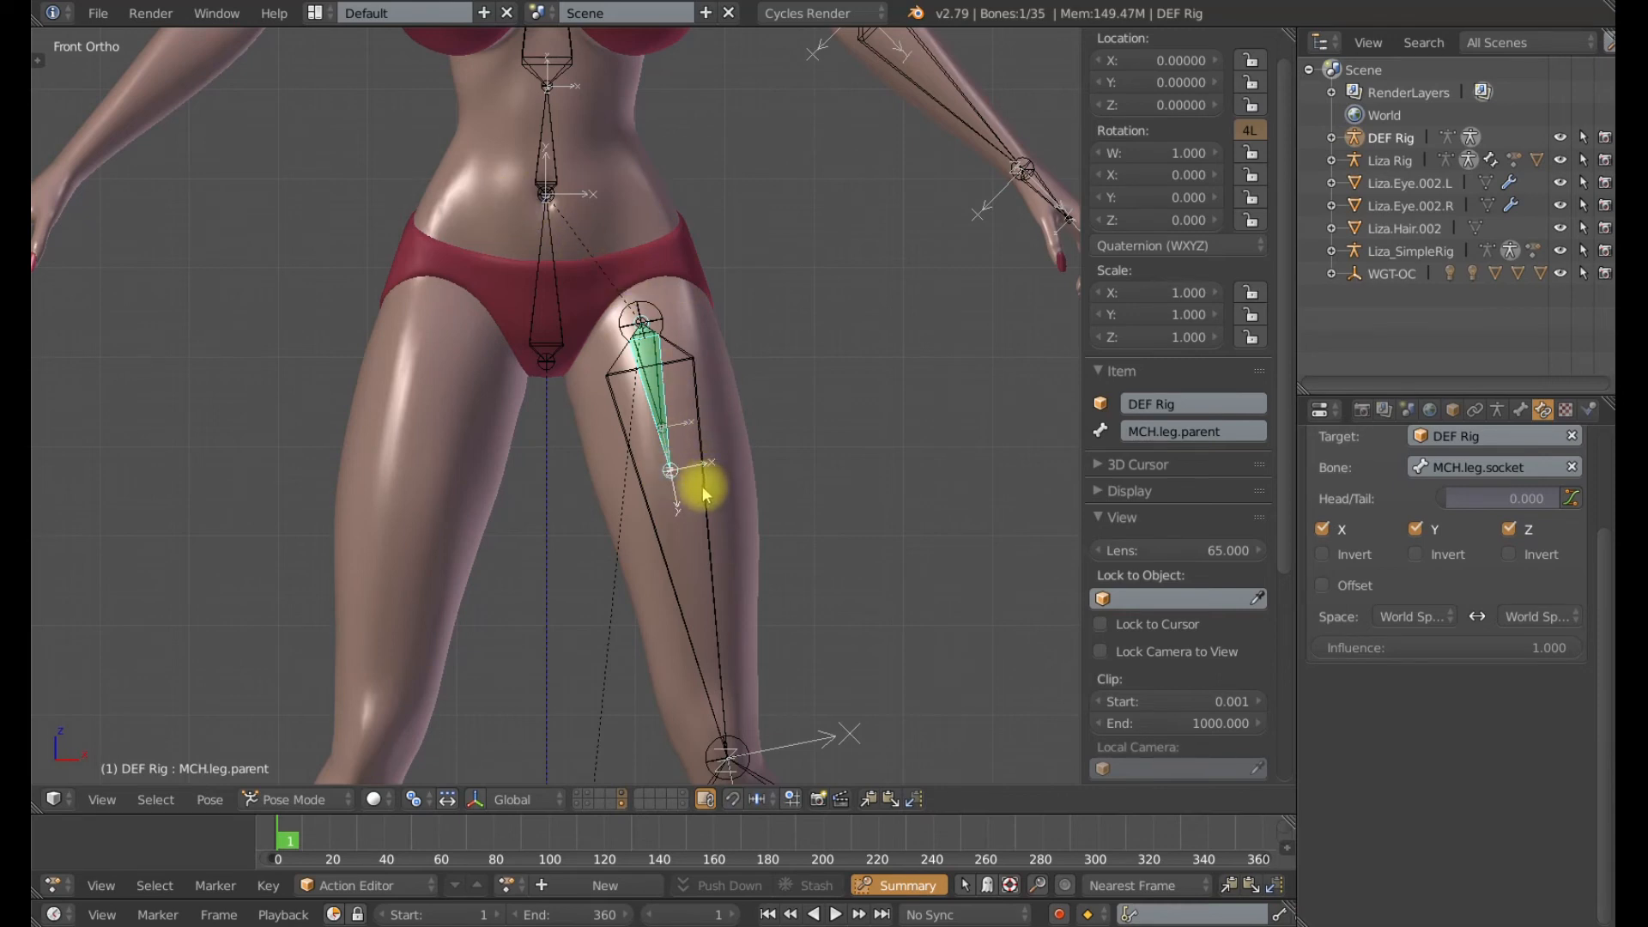
pyautogui.moveTo(646, 453)
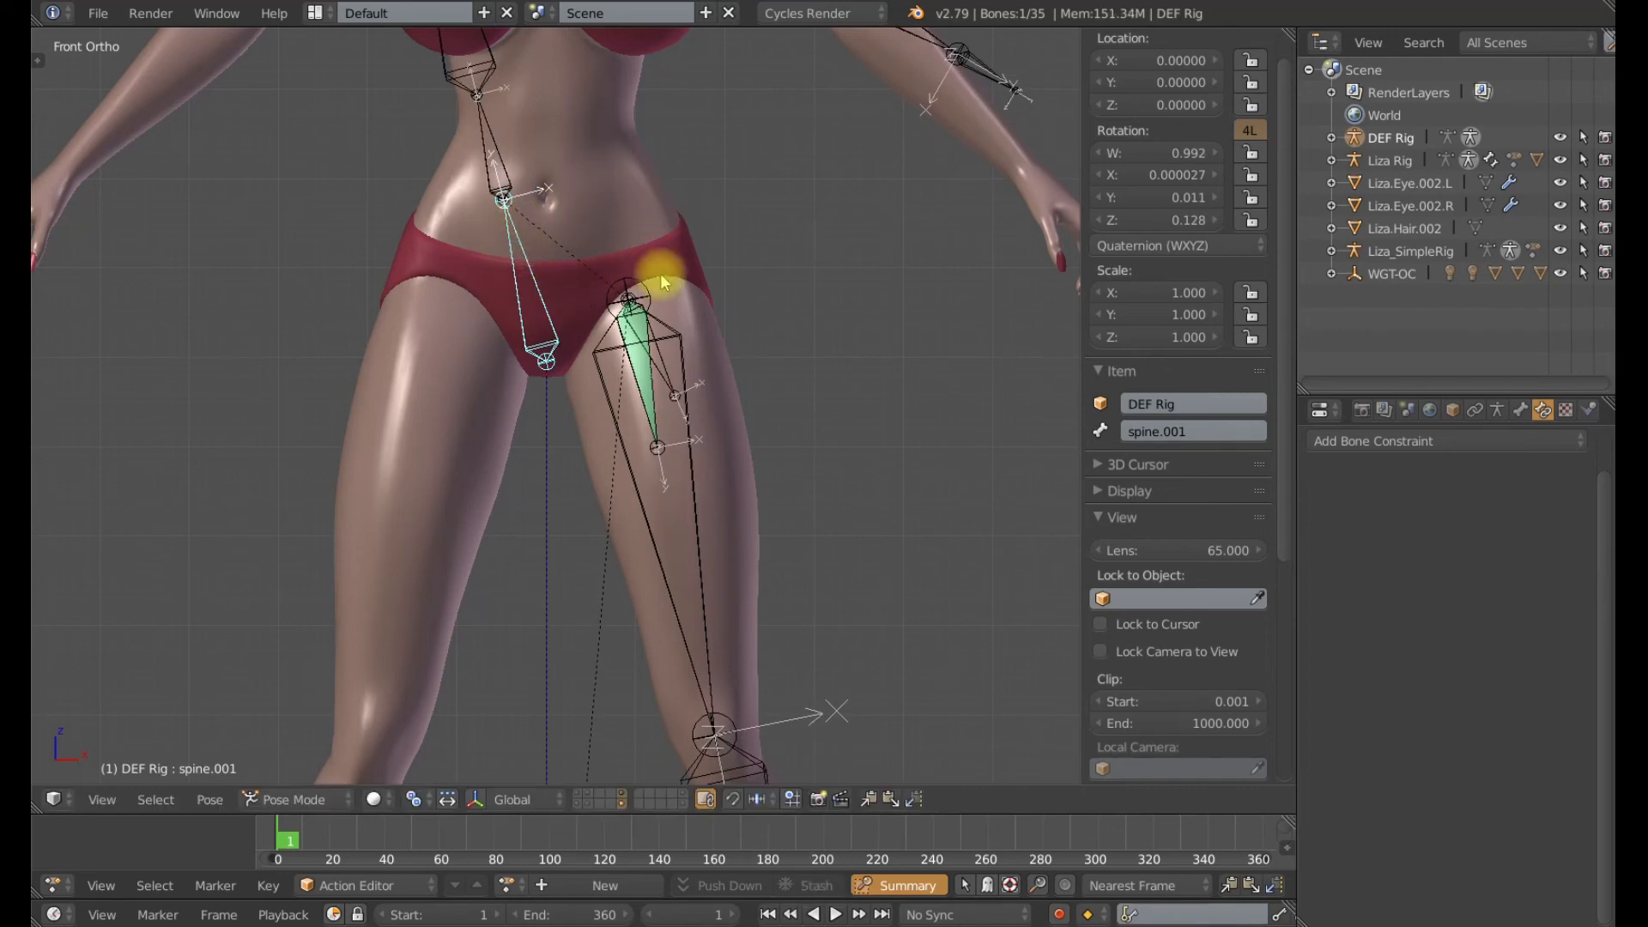
pyautogui.moveTo(665, 351)
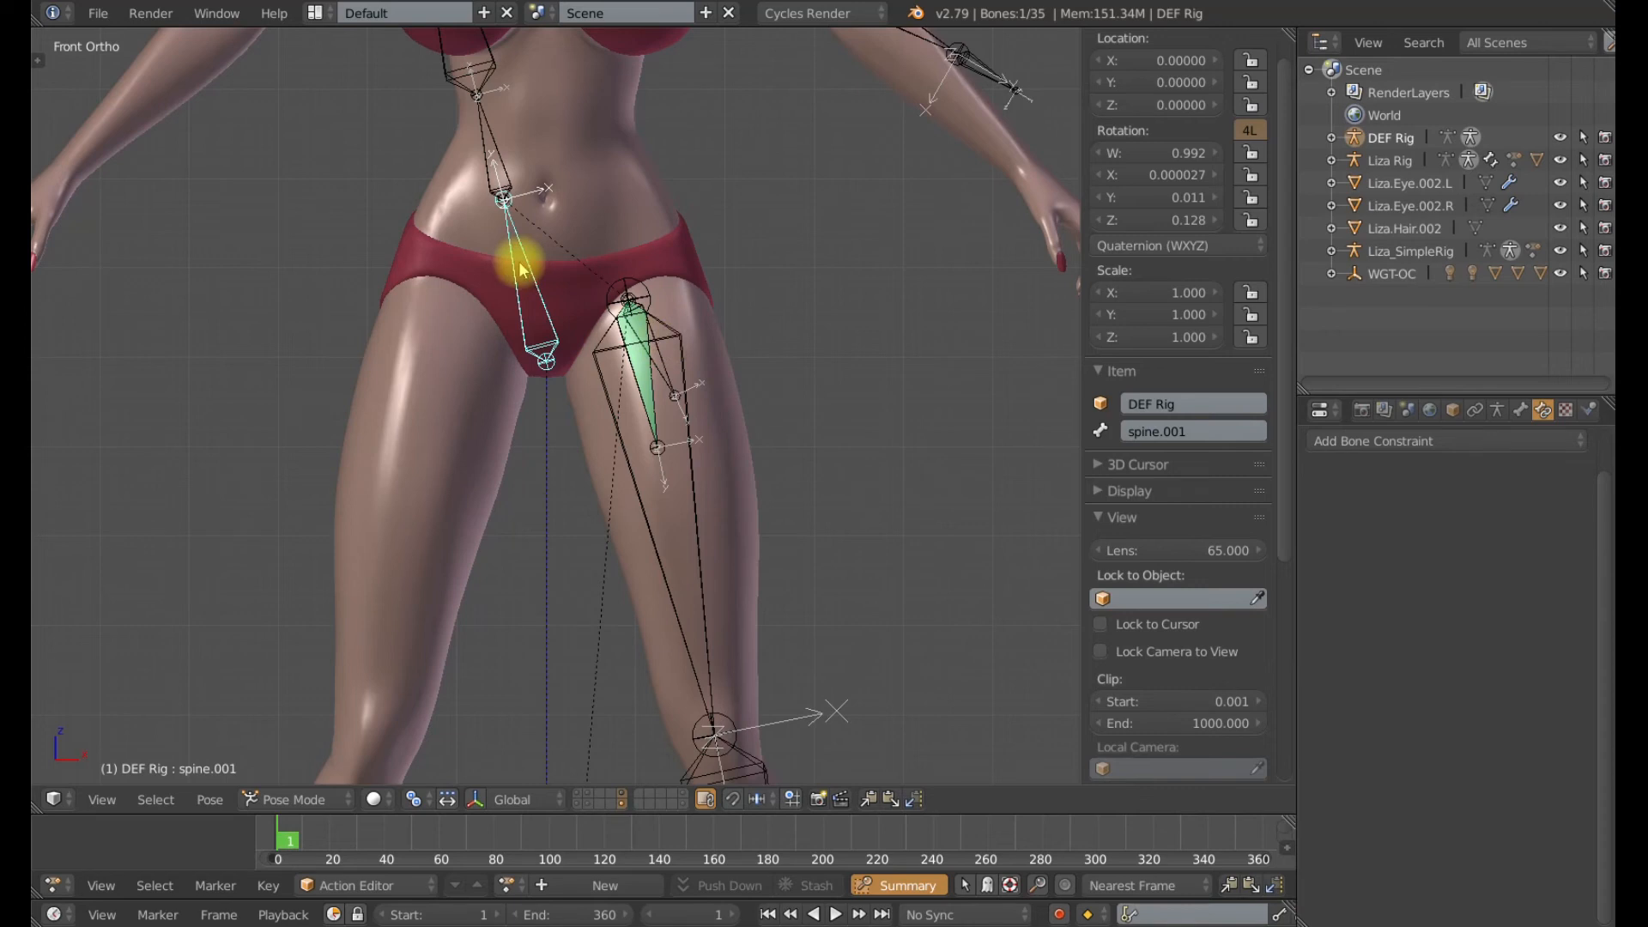
pyautogui.moveTo(662, 362)
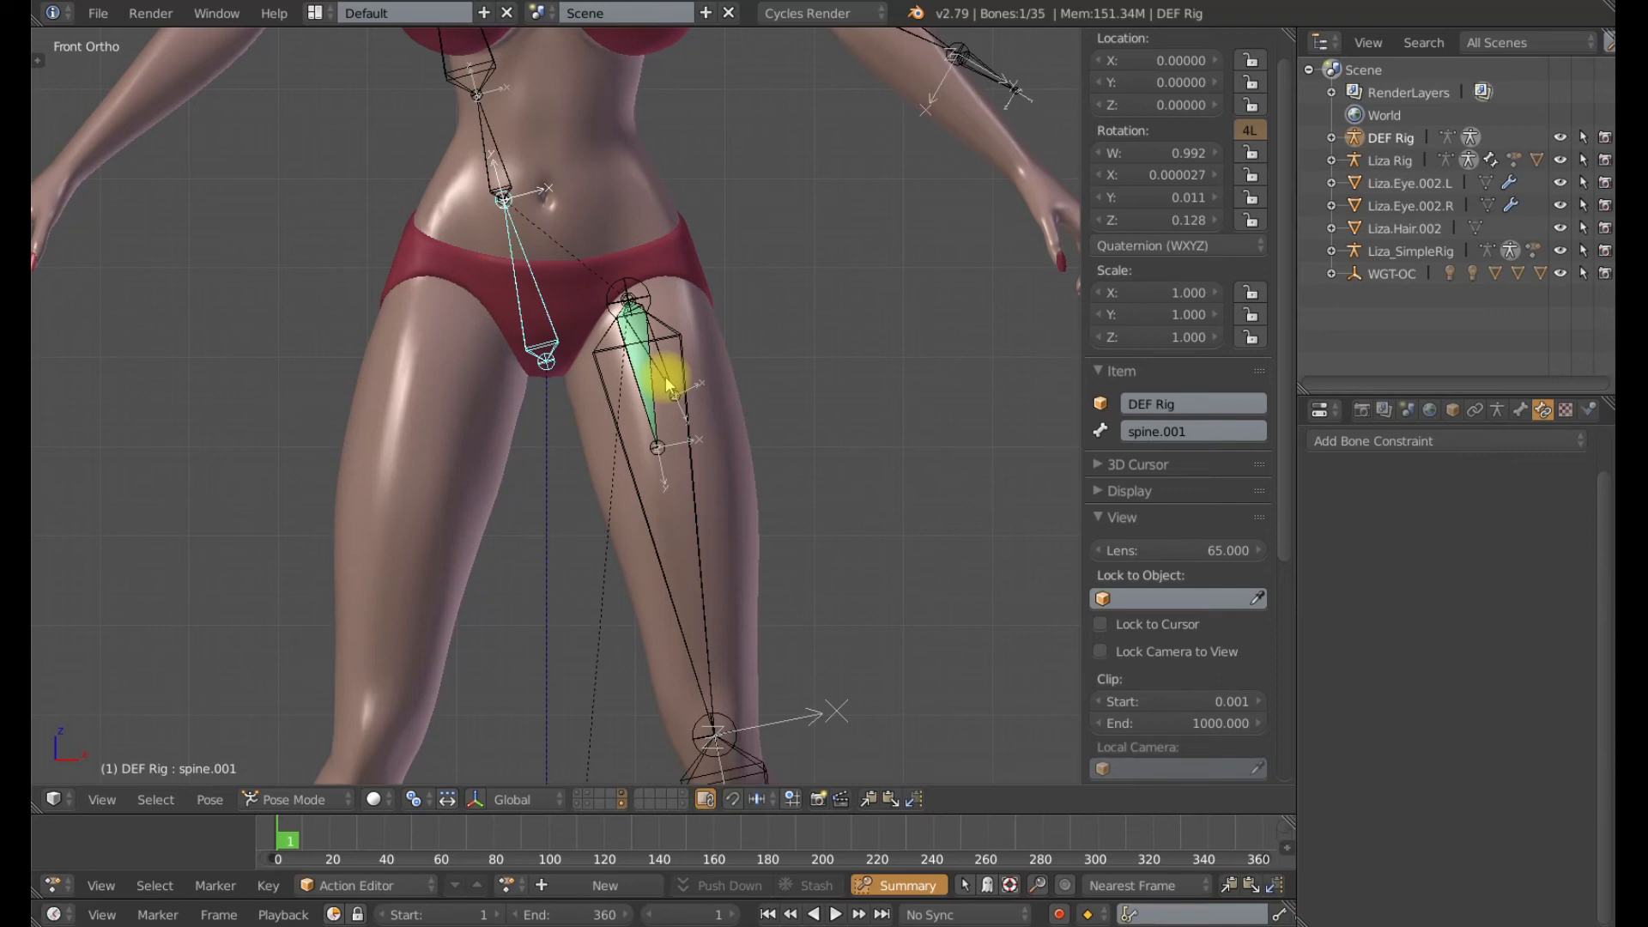
# - Reselect the MCH.leg.parent bone in the thigh after the spine tilt test
pyautogui.click(656, 379)
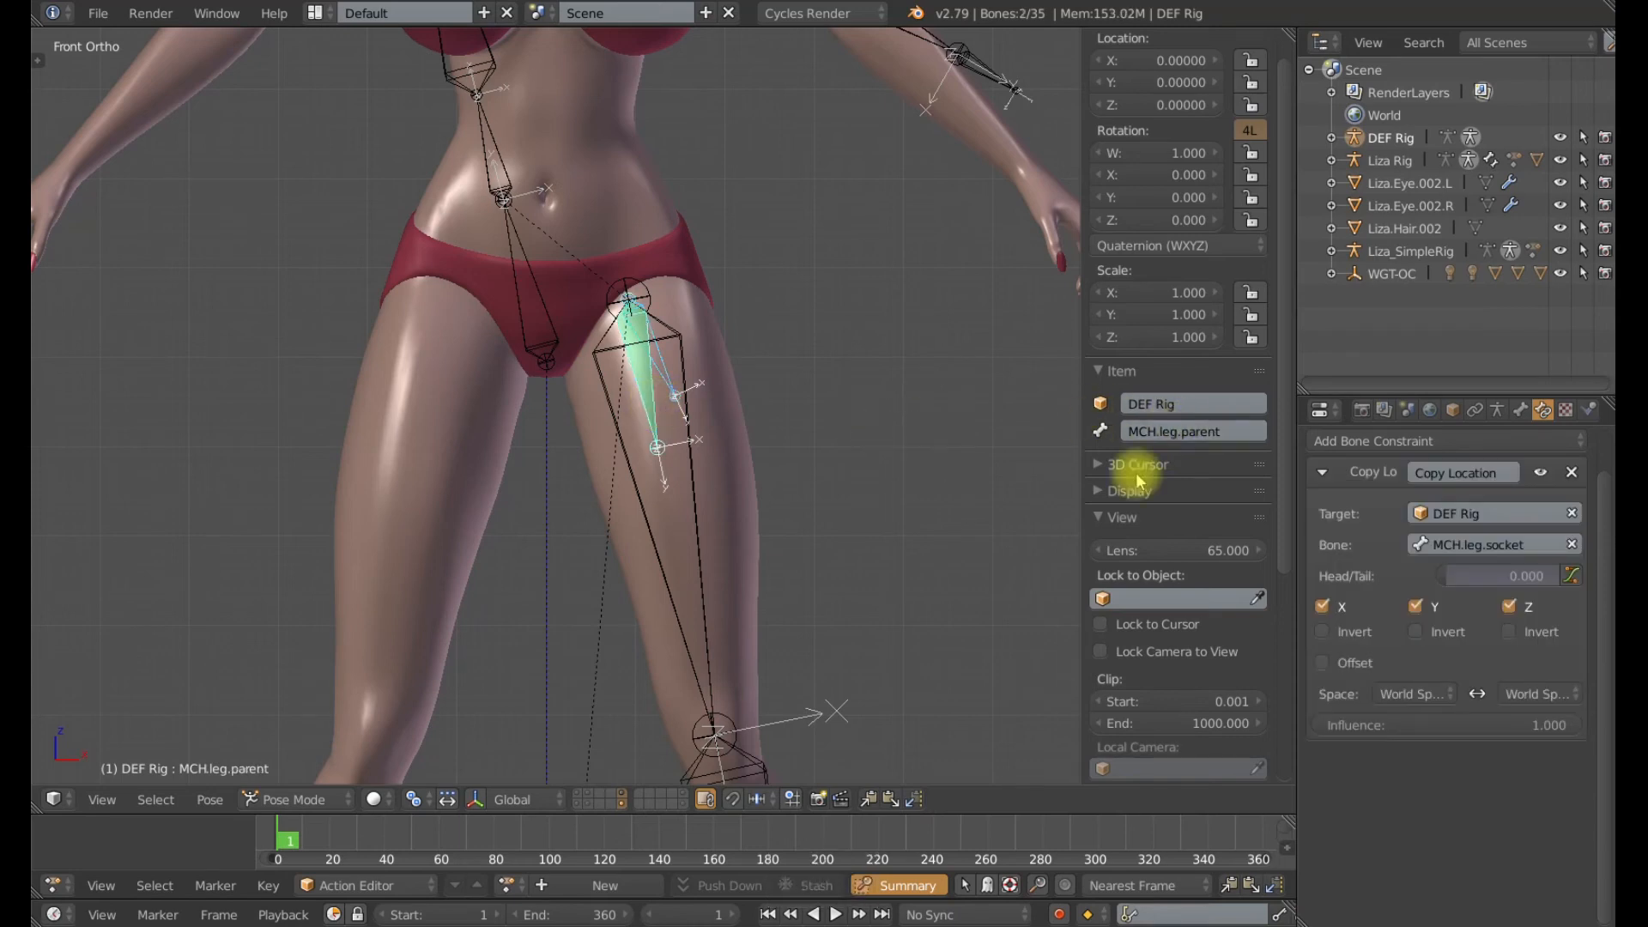
# - Add a Copy Rotation constraint from MCH.leg.socket to MCH.leg.parent with influence 0
pyautogui.press('ctrl+shift+c')
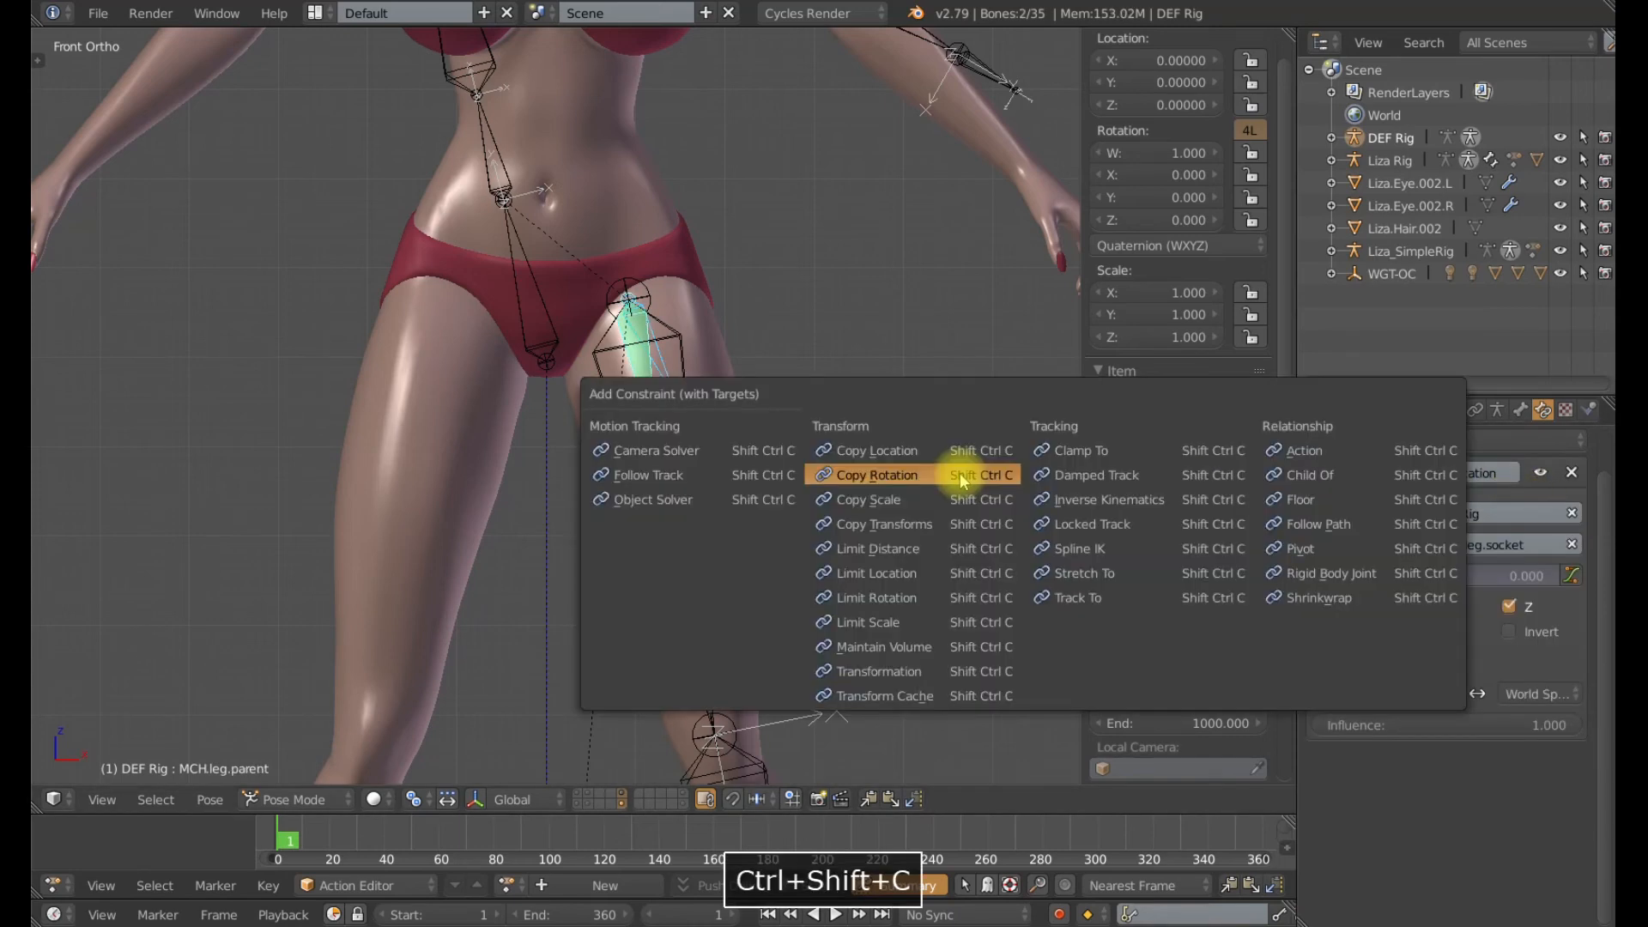
pyautogui.click(876, 474)
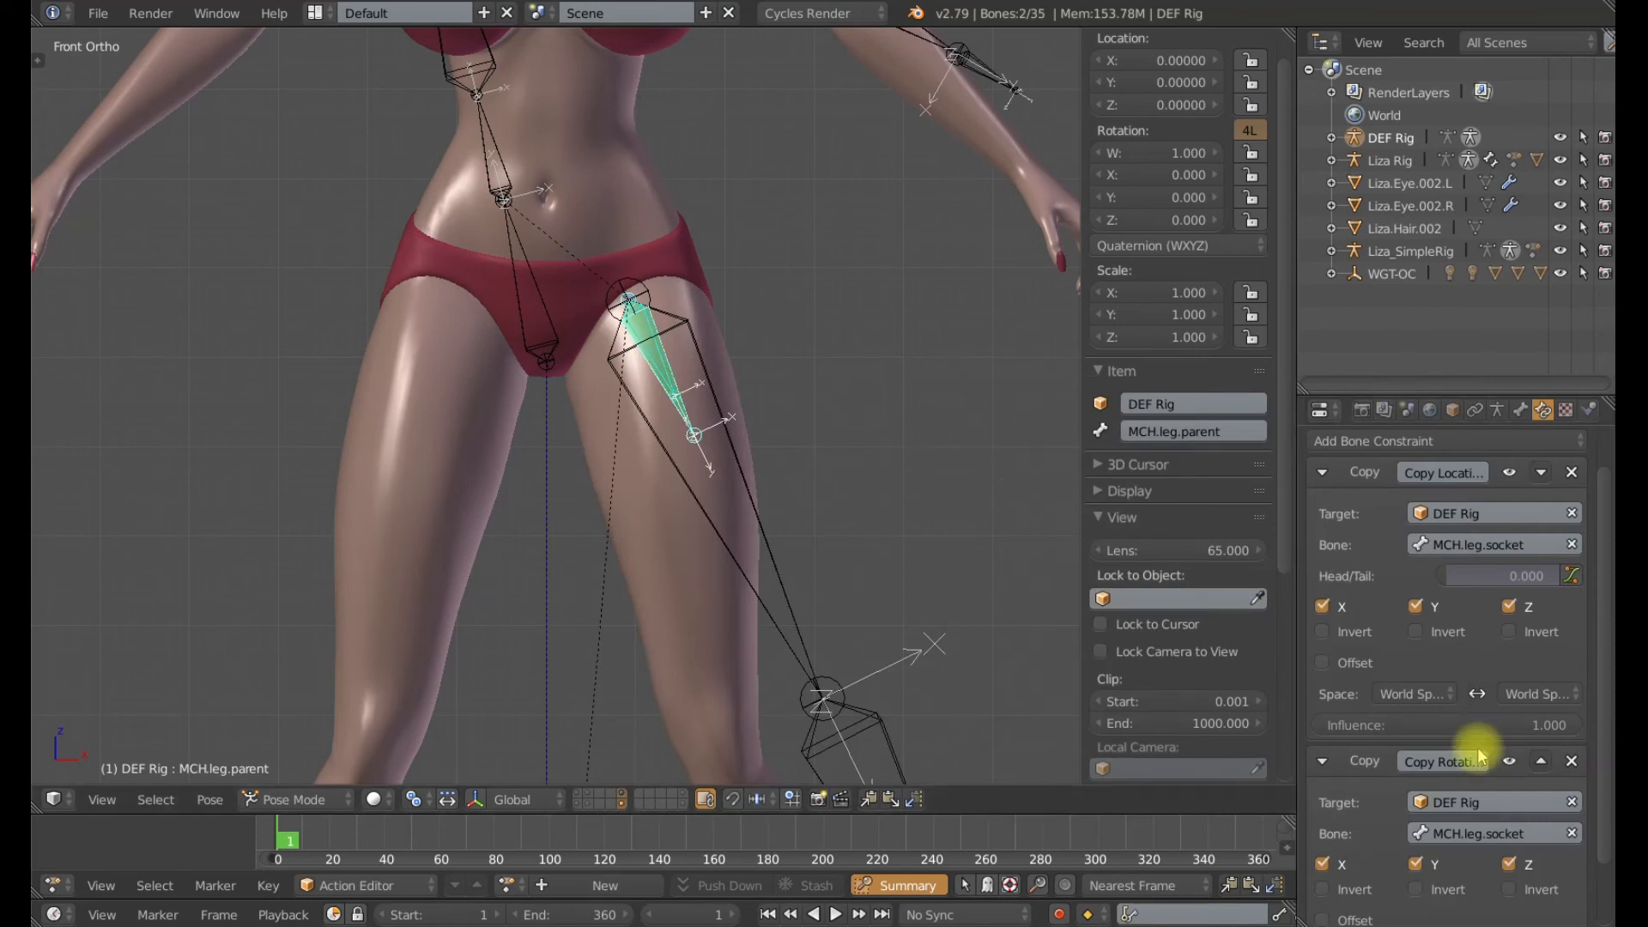
pyautogui.scroll(-3)
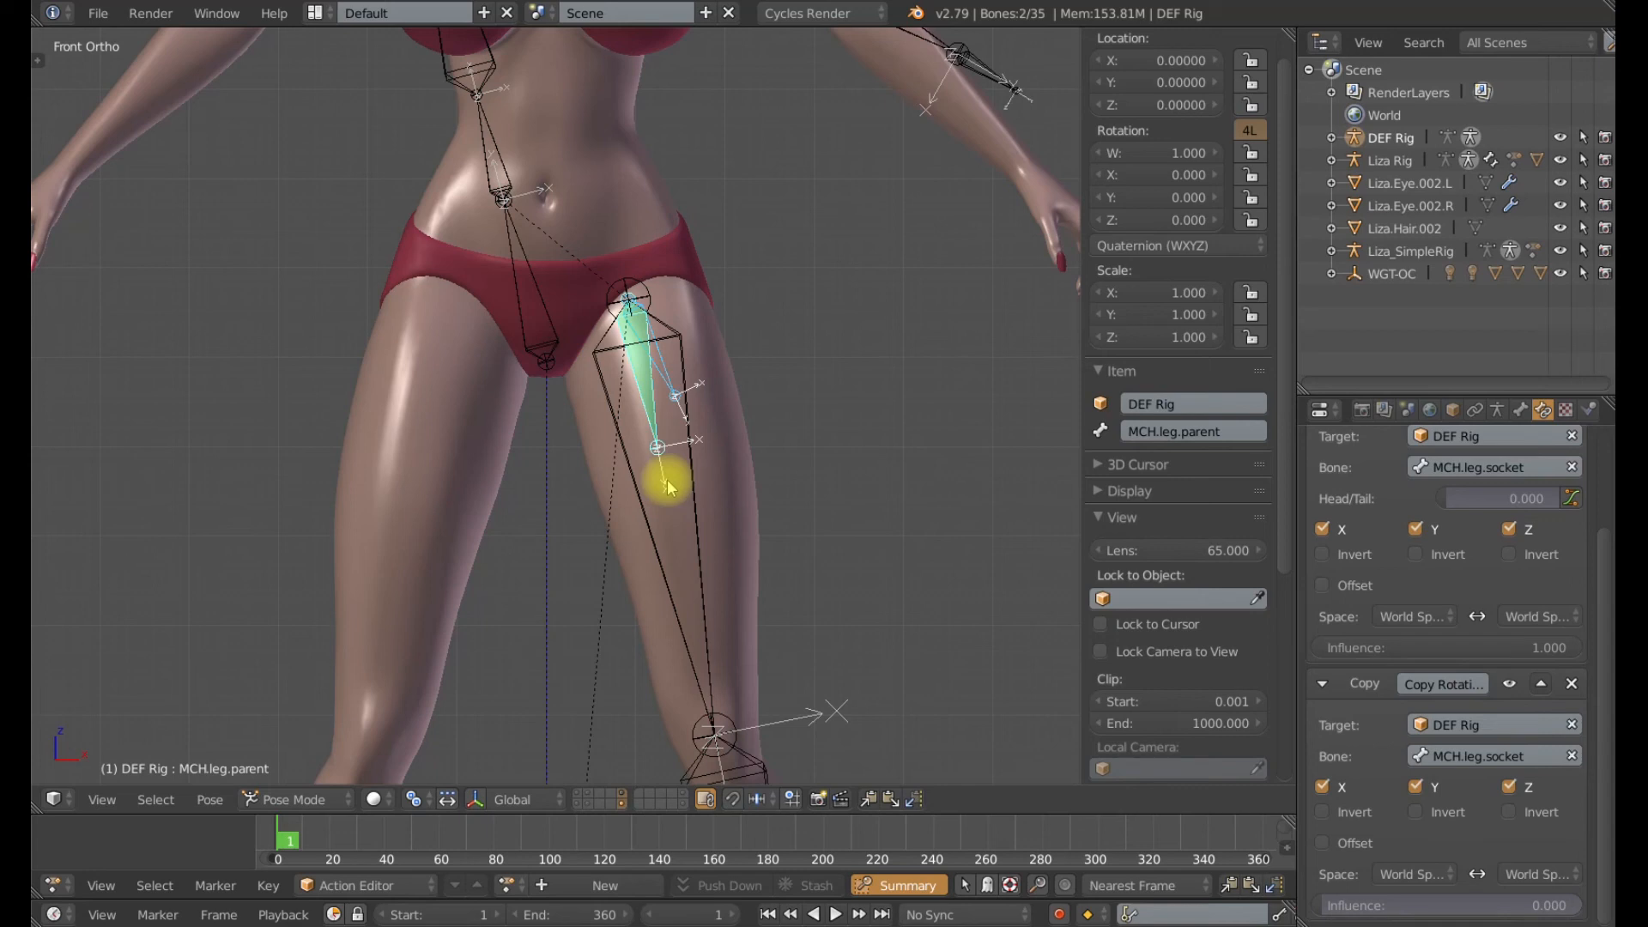
pyautogui.moveTo(914, 525)
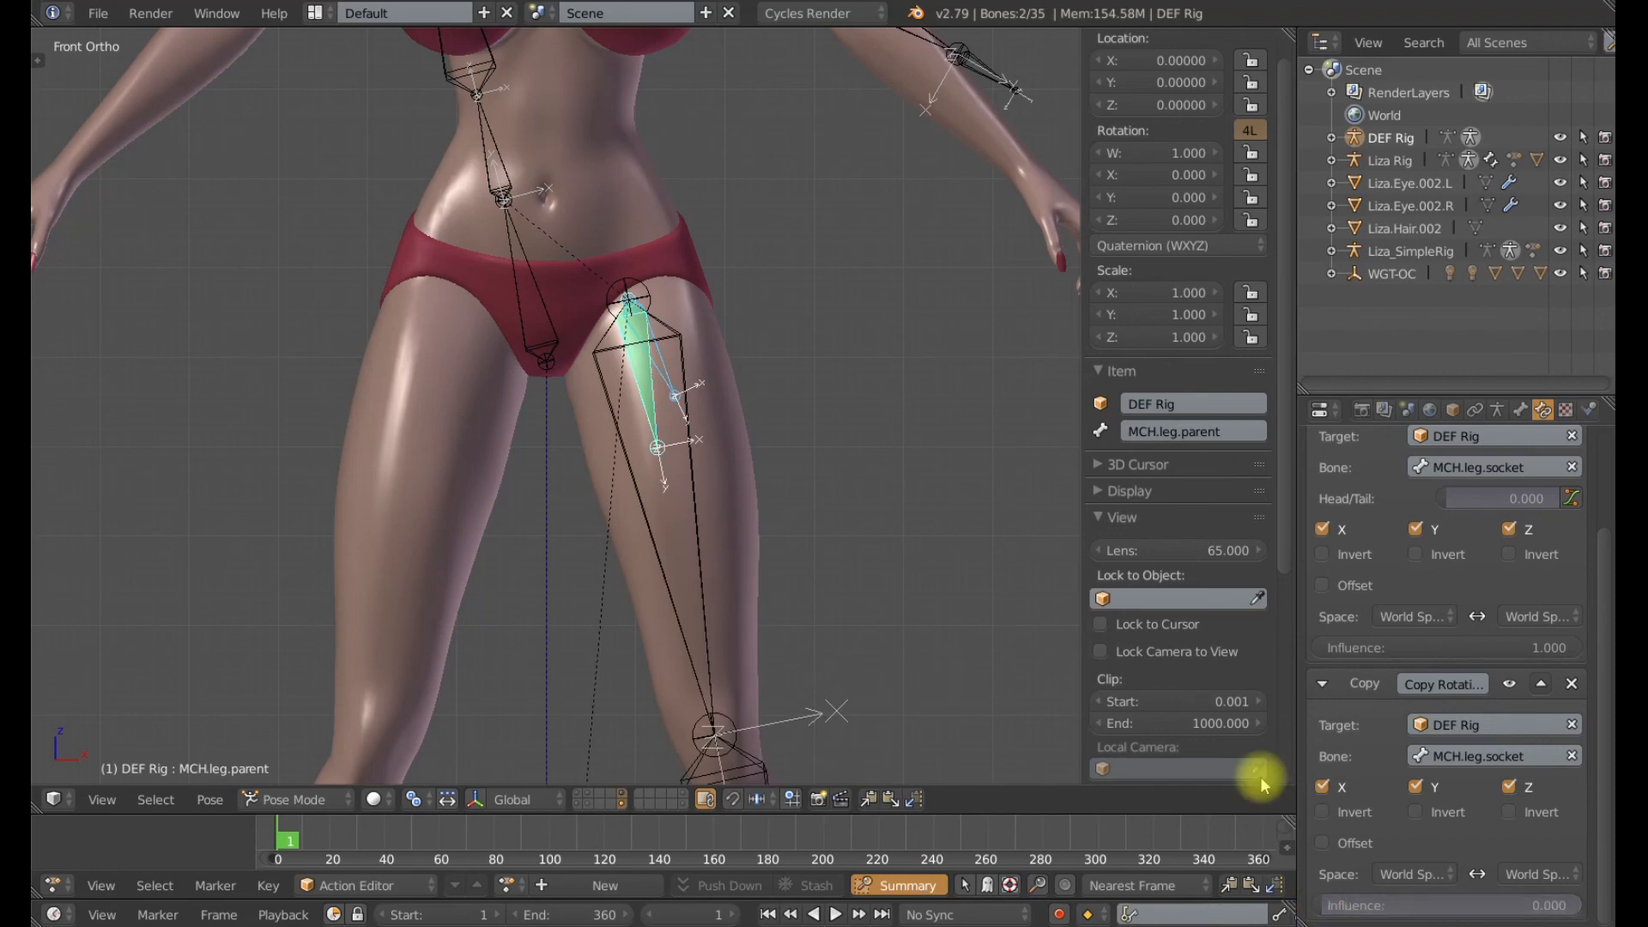
pyautogui.moveTo(849, 465)
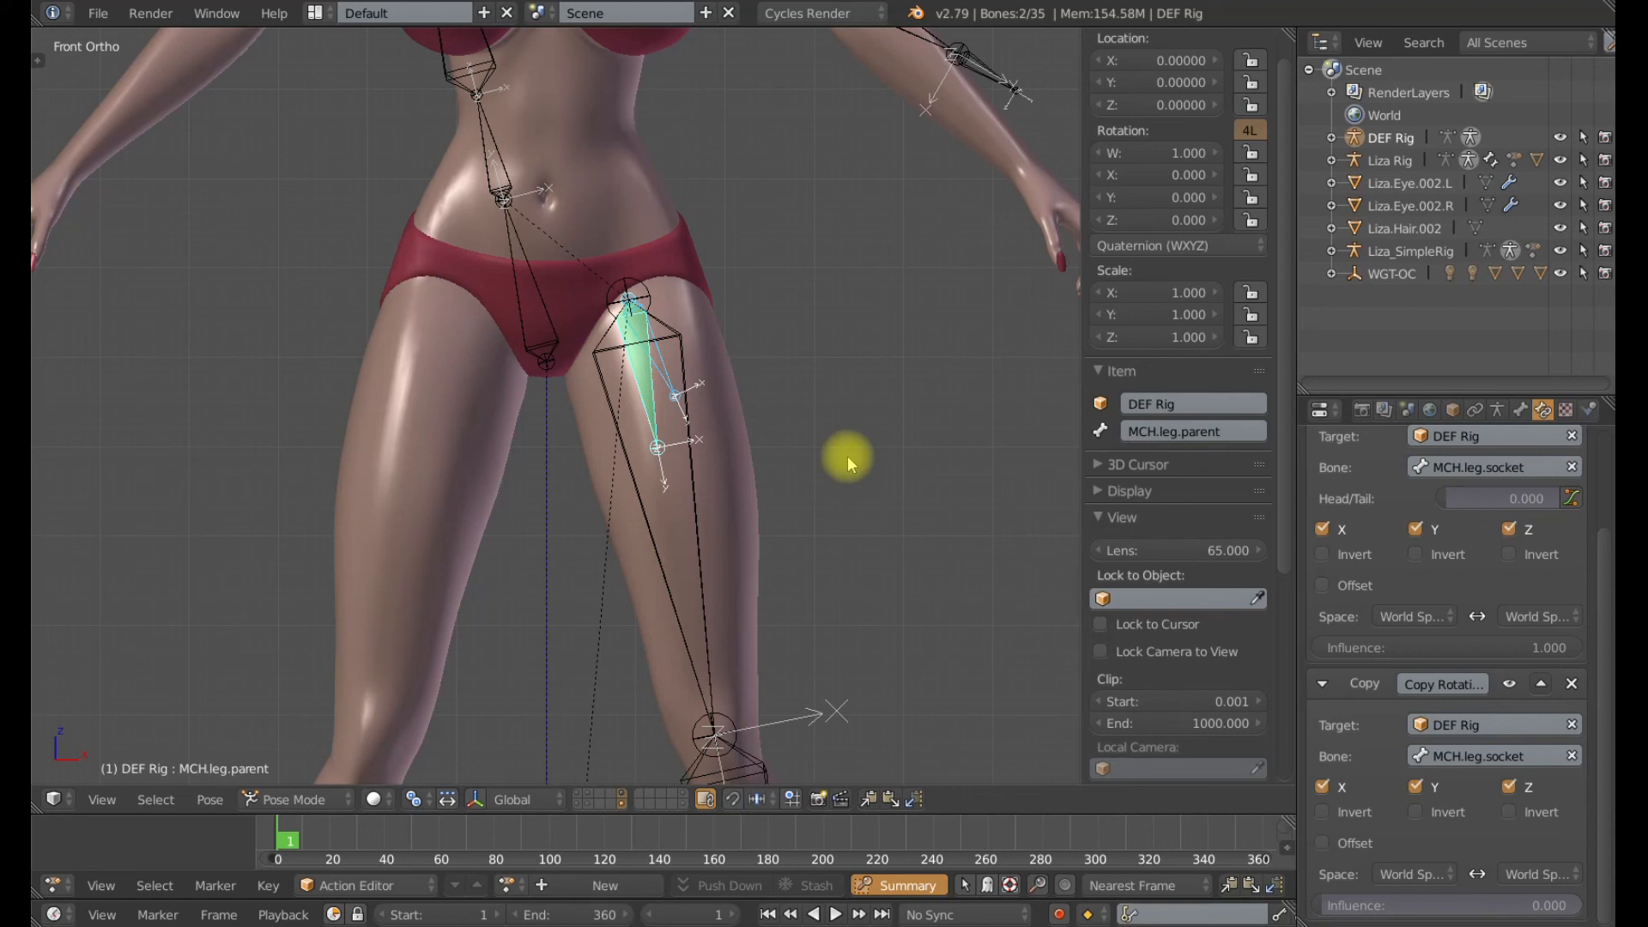
pyautogui.moveTo(855, 398)
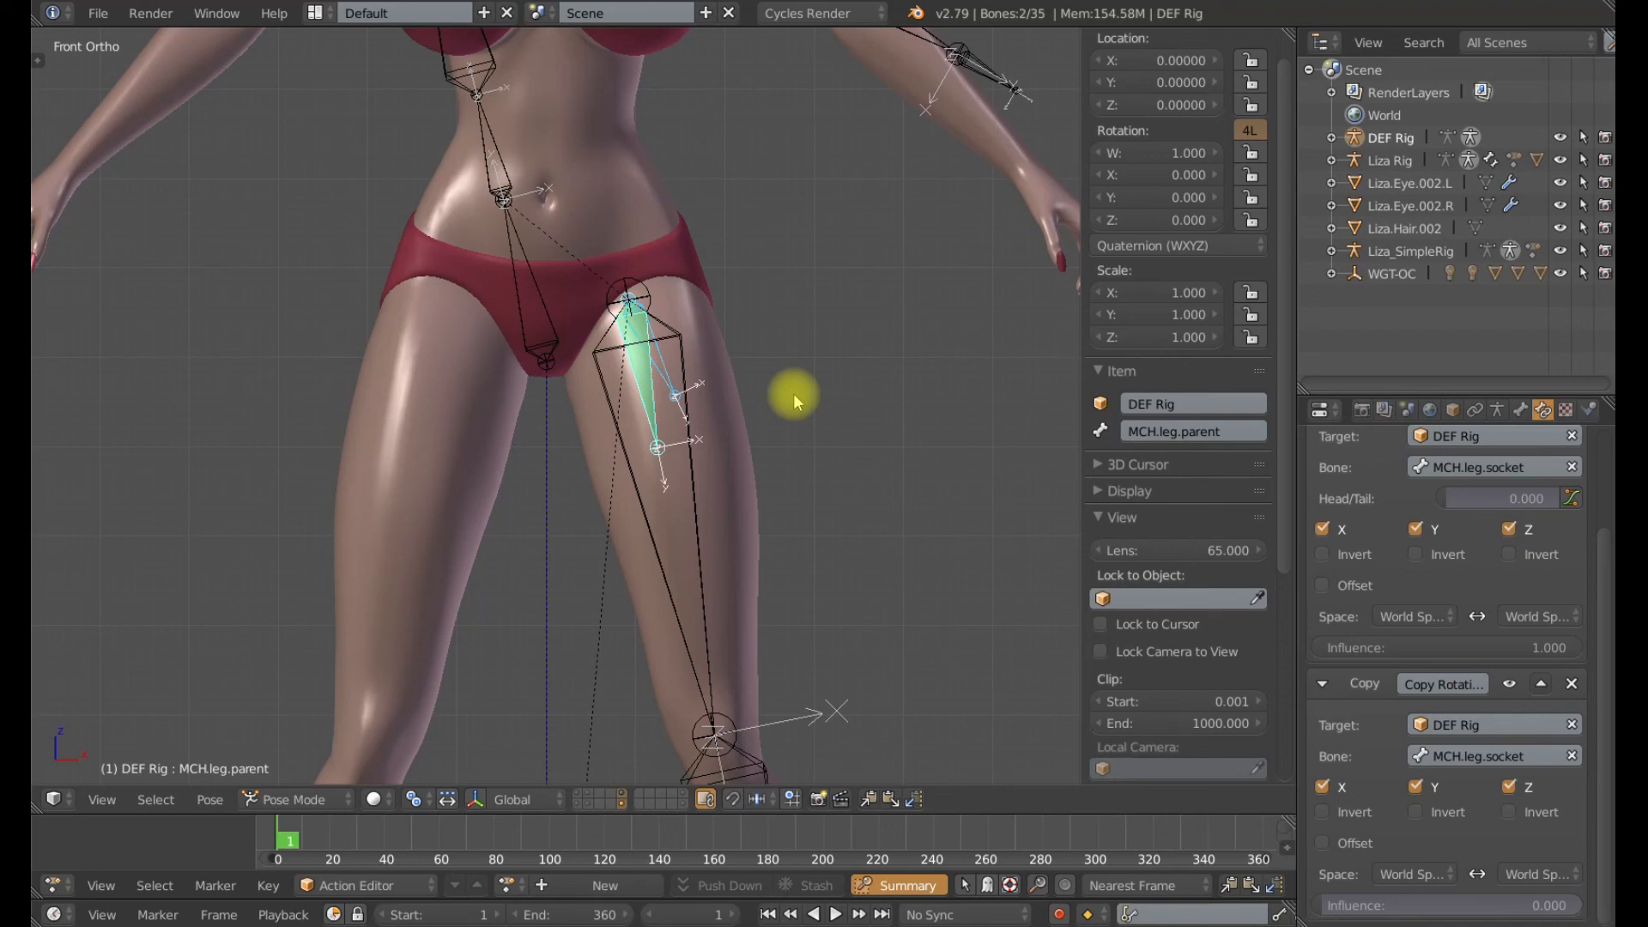
pyautogui.moveTo(803, 455)
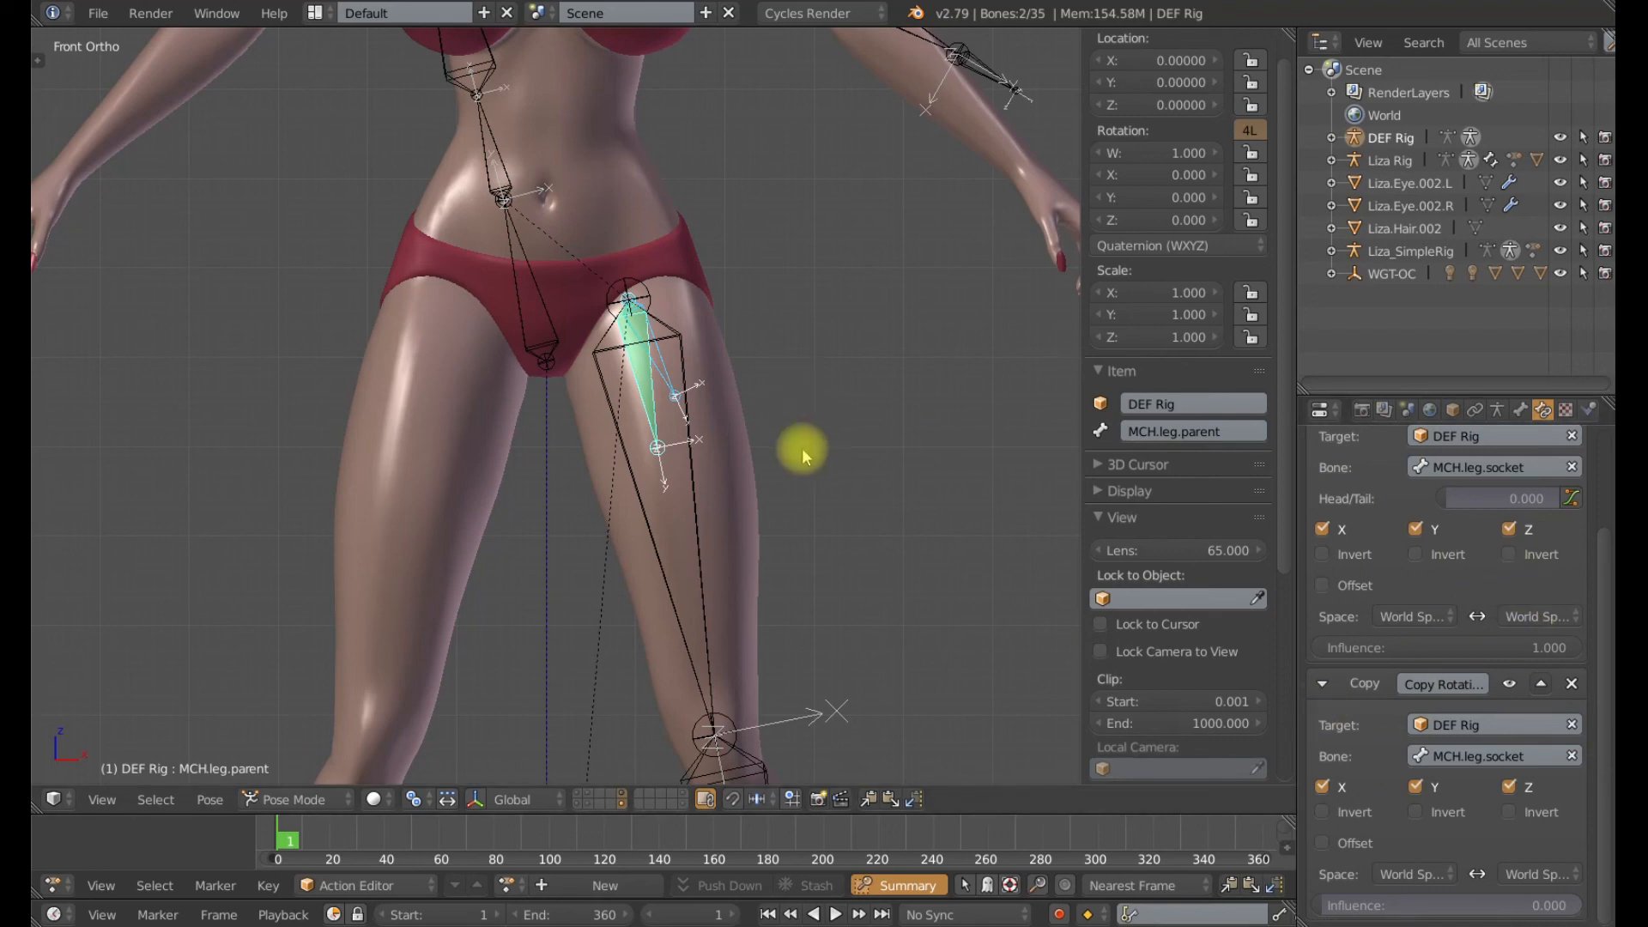